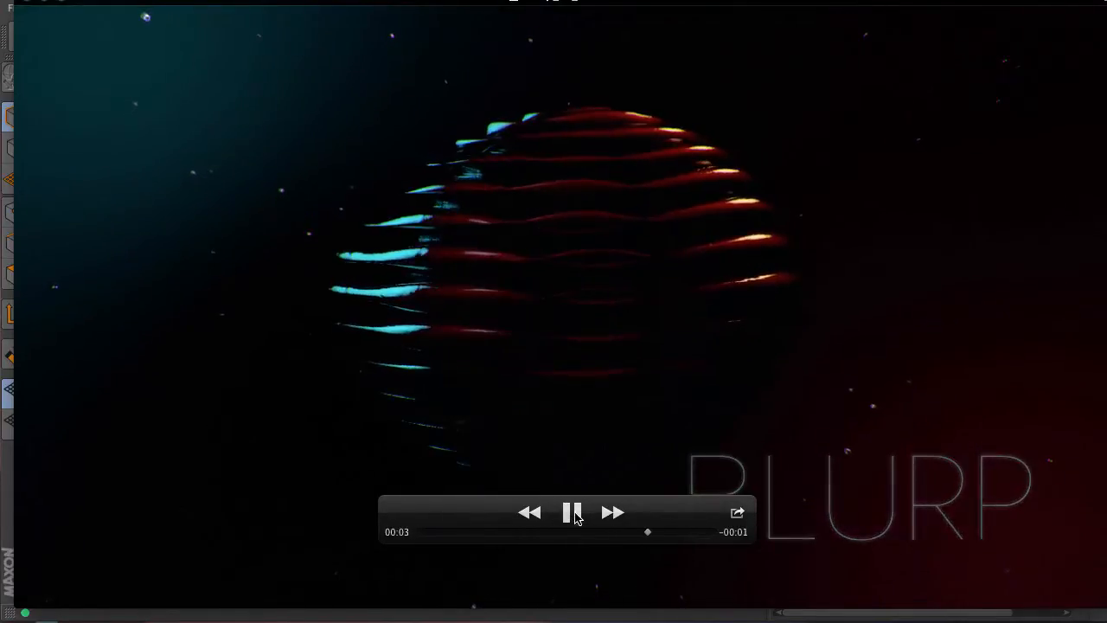
Step: Play the glowing red striped-sphere BLURP render clip in QuickTime Player to its end
{"action": "left_click", "coordinate": [574, 512]}
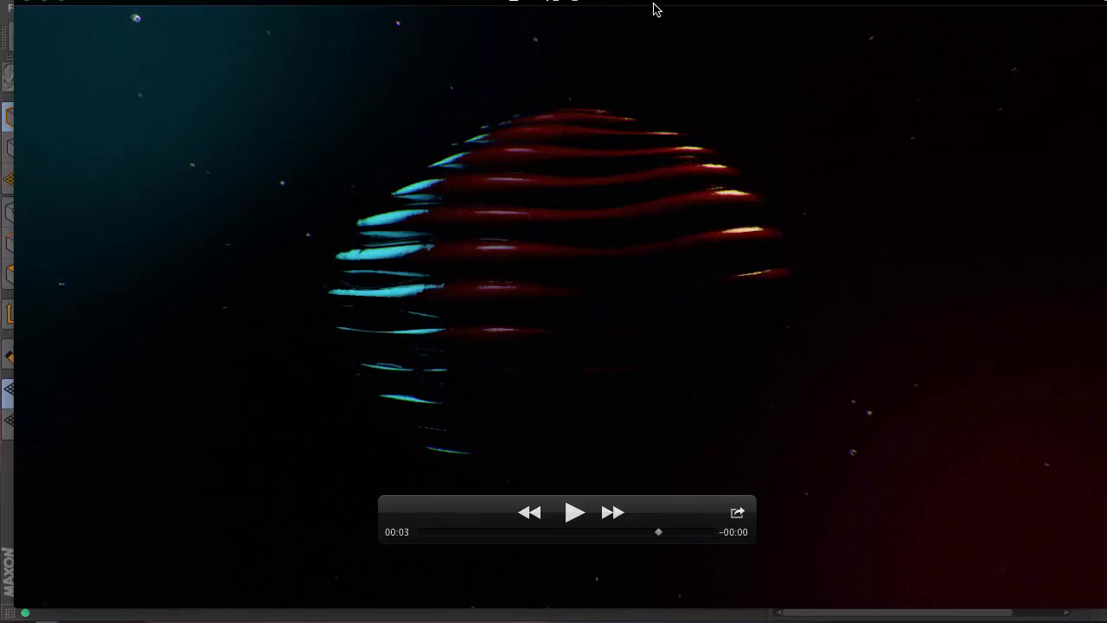
{"action": "mouse_move", "coordinate": [522, 361]}
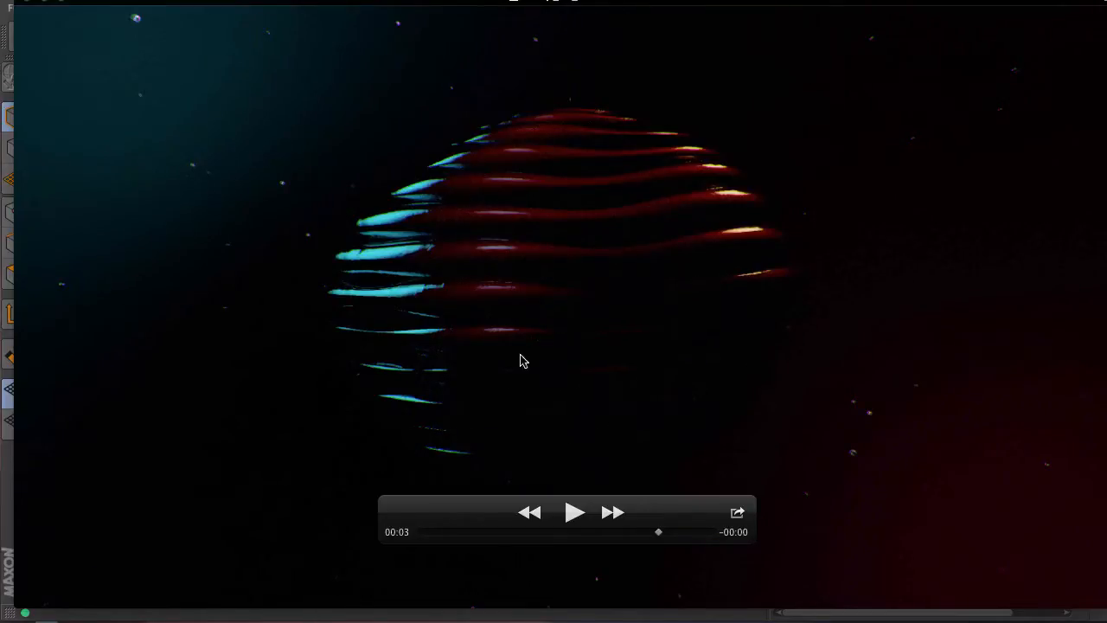
{"action": "mouse_move", "coordinate": [383, 4]}
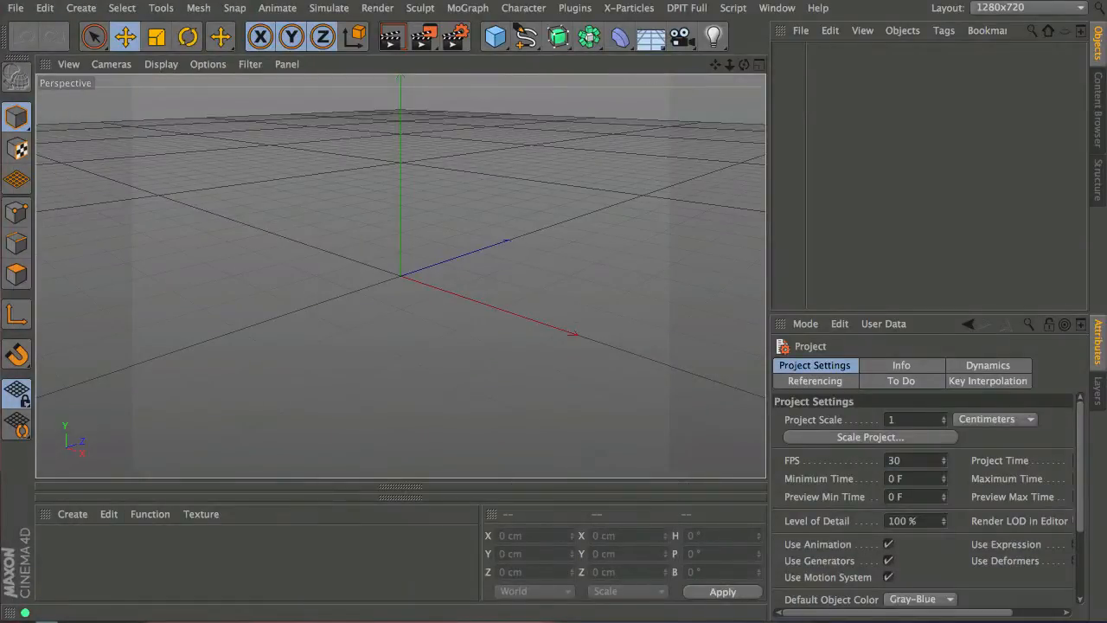
{"action": "mouse_move", "coordinate": [410, 249]}
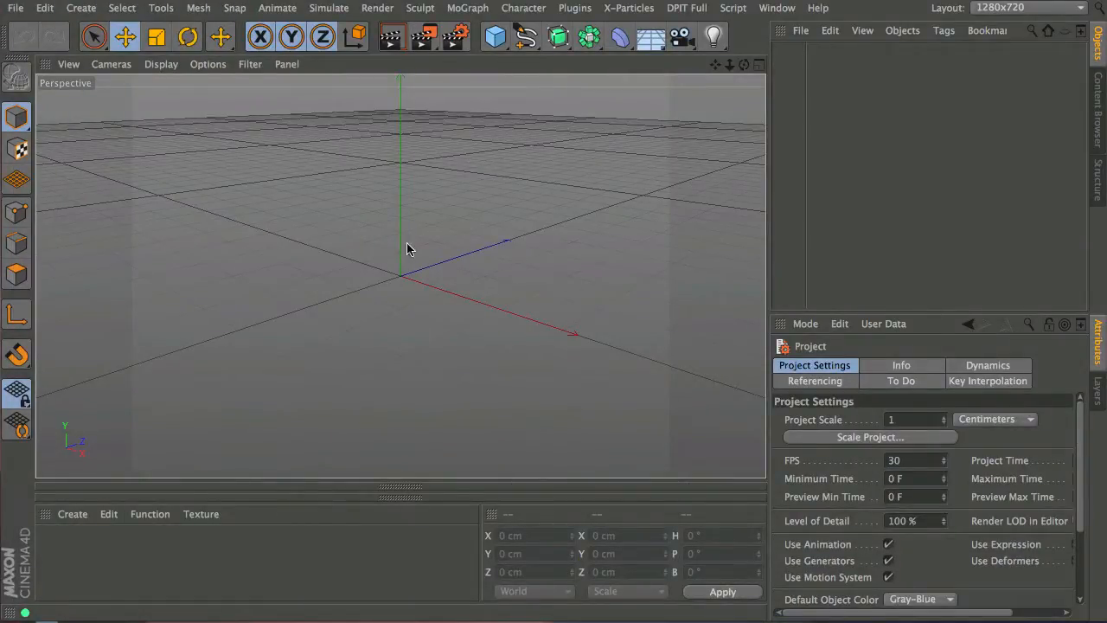
{"action": "mouse_move", "coordinate": [290, 301]}
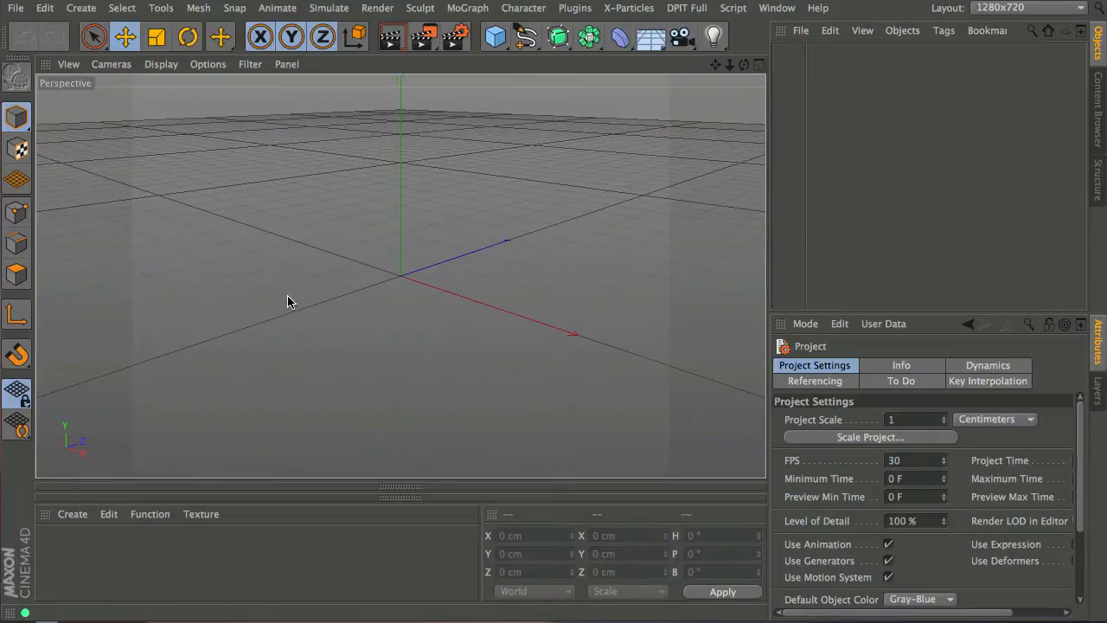
{"action": "mouse_move", "coordinate": [548, 212]}
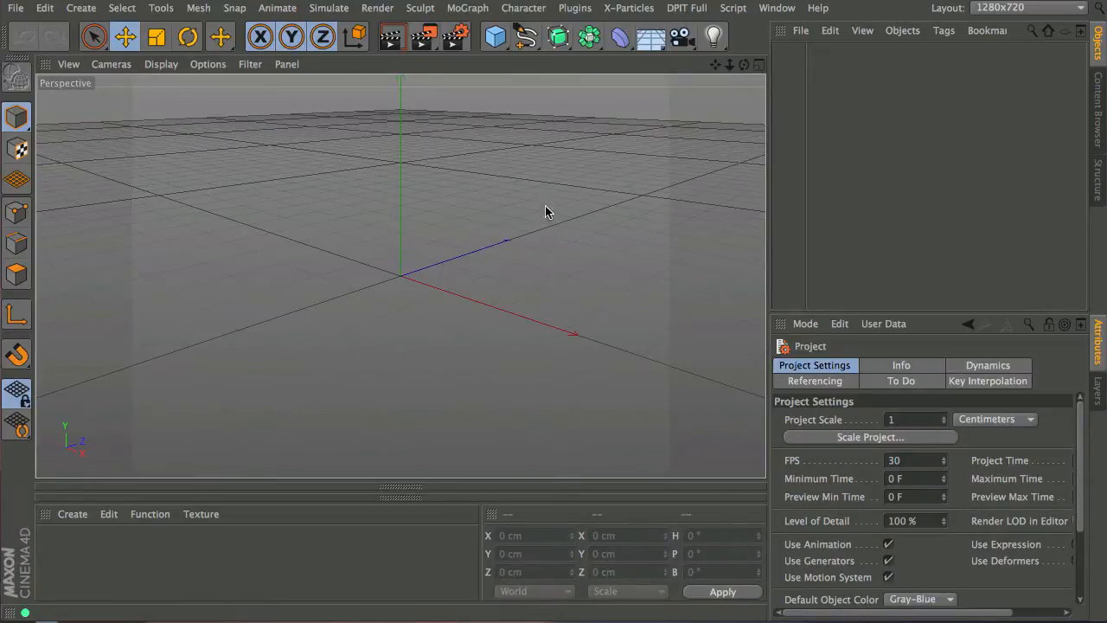
{"action": "mouse_move", "coordinate": [448, 294]}
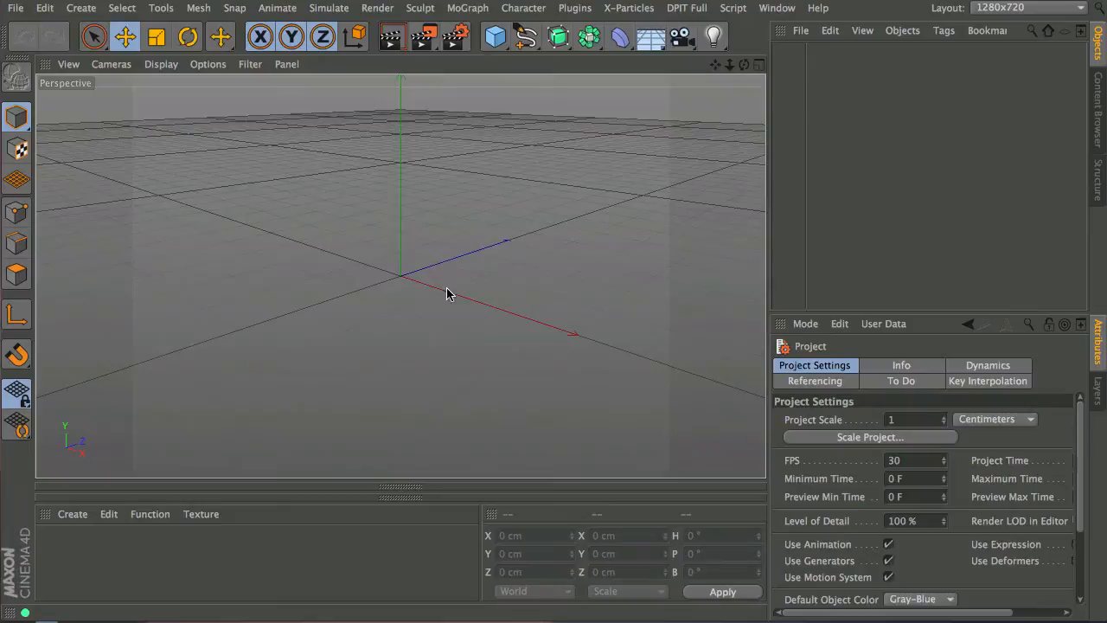
{"action": "mouse_move", "coordinate": [432, 240]}
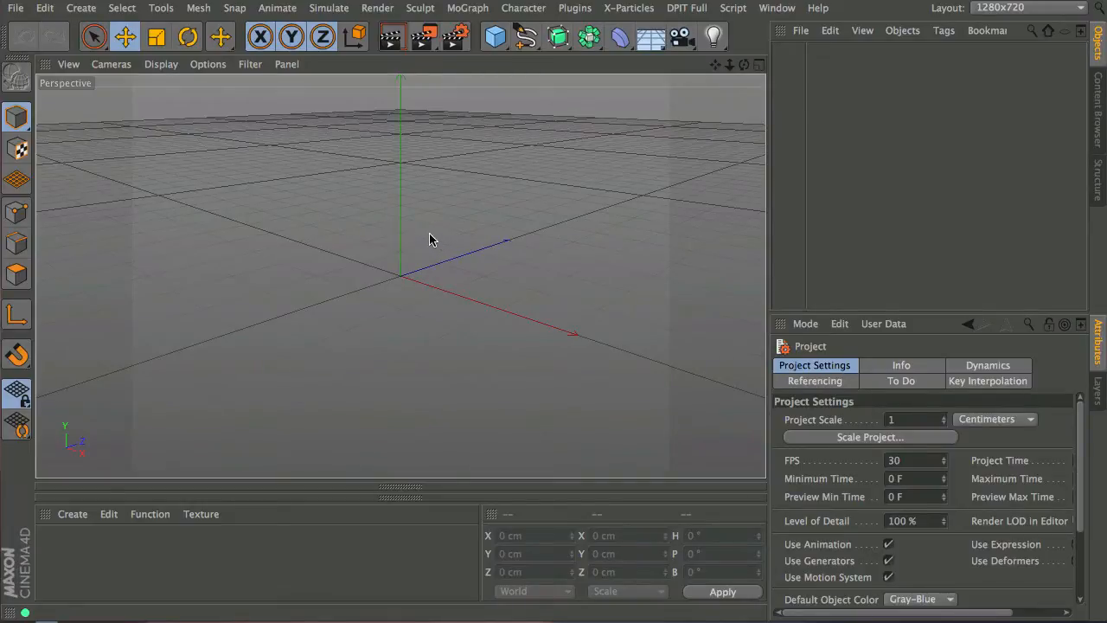
Step: Add a Sphere primitive and raise its Segments from 24 to 36
{"action": "left_click", "coordinate": [492, 36]}
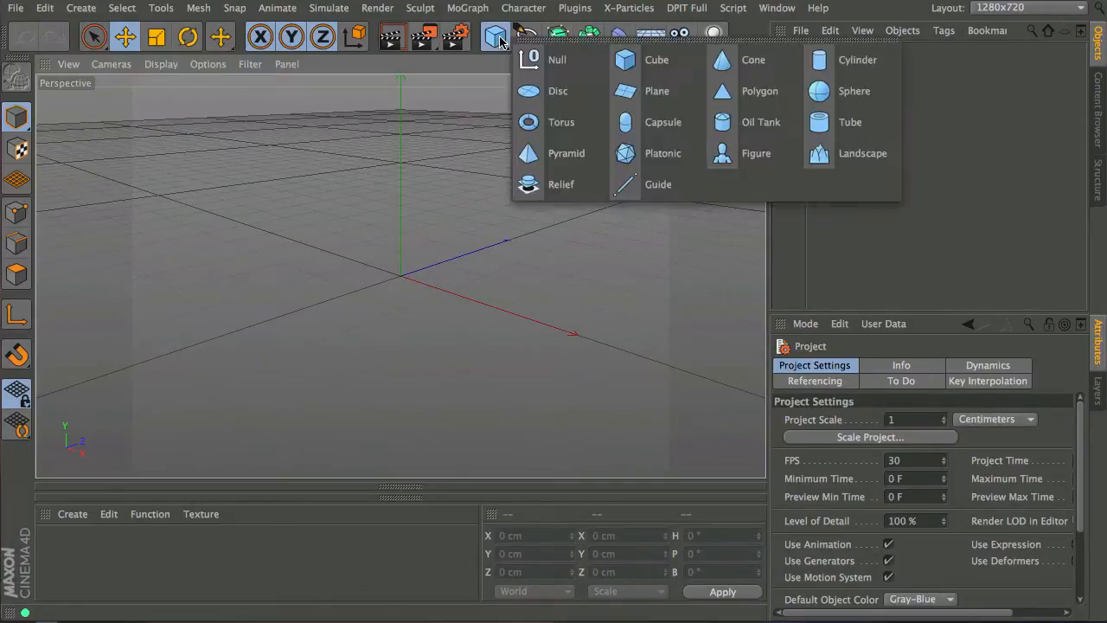
{"action": "left_click", "coordinate": [854, 91]}
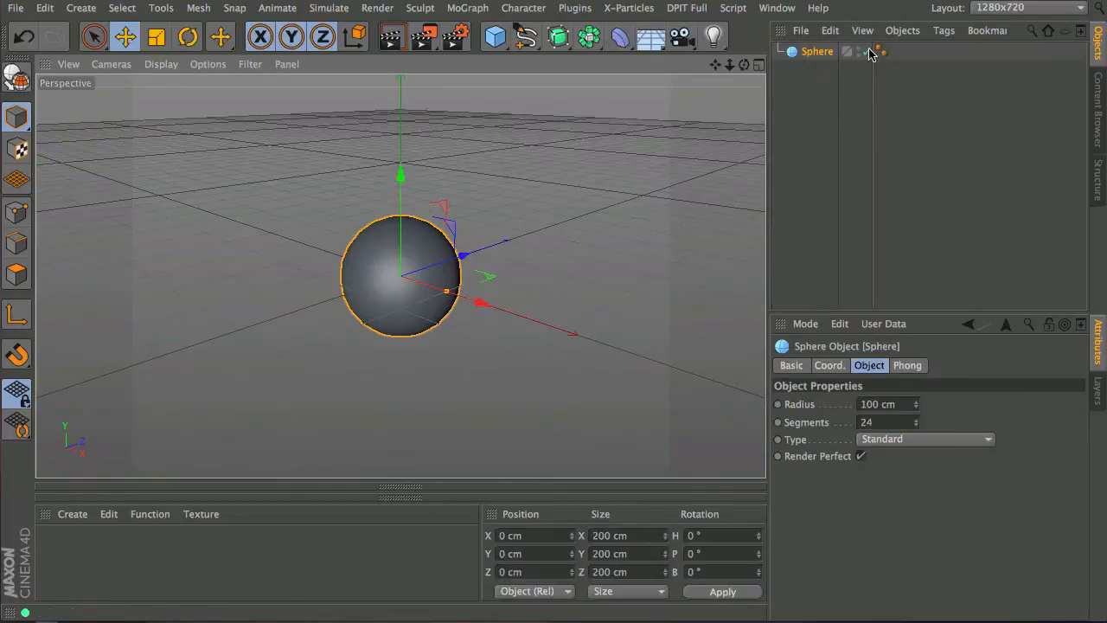
{"action": "left_click", "coordinate": [110, 64]}
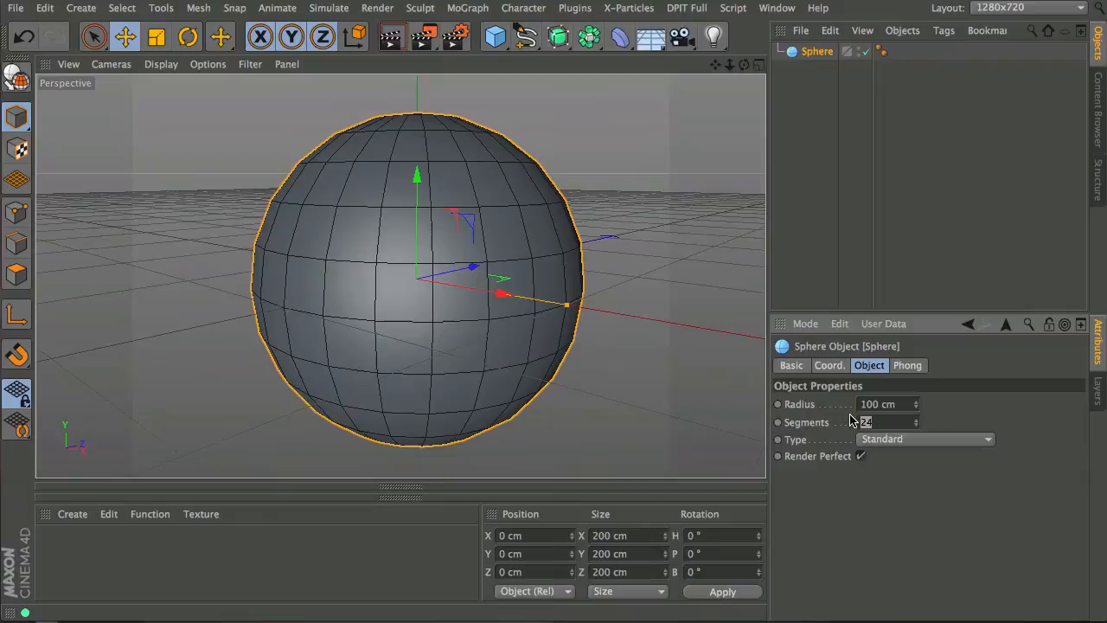
{"action": "type", "text": "36"}
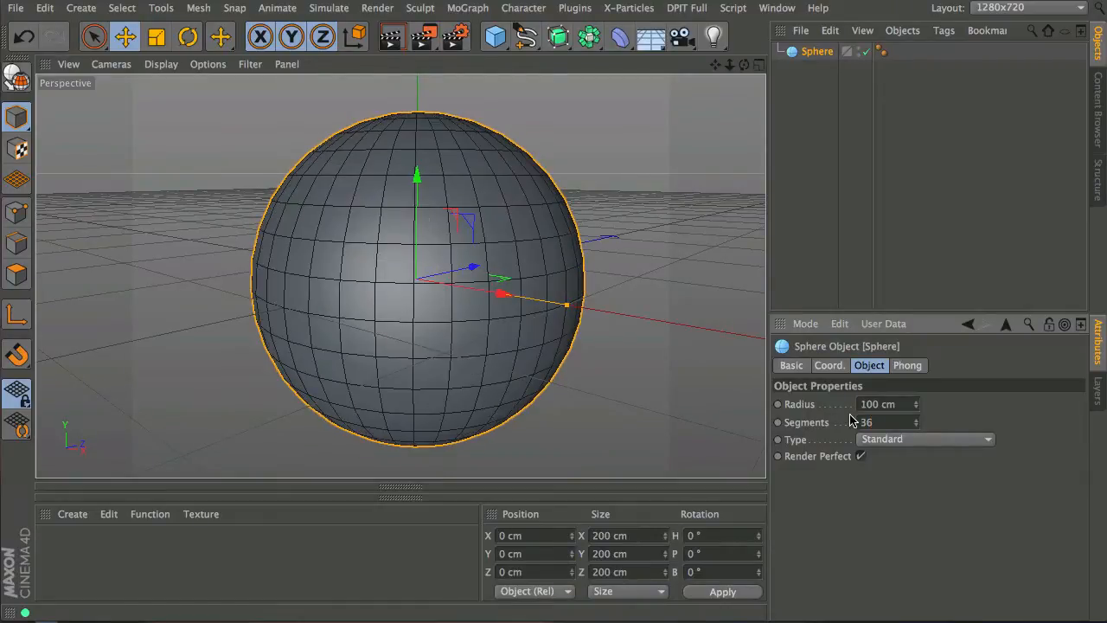
{"action": "mouse_move", "coordinate": [459, 303]}
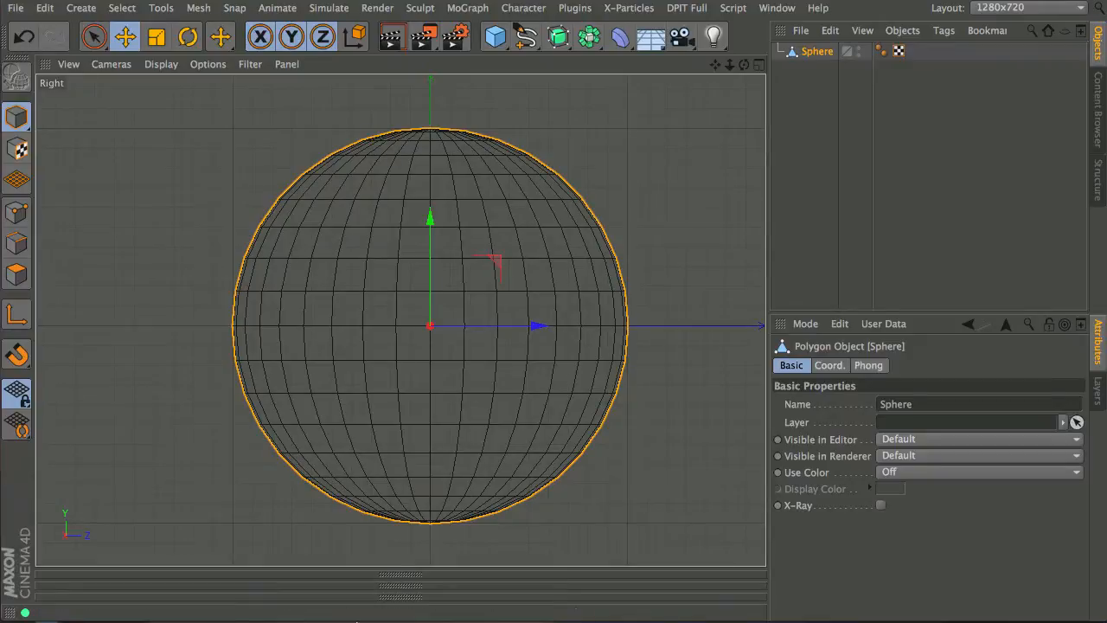
{"action": "mouse_move", "coordinate": [454, 275]}
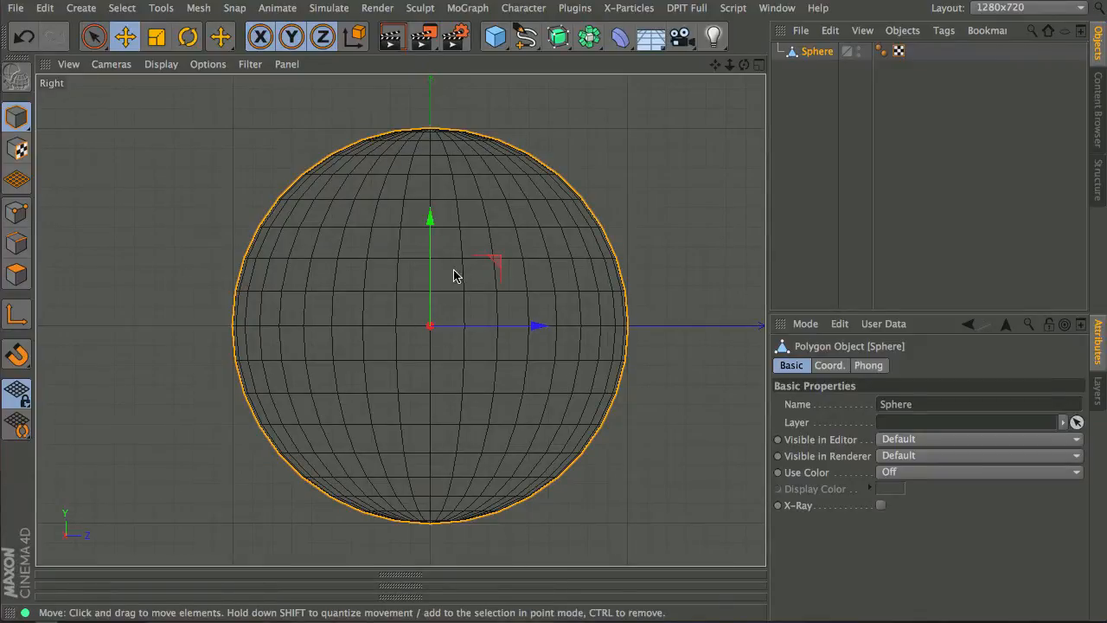
{"action": "mouse_move", "coordinate": [32, 240]}
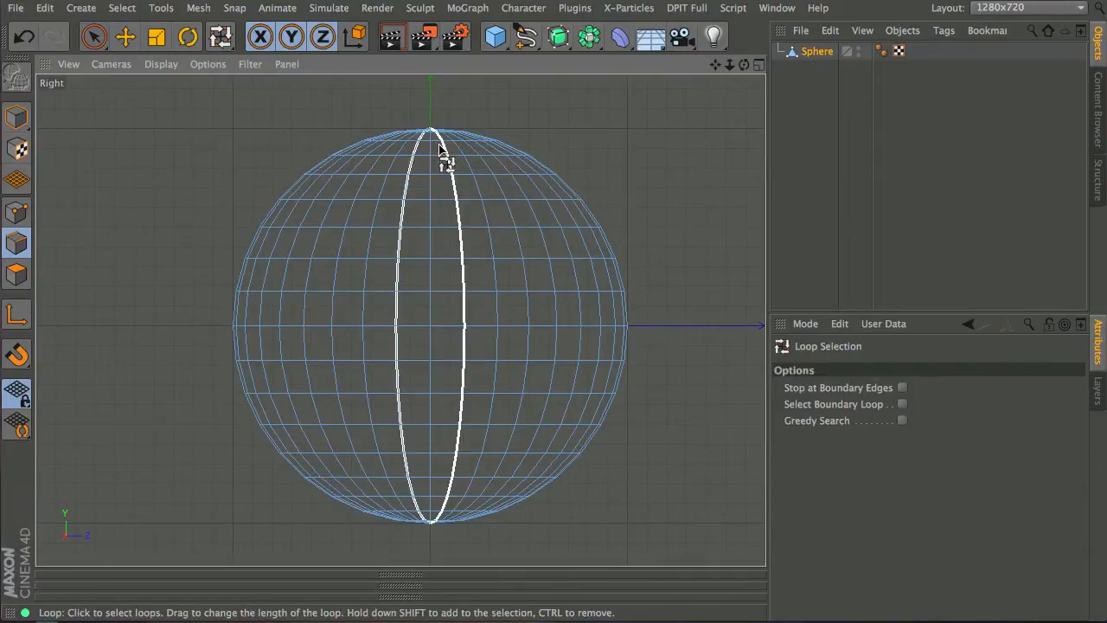
Step: Loop-select the horizontal edge loops near the top of the editable sphere
{"action": "left_click", "coordinate": [443, 153]}
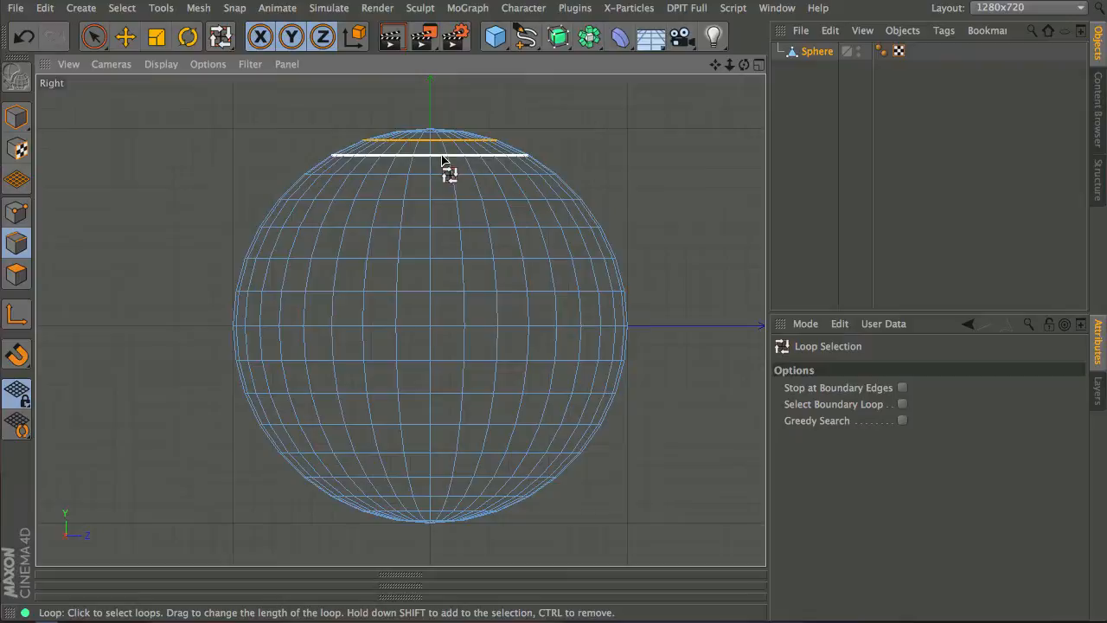
{"action": "left_click_drag", "start_coordinate": [443, 142], "coordinate": [443, 199]}
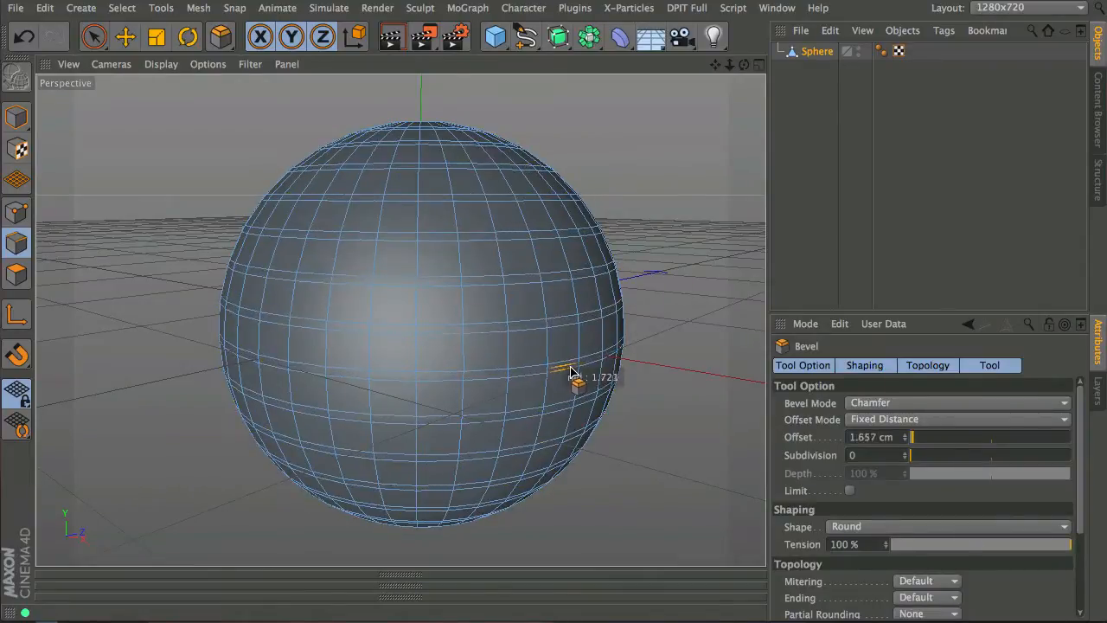
Step: Chamfer the selected horizontal edge loops with an offset of about 2.6 cm
{"action": "left_click_drag", "start_coordinate": [575, 377], "coordinate": [592, 377]}
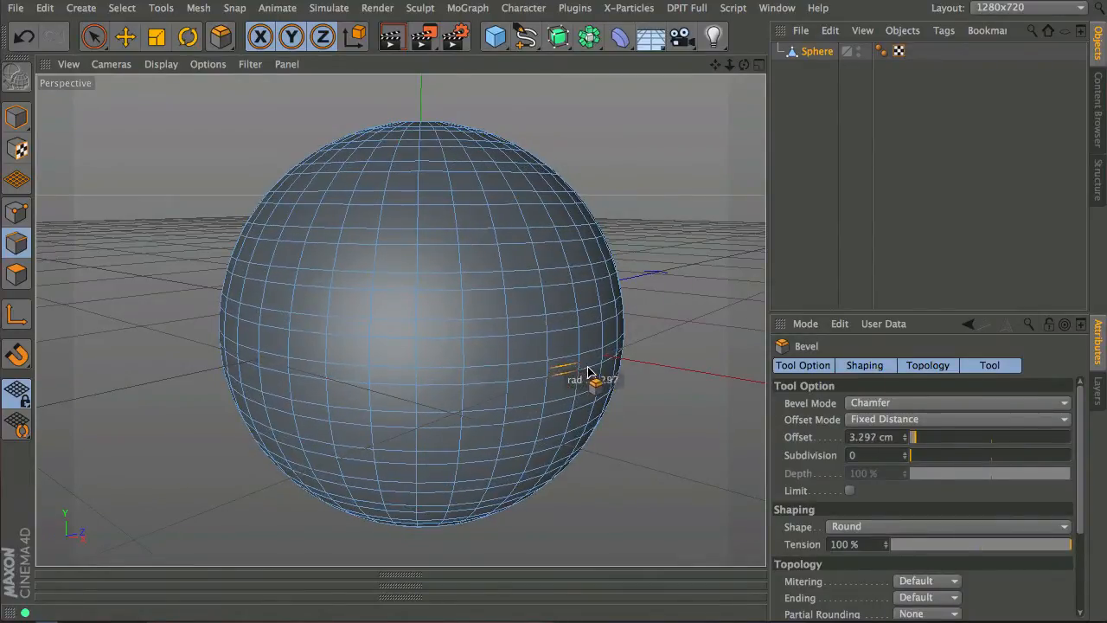
{"action": "left_click_drag", "start_coordinate": [593, 381], "coordinate": [558, 389]}
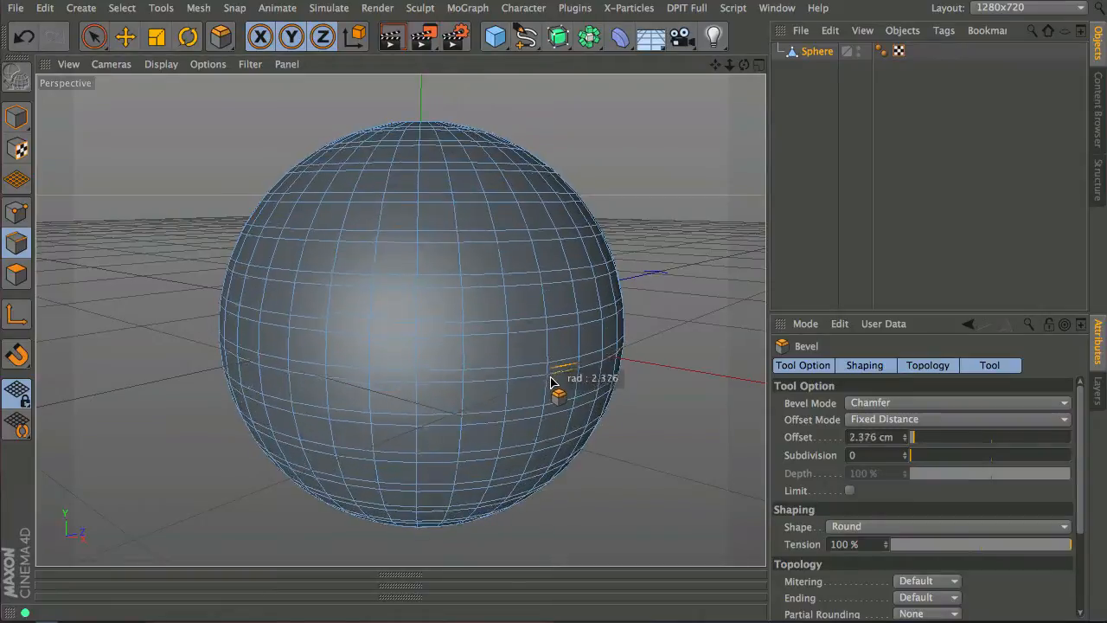
{"action": "left_click_drag", "start_coordinate": [558, 395], "coordinate": [565, 389]}
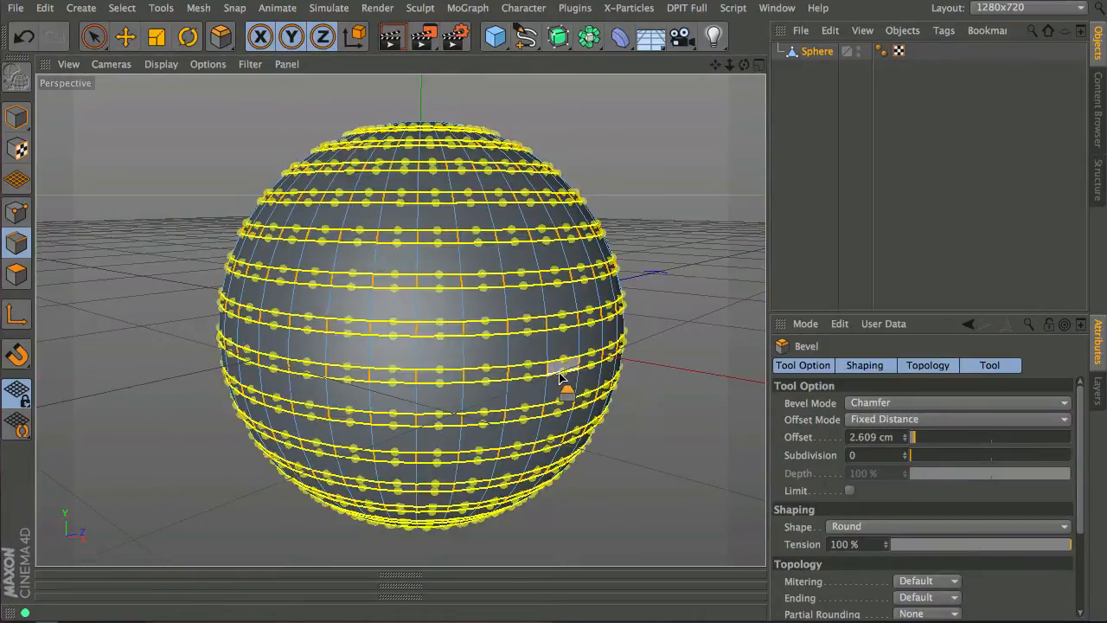
{"action": "mouse_move", "coordinate": [25, 273]}
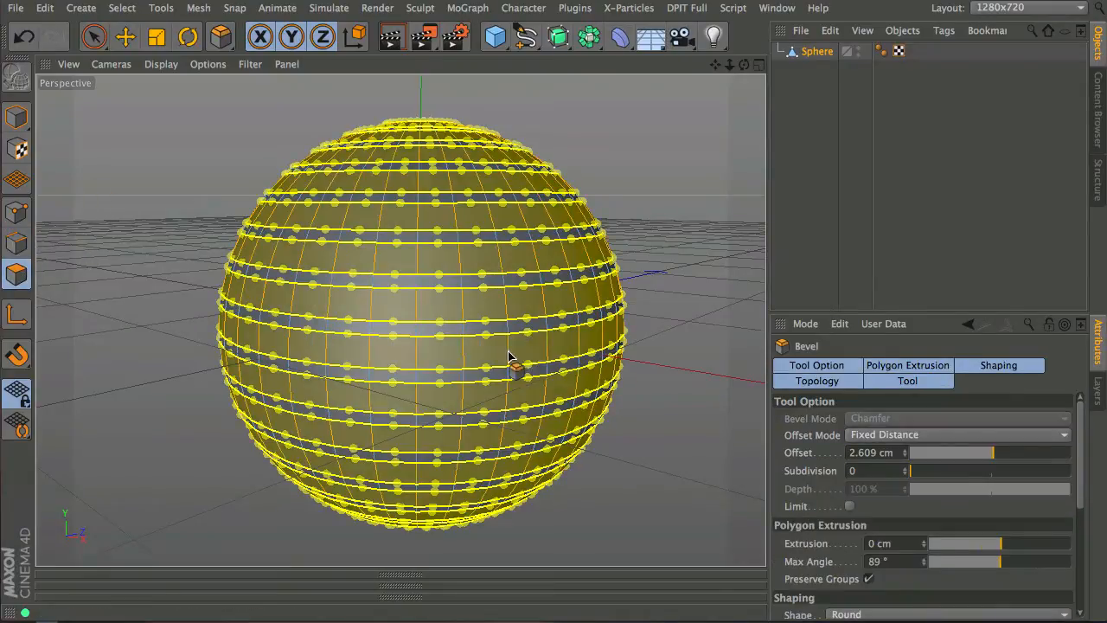
{"action": "mouse_move", "coordinate": [661, 444]}
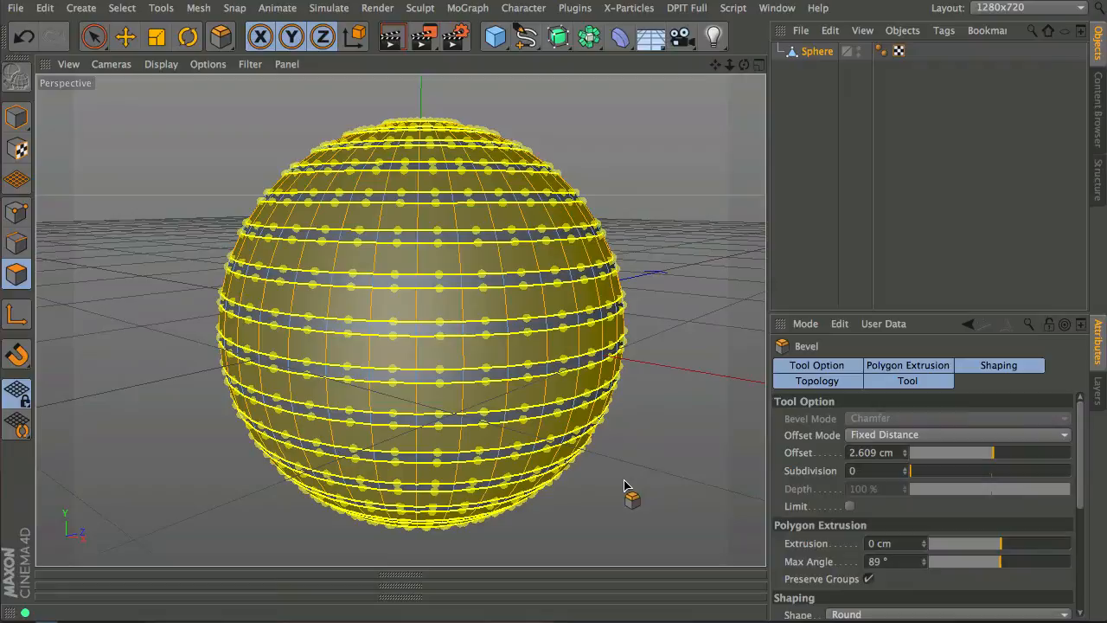
{"action": "mouse_move", "coordinate": [609, 482]}
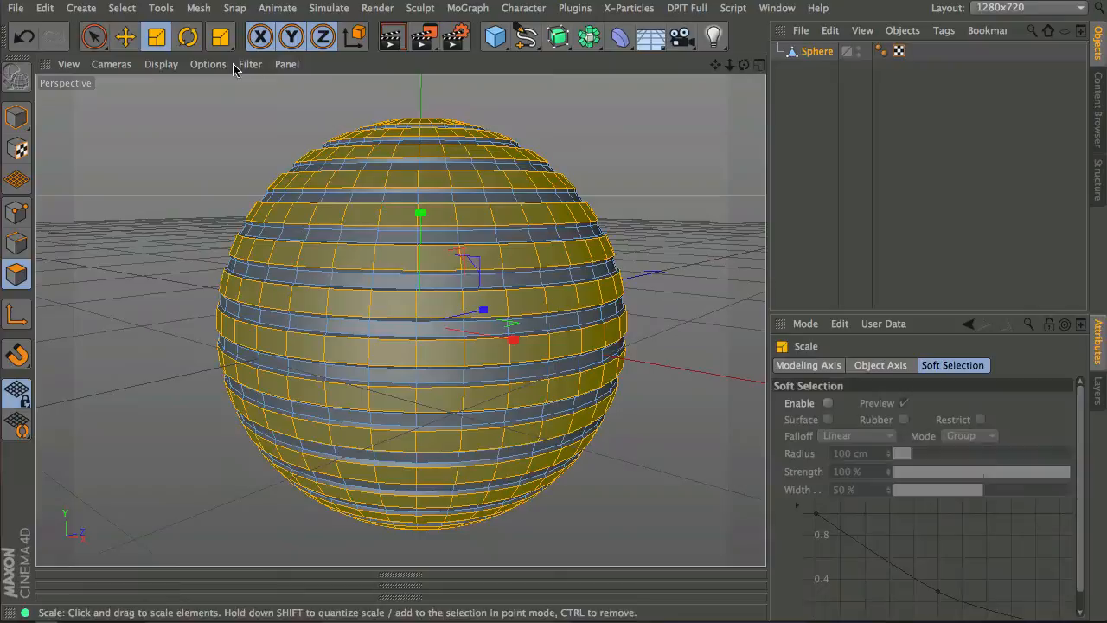
{"action": "mouse_move", "coordinate": [628, 260]}
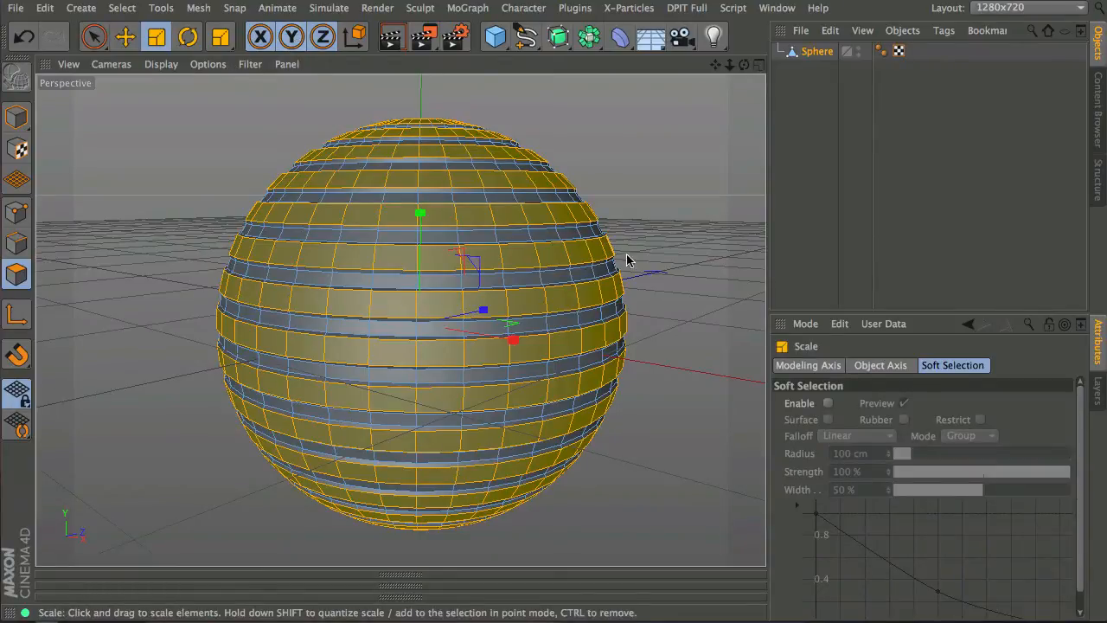
{"action": "mouse_move", "coordinate": [683, 332]}
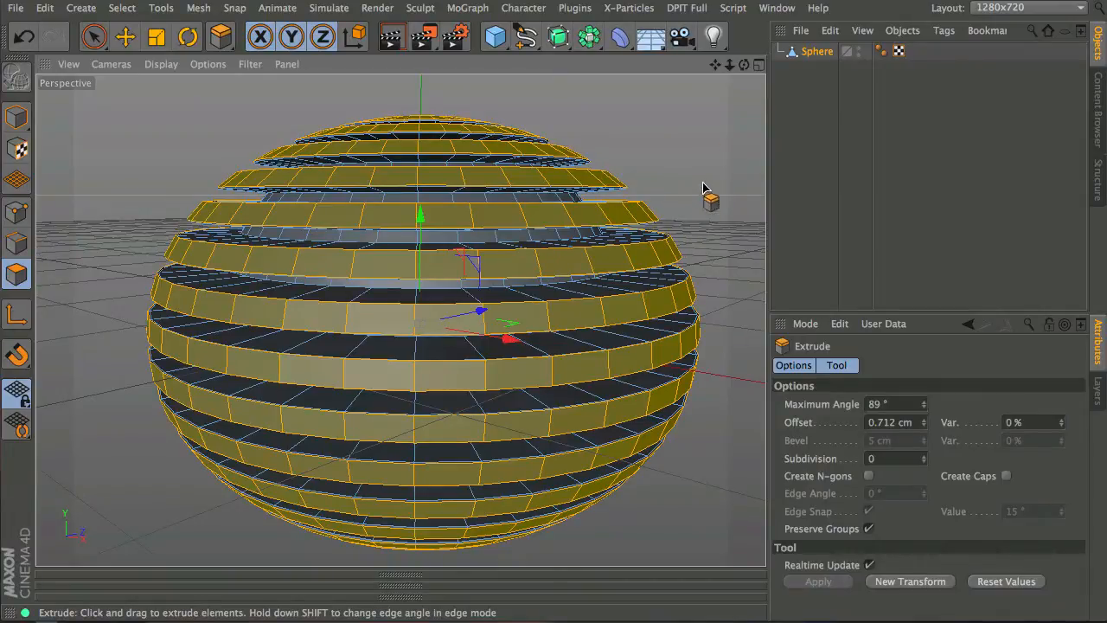
{"action": "left_click", "coordinate": [93, 39]}
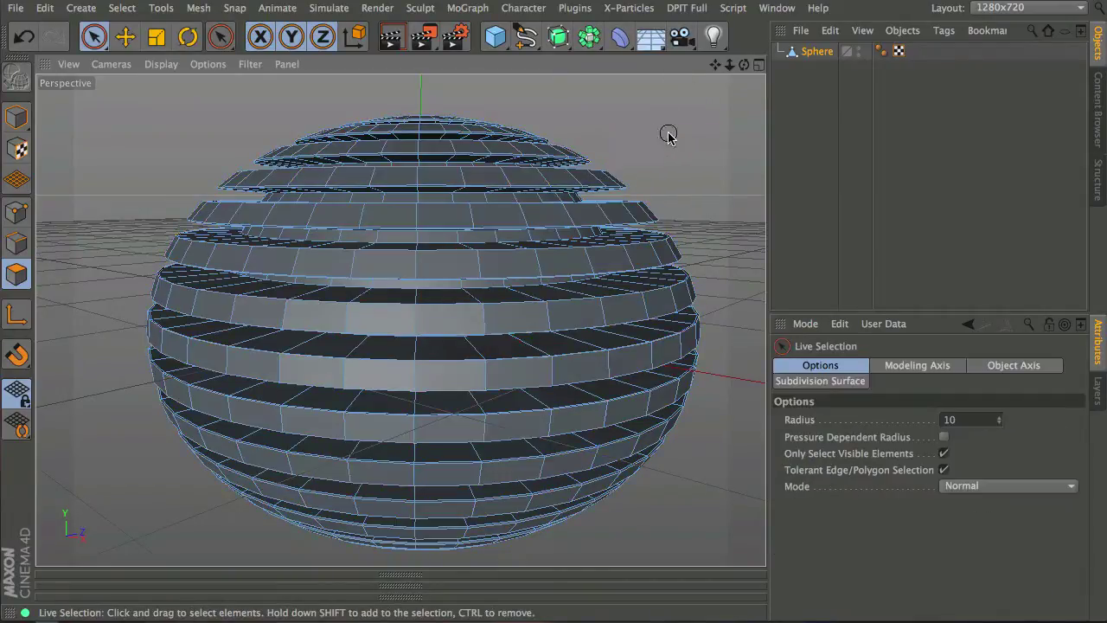
{"action": "left_click", "coordinate": [559, 36]}
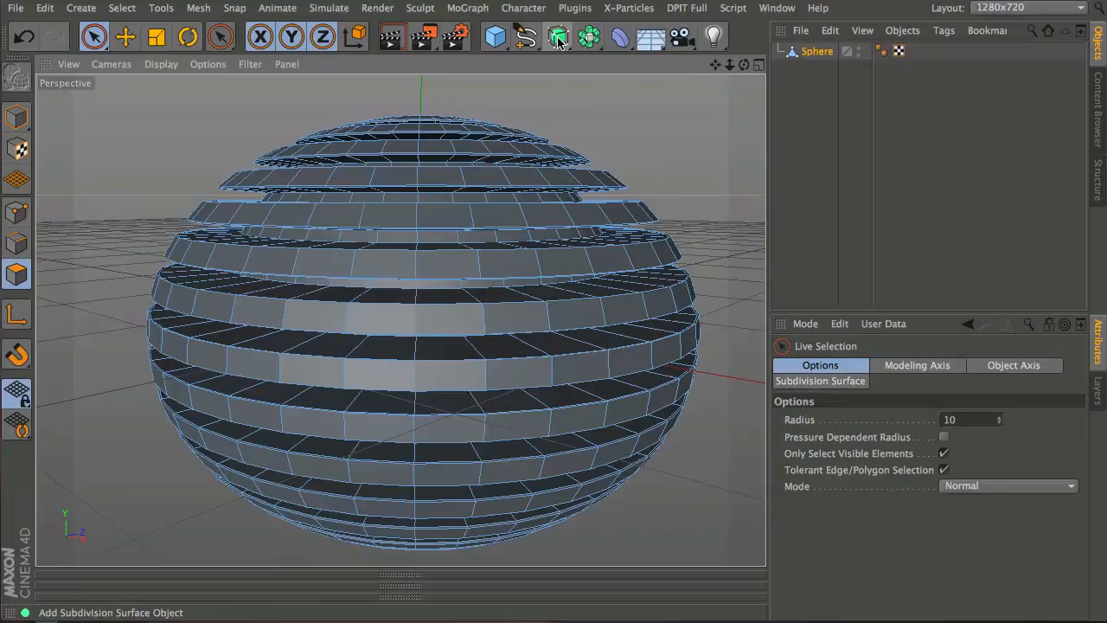
{"action": "left_click", "coordinate": [558, 37]}
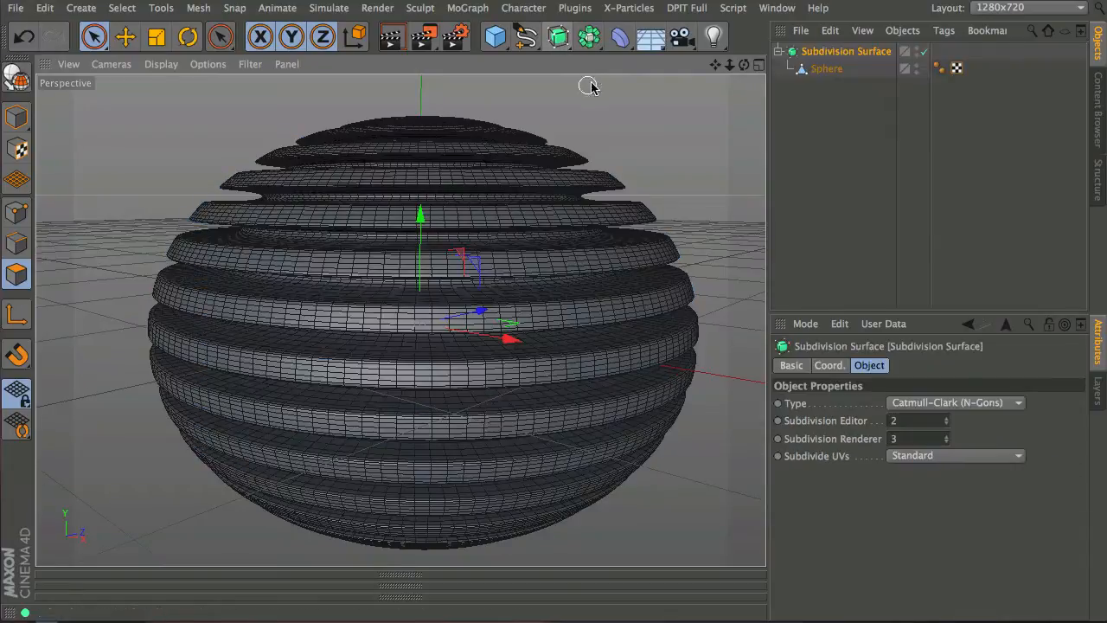
{"action": "mouse_move", "coordinate": [475, 277]}
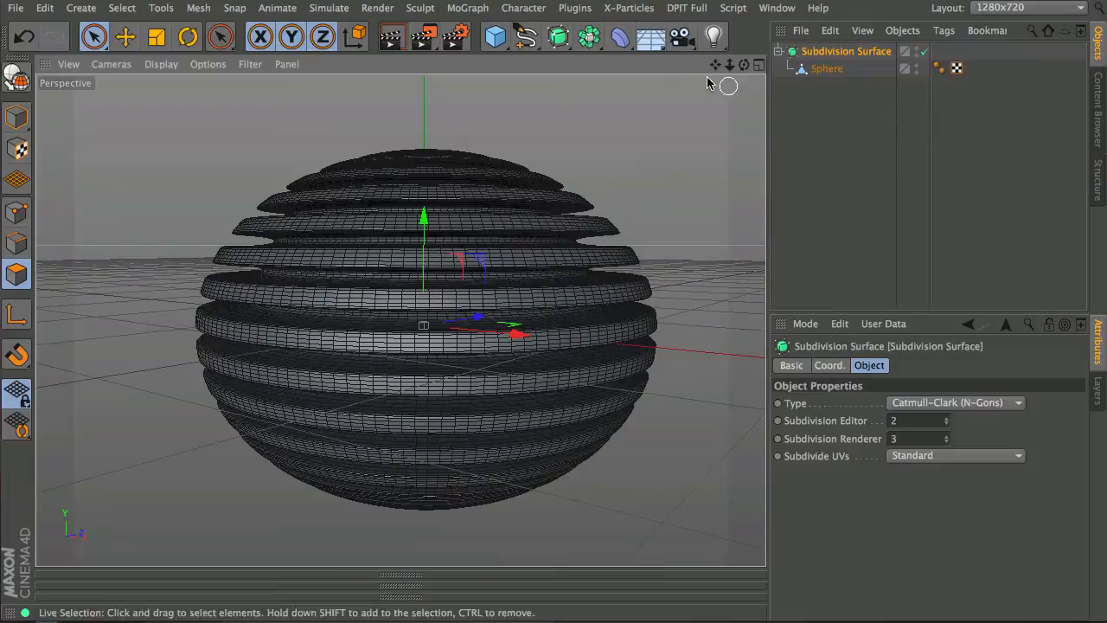
Step: Add a Displacer beneath the Sphere and select it with the Subdivision Surface
{"action": "left_click", "coordinate": [616, 36]}
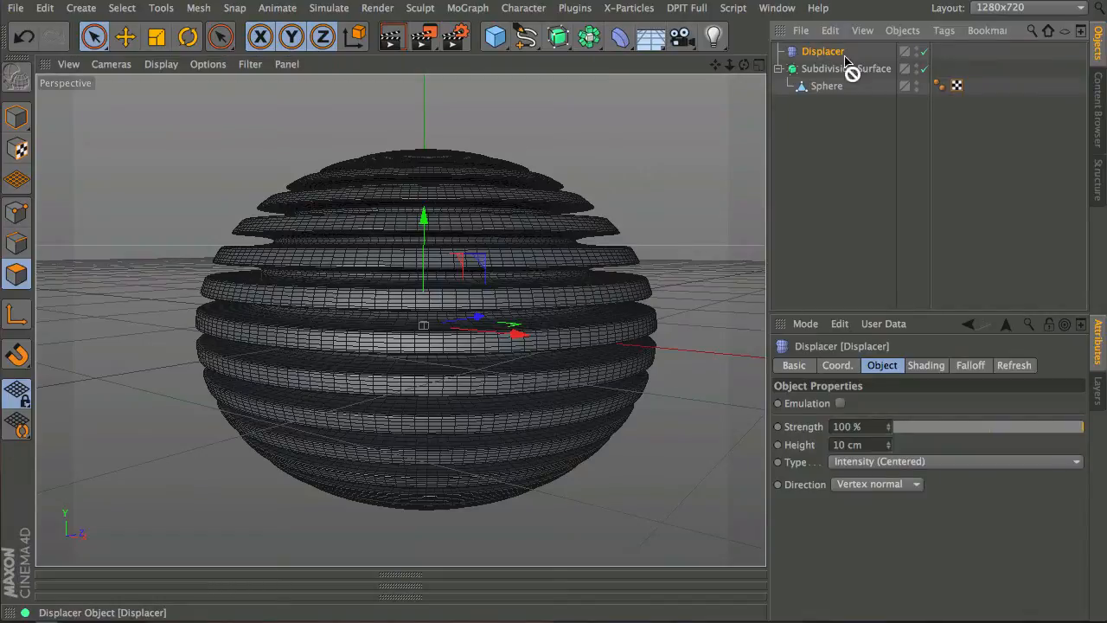
{"action": "left_click_drag", "start_coordinate": [822, 51], "coordinate": [841, 86]}
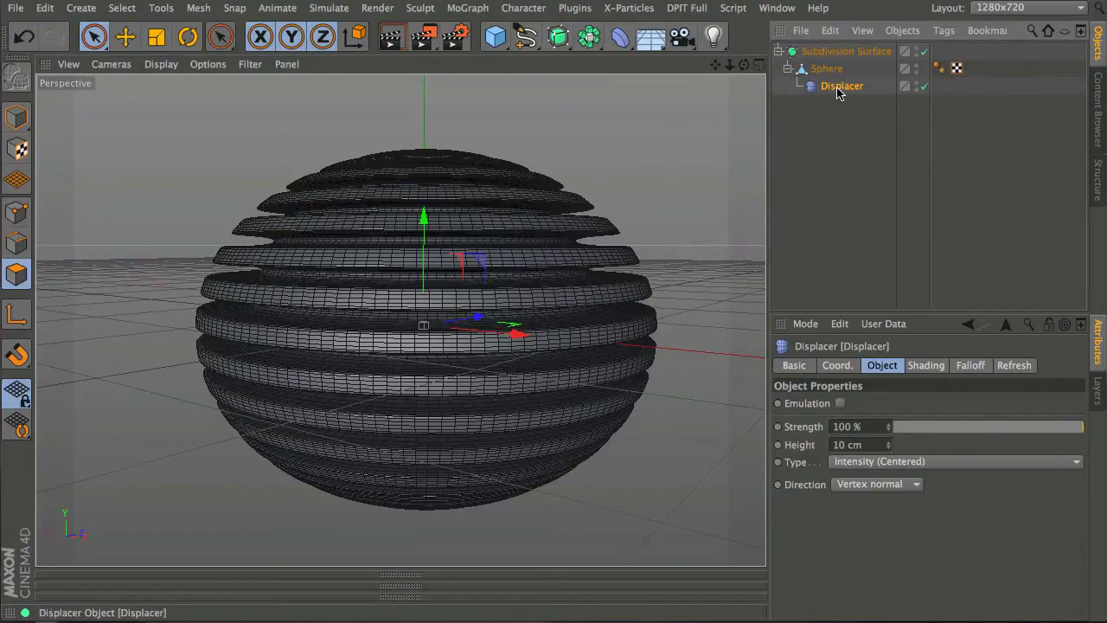
{"action": "left_click", "coordinate": [847, 51]}
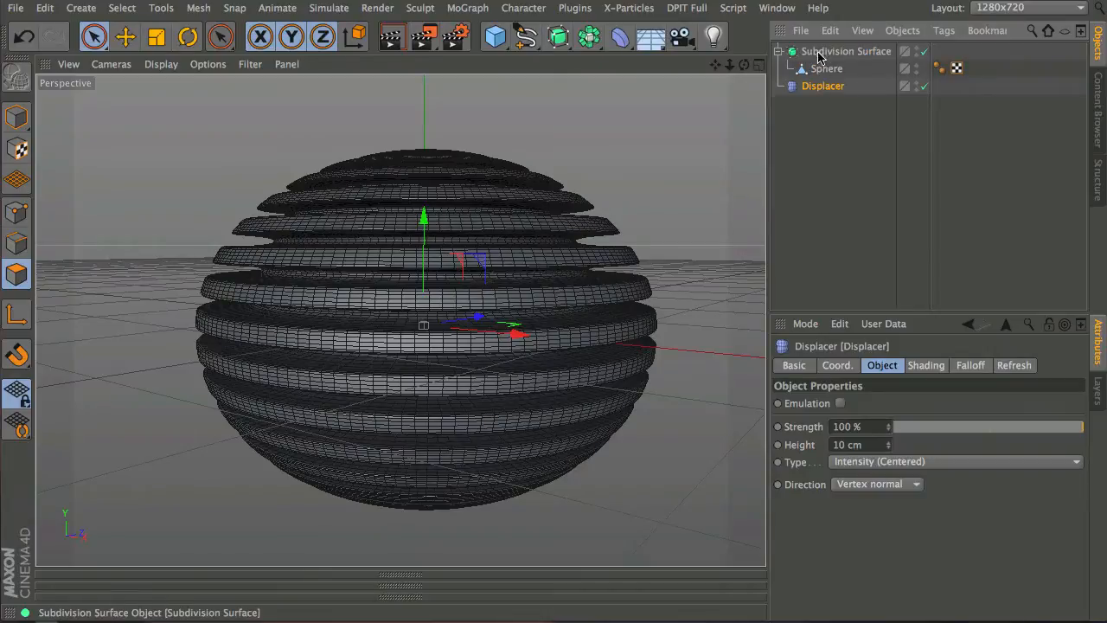
{"action": "left_click", "coordinate": [823, 85]}
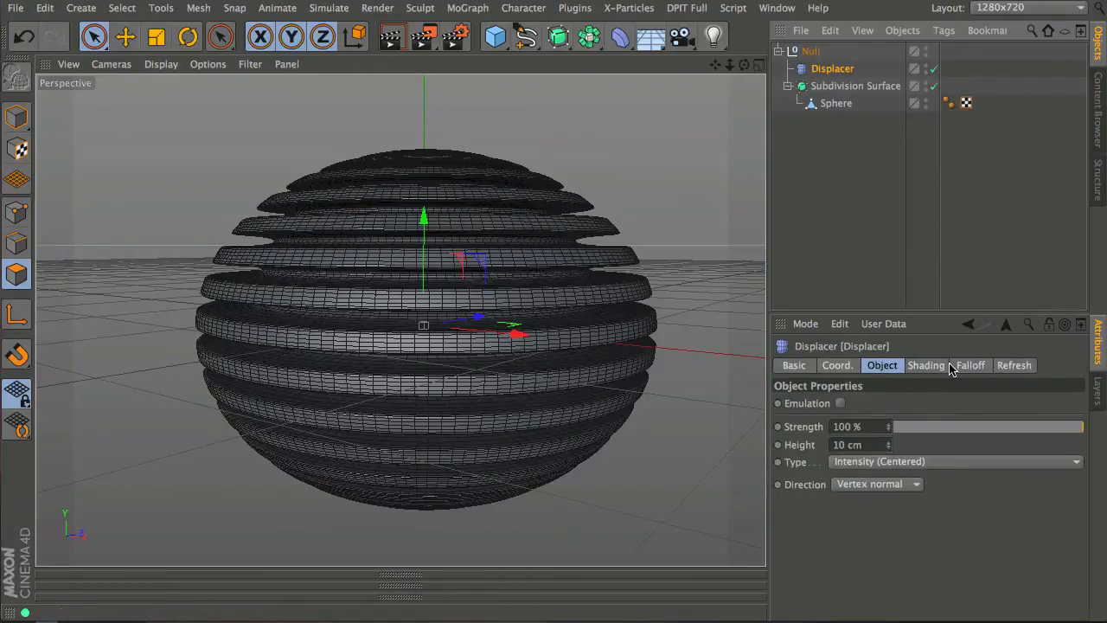
Step: Load a Noise shader into the Displacer's Shading slot and open its settings
{"action": "left_click", "coordinate": [926, 365]}
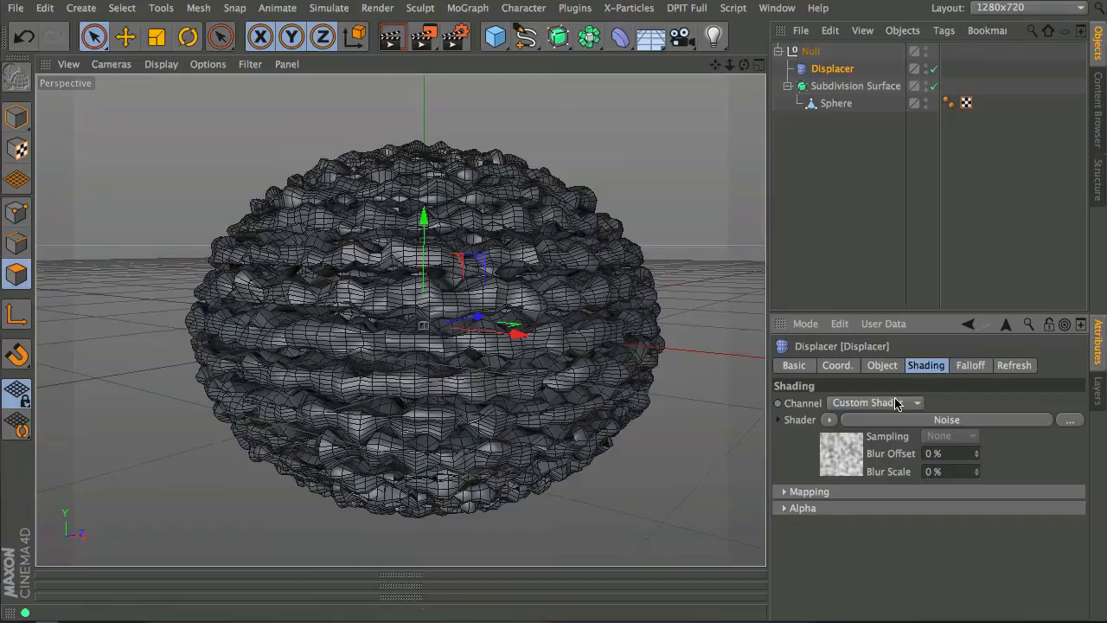
{"action": "left_click", "coordinate": [946, 419]}
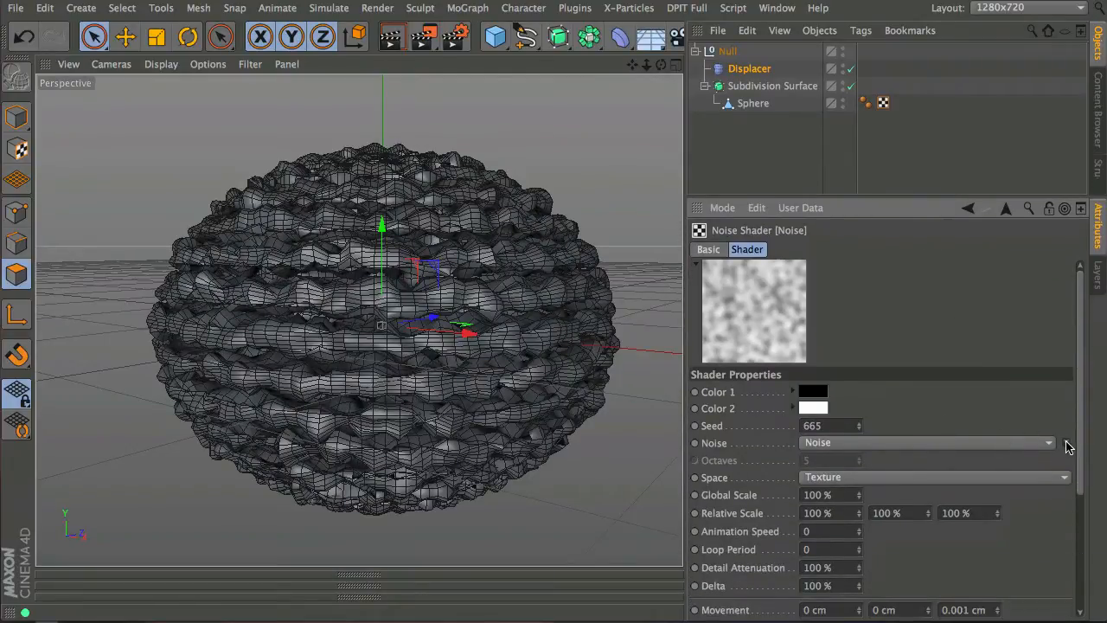
Step: Switch the displacement noise to Stupl with a 745% global scale
{"action": "left_click", "coordinate": [1049, 442]}
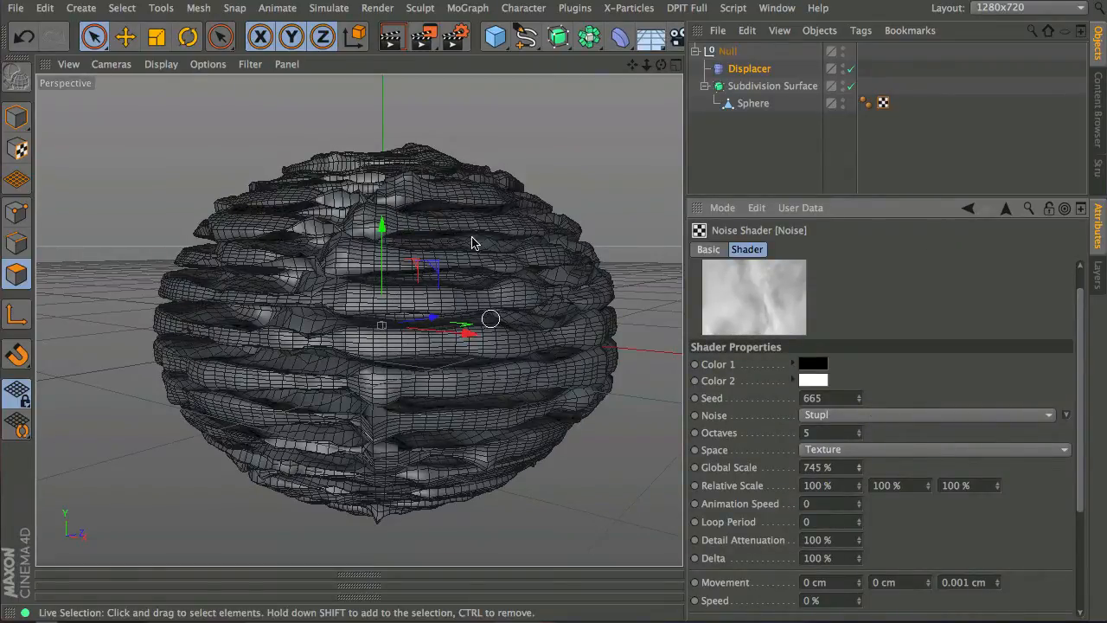
Step: Set the Displacer's Direction to Spherical with a Height of 12 cm
{"action": "left_click", "coordinate": [826, 503]}
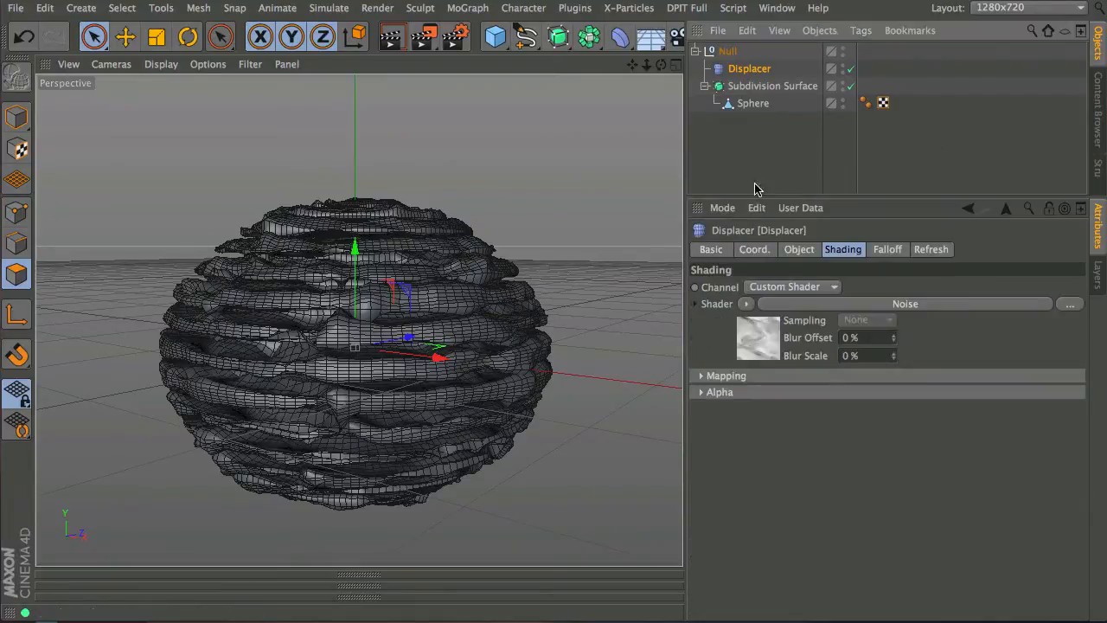
{"action": "left_click", "coordinate": [798, 249]}
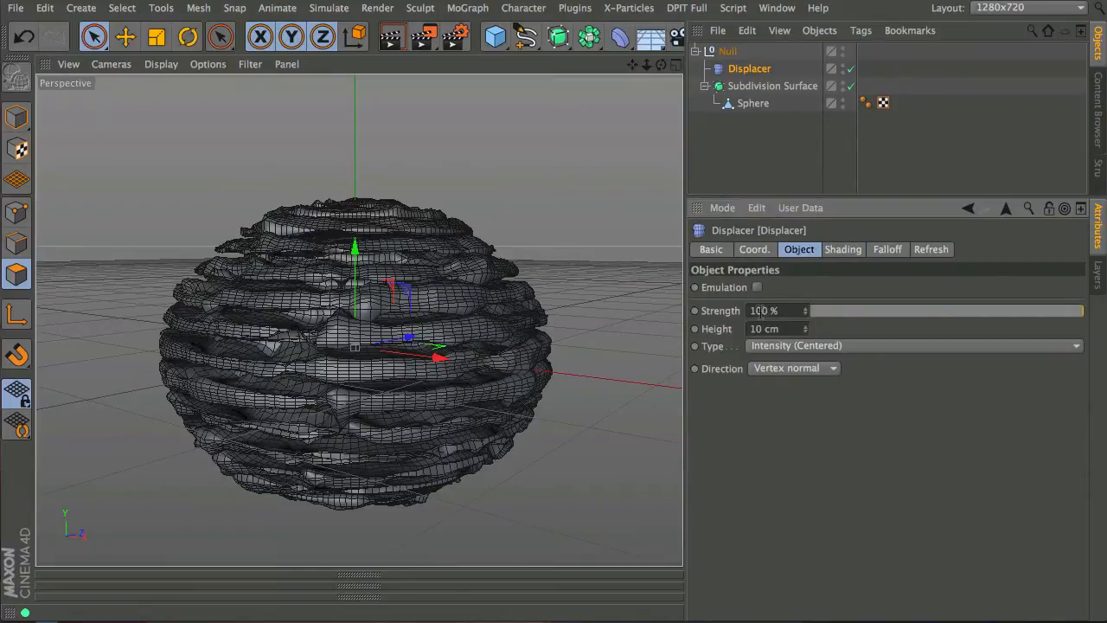
{"action": "left_click_drag", "start_coordinate": [779, 328], "coordinate": [800, 329]}
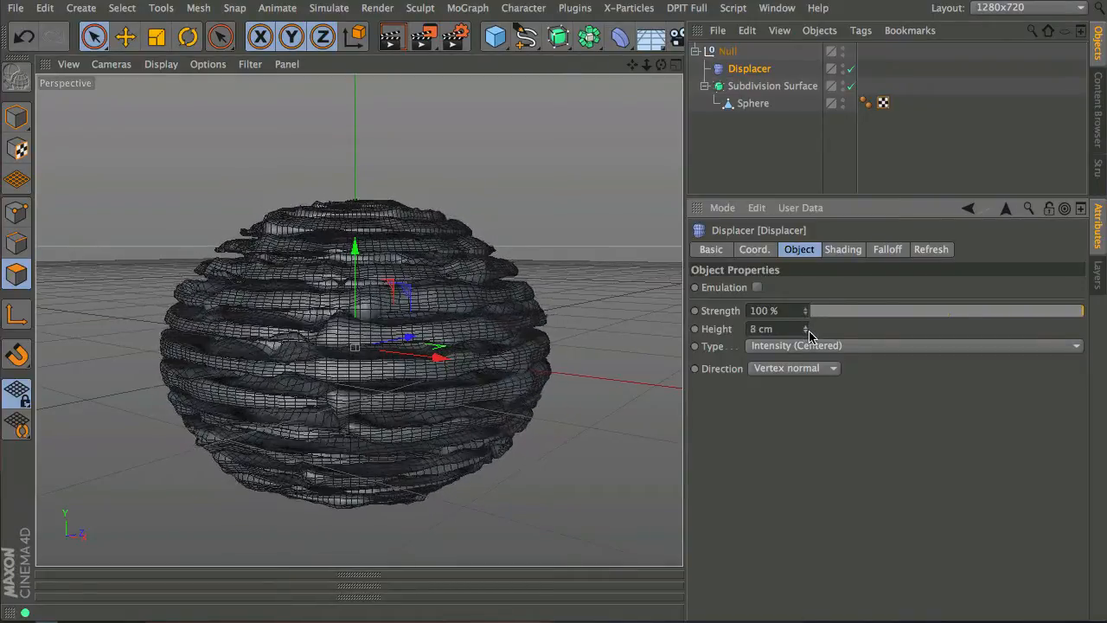
{"action": "left_click_drag", "start_coordinate": [809, 328], "coordinate": [808, 341]}
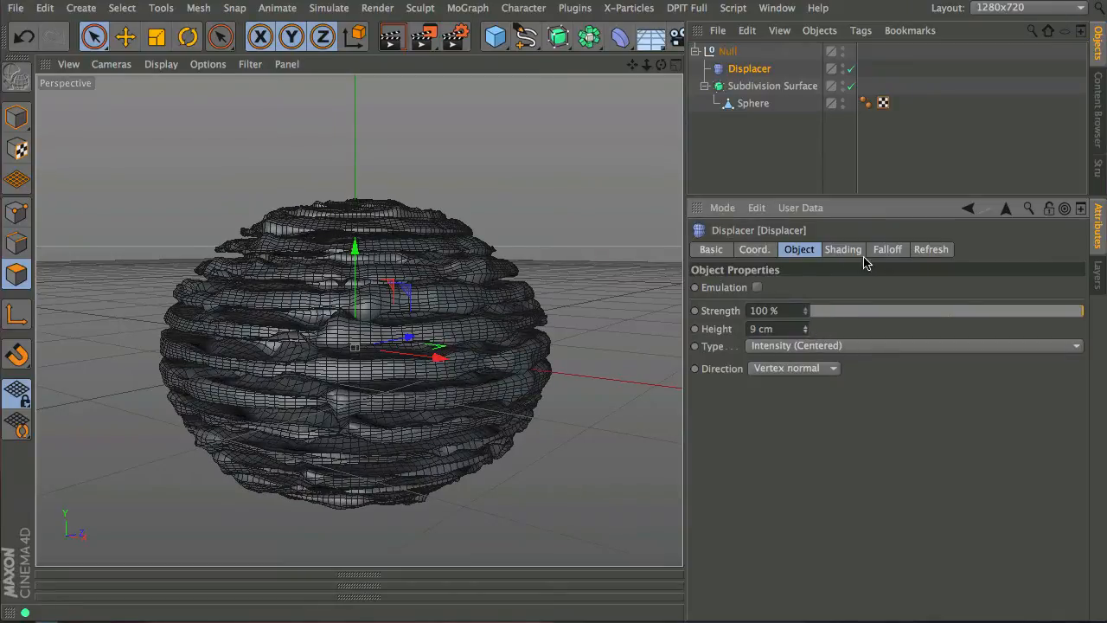
{"action": "left_click", "coordinate": [793, 368]}
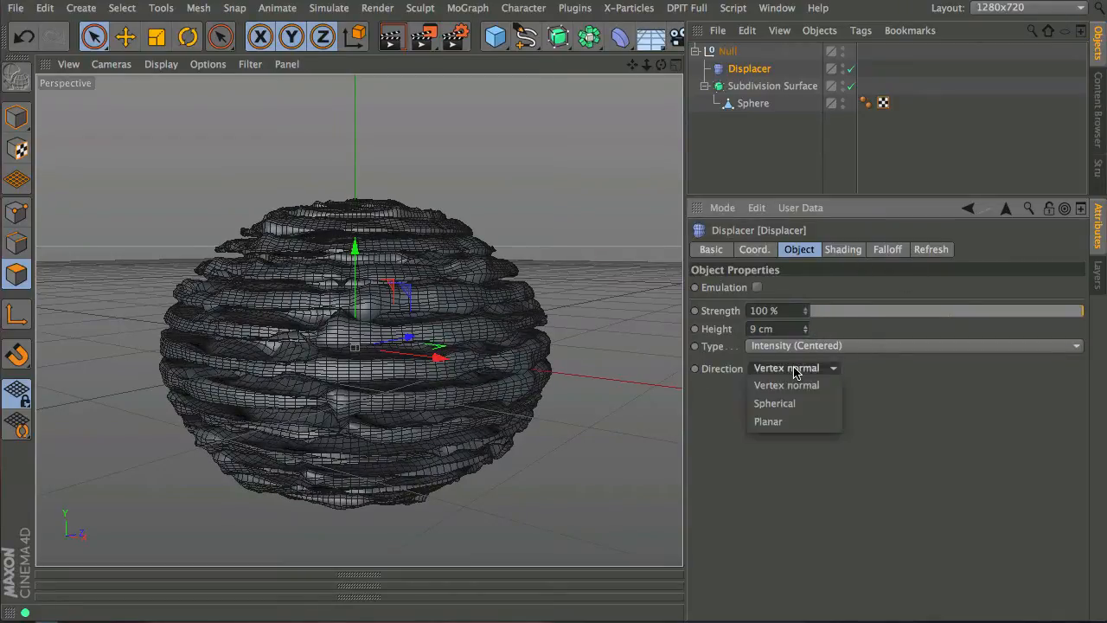
{"action": "left_click", "coordinate": [774, 403]}
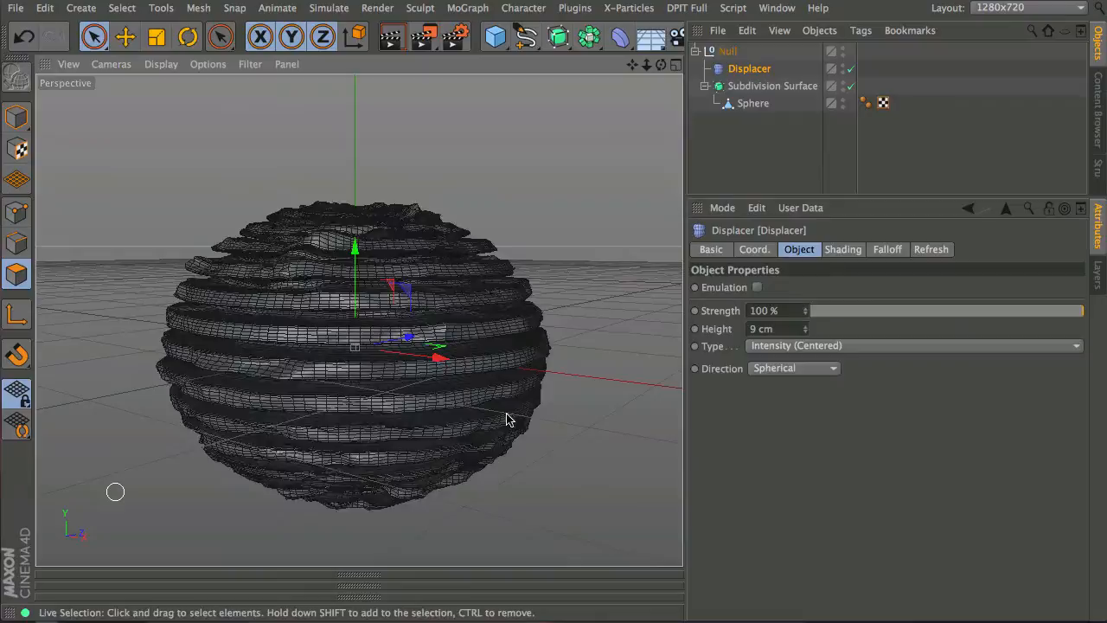
{"action": "left_click_drag", "start_coordinate": [774, 328], "coordinate": [813, 329]}
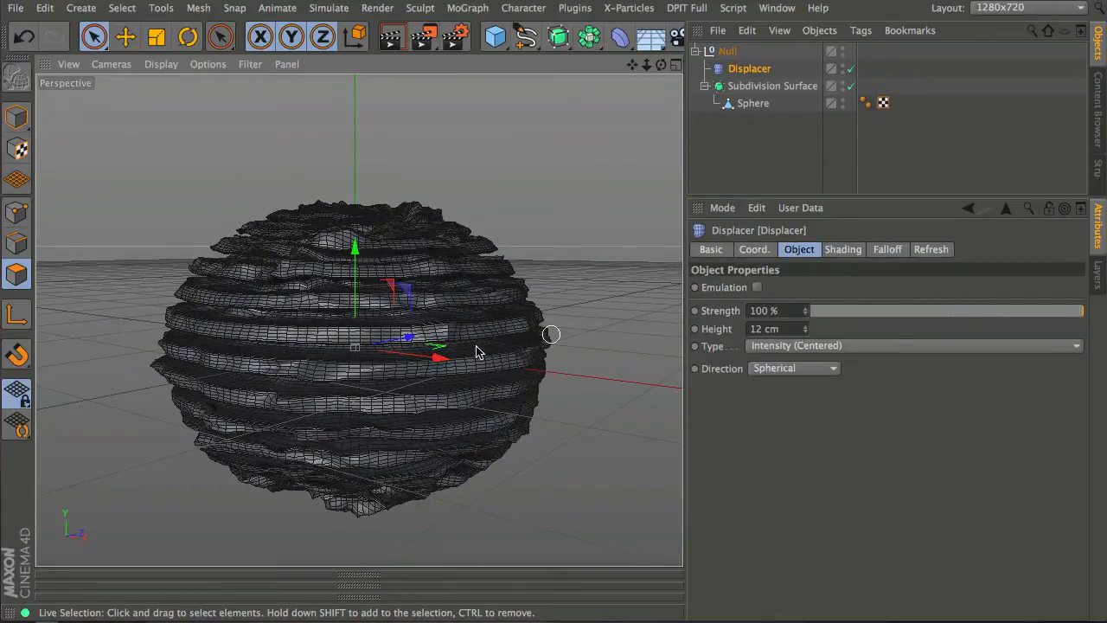
{"action": "mouse_move", "coordinate": [365, 367]}
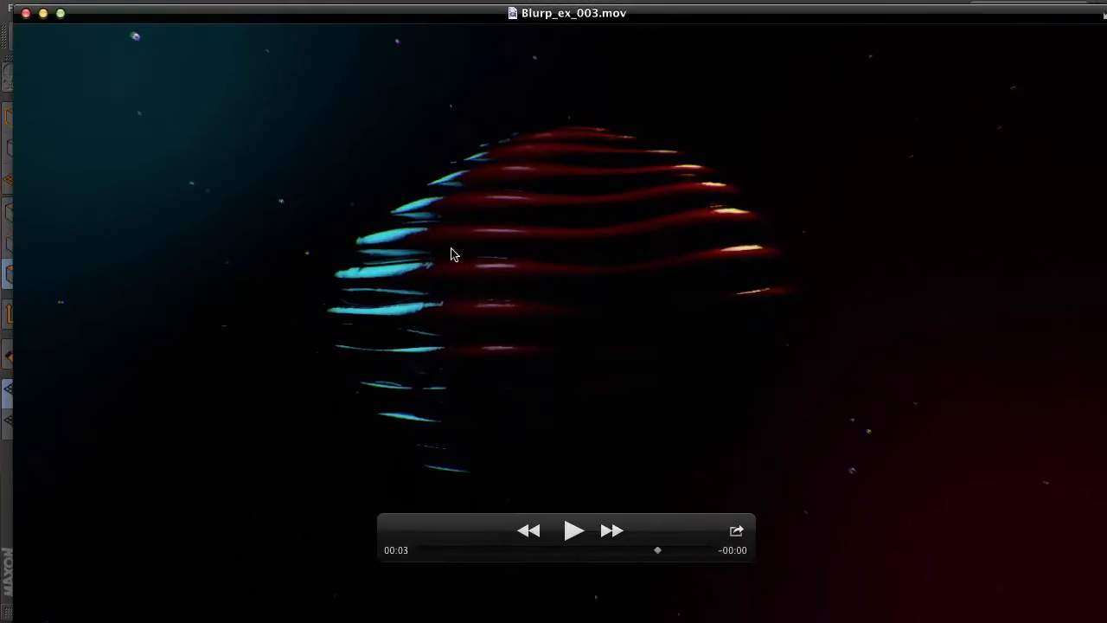
{"action": "mouse_move", "coordinate": [456, 38]}
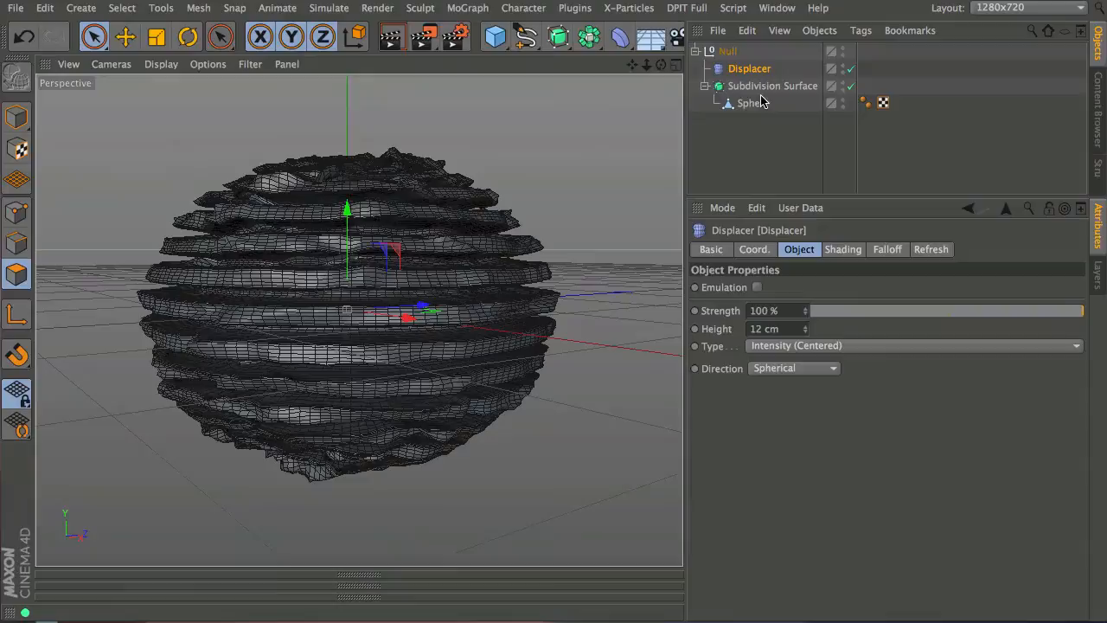
Step: Set the Subdivision Surface levels to 1 and nest the Displacer under the Sphere
{"action": "left_click", "coordinate": [772, 86]}
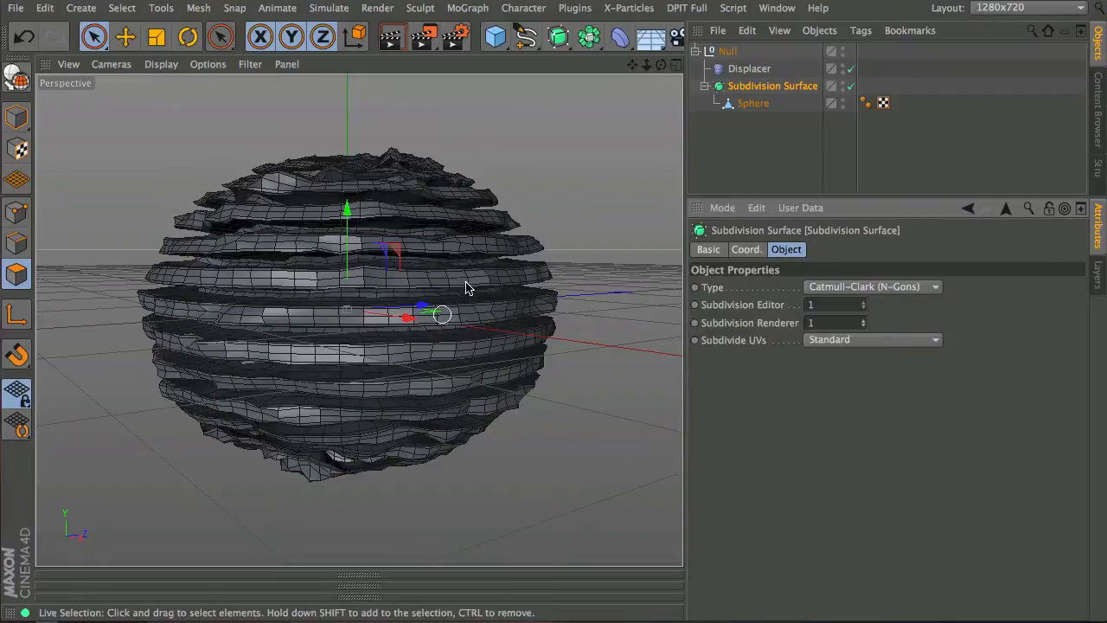
{"action": "left_click", "coordinate": [748, 68]}
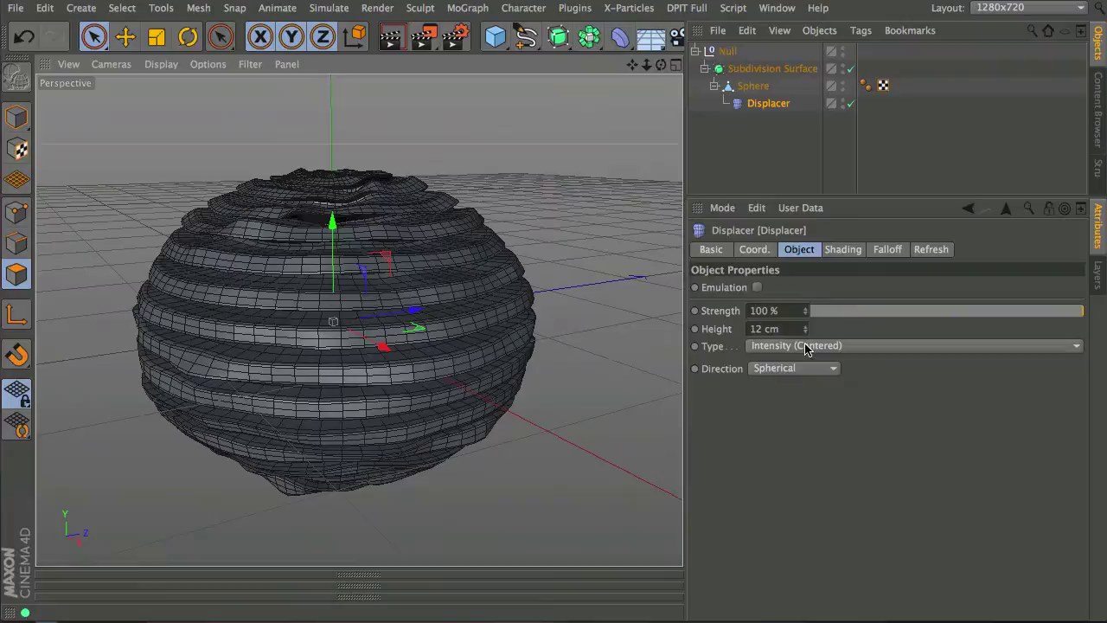
{"action": "left_click", "coordinate": [792, 368]}
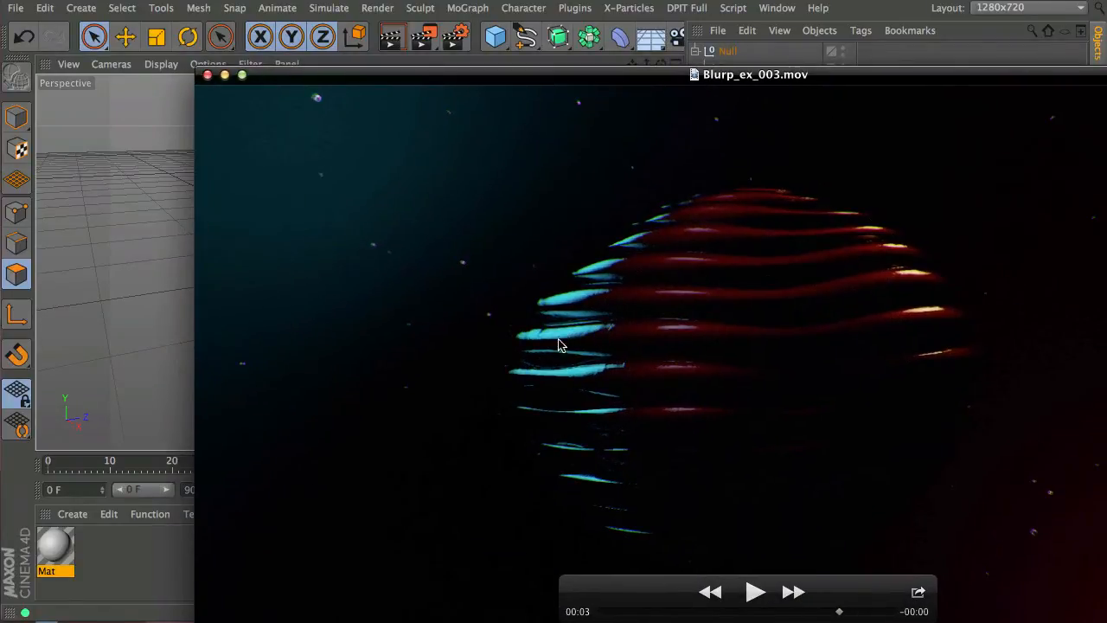
{"action": "mouse_move", "coordinate": [571, 278]}
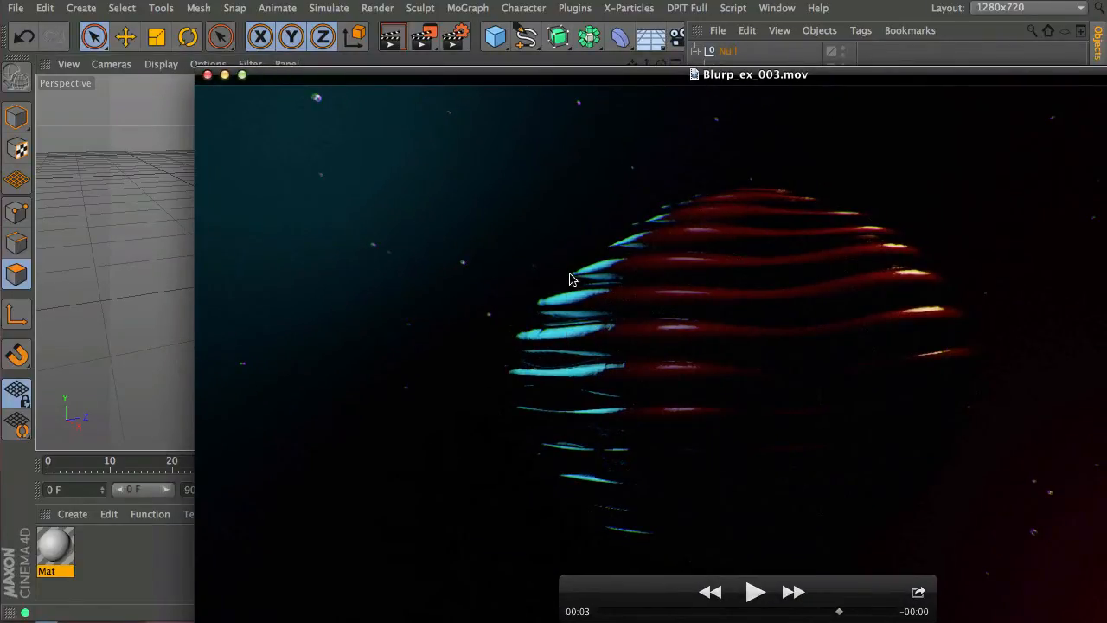
{"action": "mouse_move", "coordinate": [384, 80]}
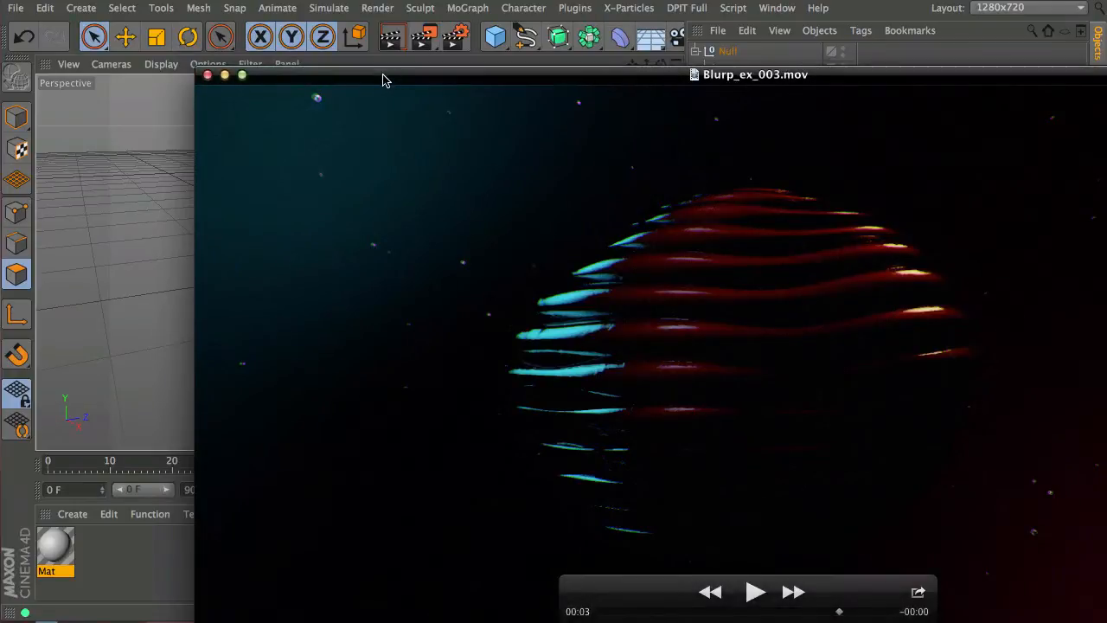
Step: Give Mat's Color channel a Fresnel shader with a dark-crimson-to-bright-red gradient
{"action": "double_click", "coordinate": [56, 562]}
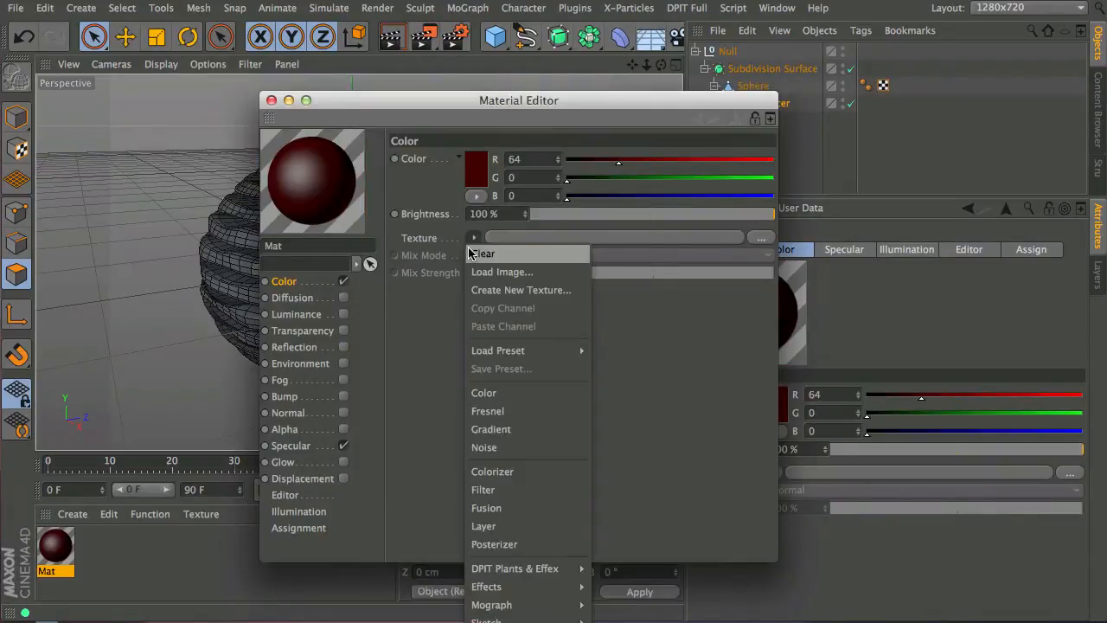
{"action": "left_click", "coordinate": [484, 411]}
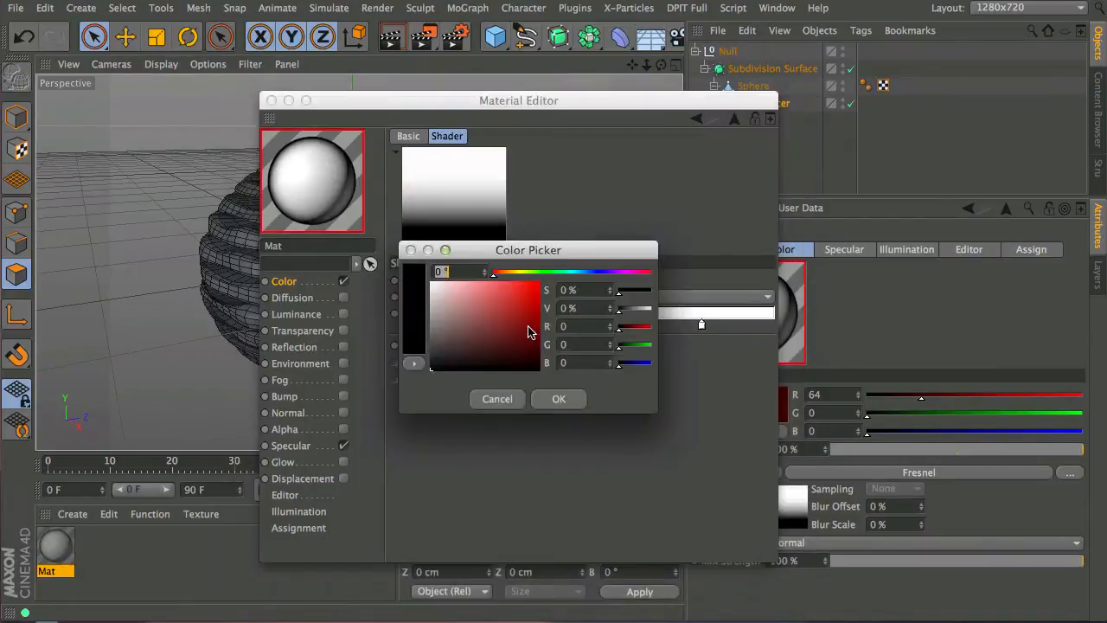
{"action": "left_click_drag", "start_coordinate": [493, 272], "coordinate": [644, 272]}
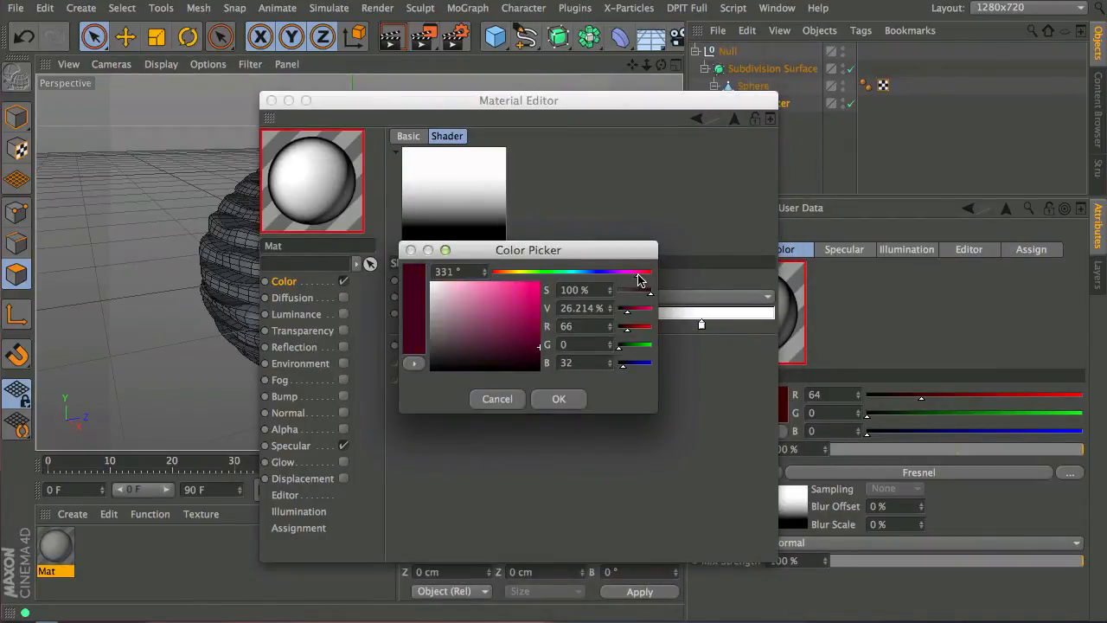
{"action": "left_click_drag", "start_coordinate": [645, 275], "coordinate": [638, 277]}
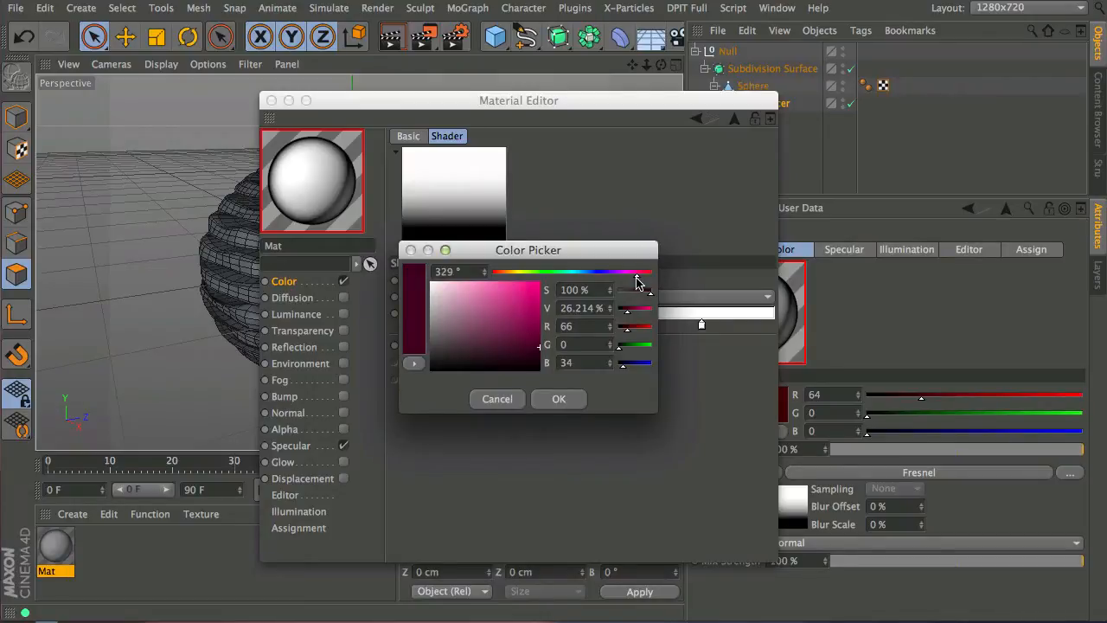
{"action": "left_click", "coordinate": [558, 398]}
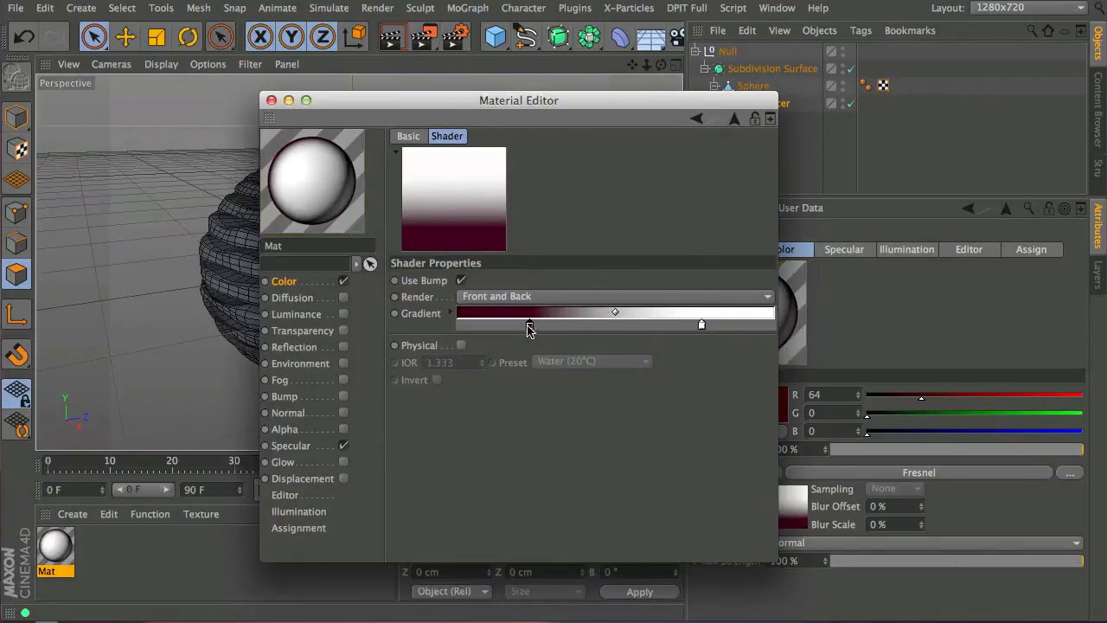
{"action": "left_click_drag", "start_coordinate": [701, 324], "coordinate": [772, 324]}
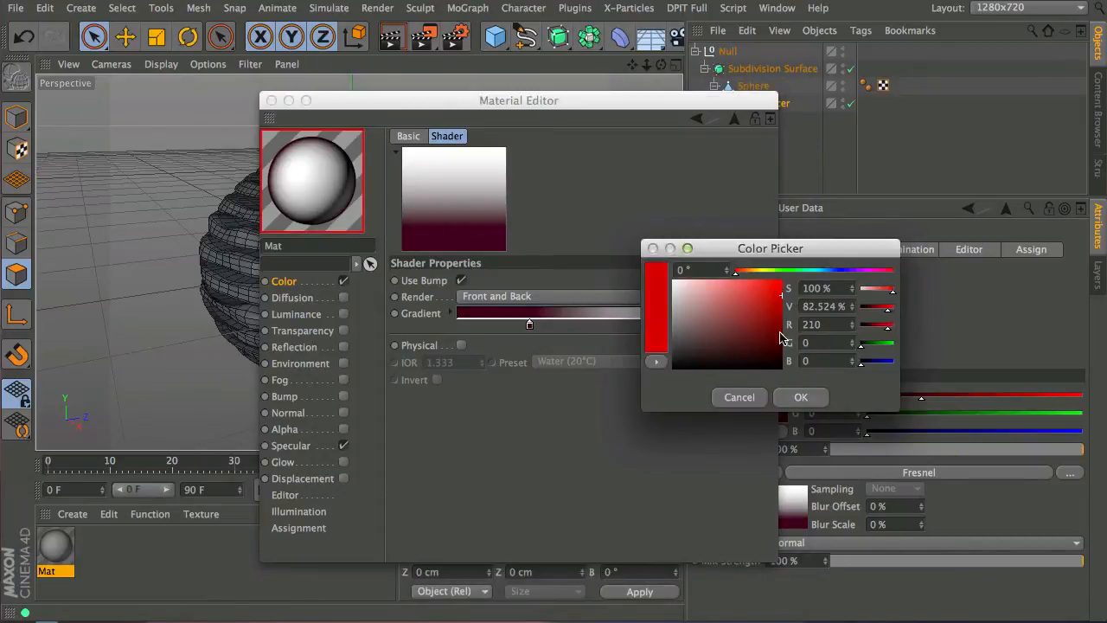
{"action": "left_click", "coordinate": [800, 397]}
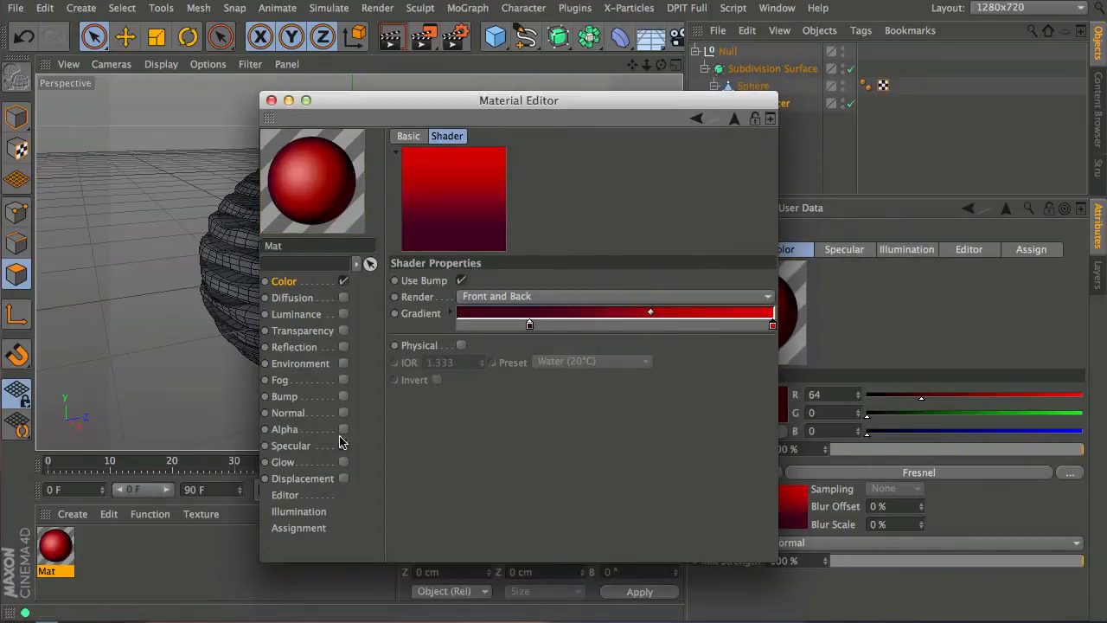
{"action": "left_click", "coordinate": [298, 511]}
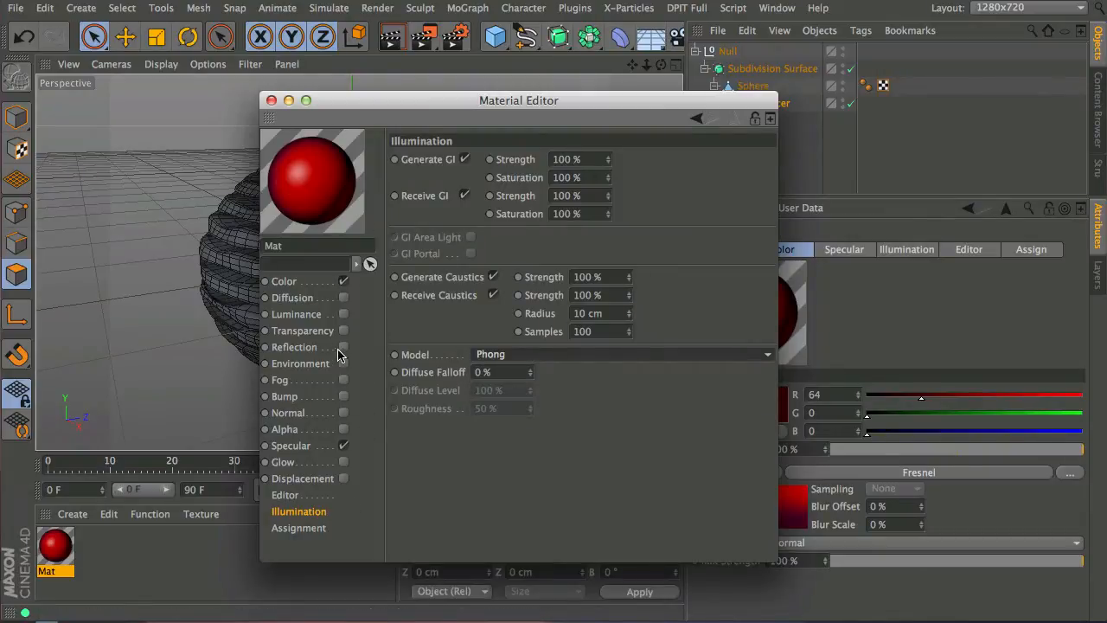
Step: Enable reflection on the red material with a Fresnel texture at 74% mix strength
{"action": "left_click", "coordinate": [295, 347]}
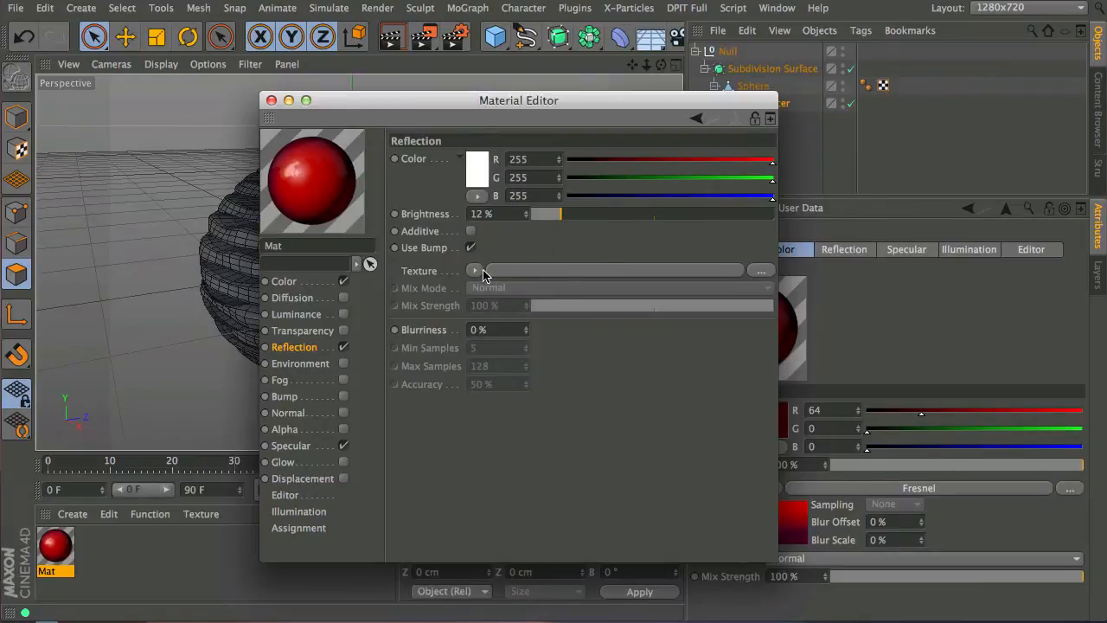
{"action": "left_click", "coordinate": [474, 270]}
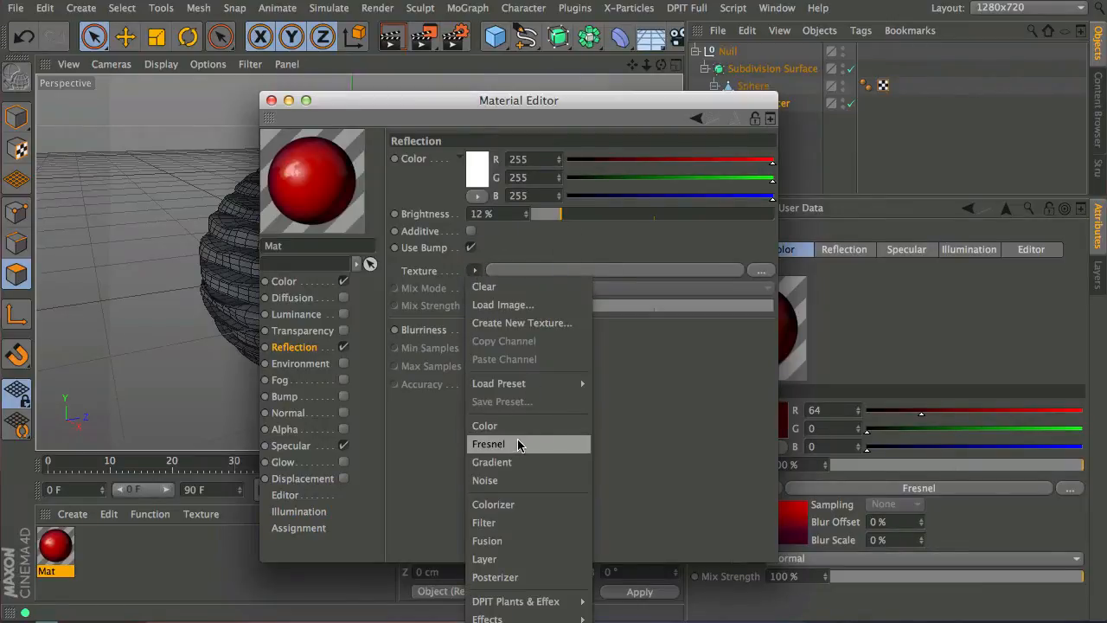
{"action": "left_click", "coordinate": [487, 444]}
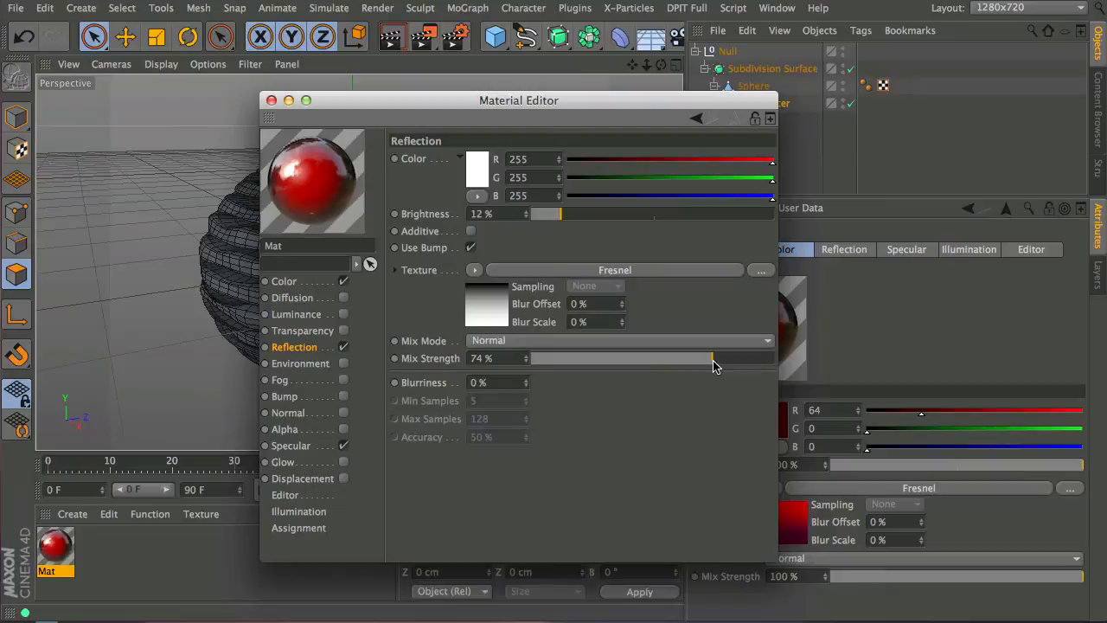
Step: Enable bump with a Stupl Noise shader at 11% strength
{"action": "left_click", "coordinate": [284, 396]}
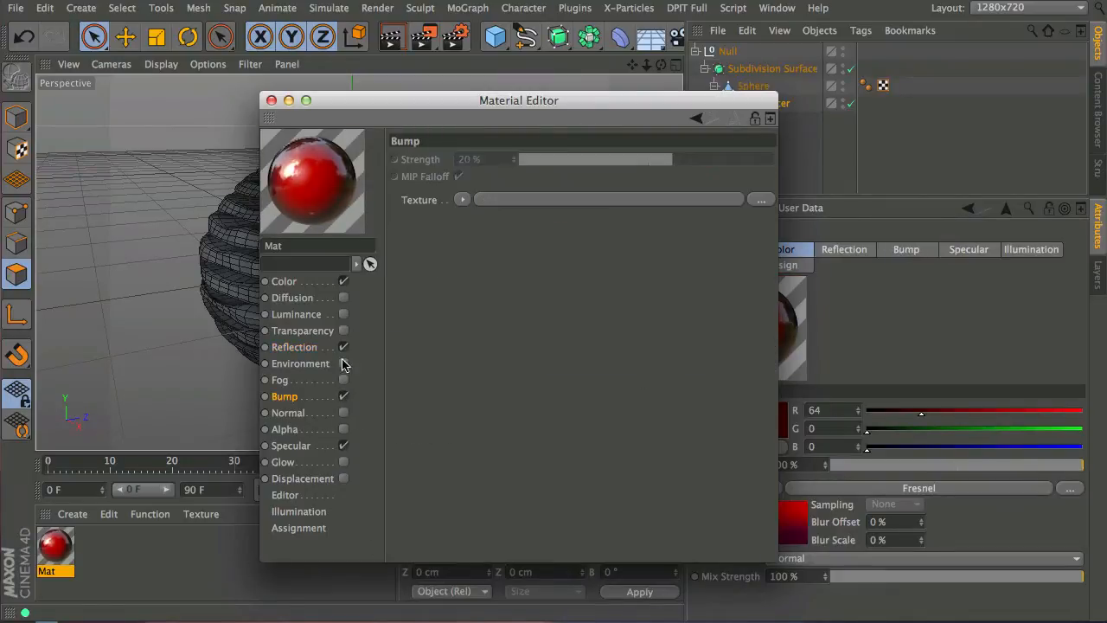
{"action": "left_click", "coordinate": [462, 200]}
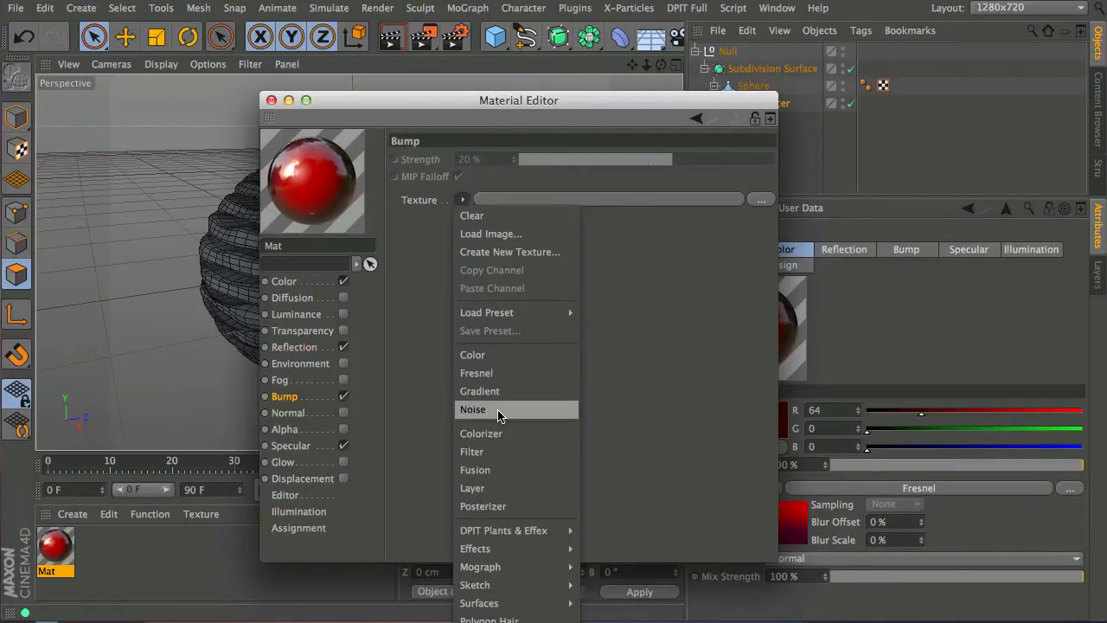
{"action": "left_click", "coordinate": [473, 409]}
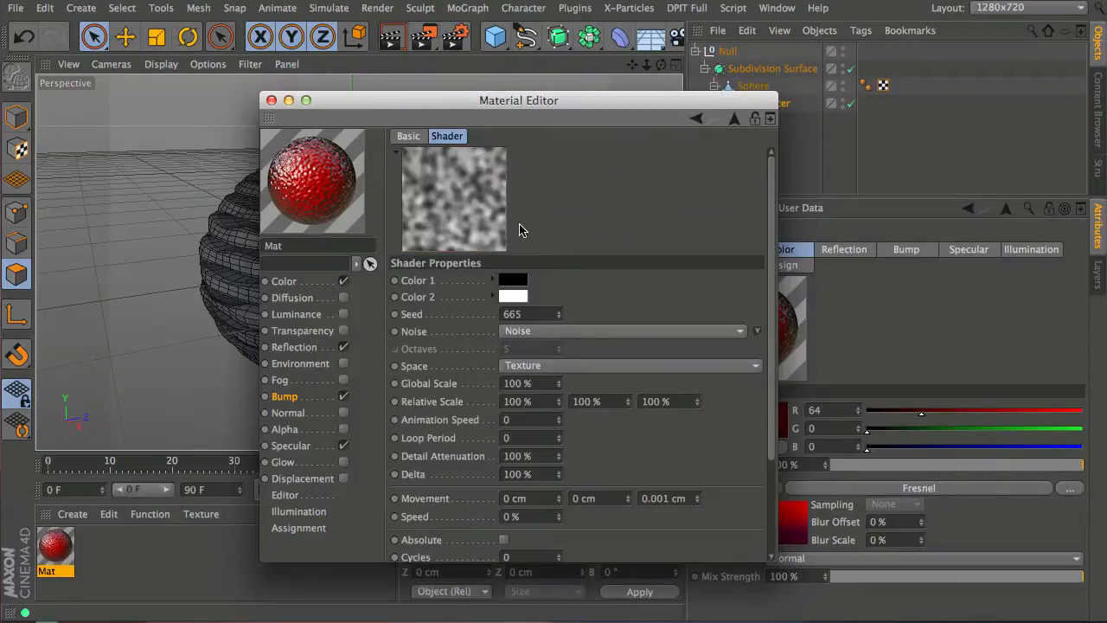
{"action": "left_click", "coordinate": [622, 330]}
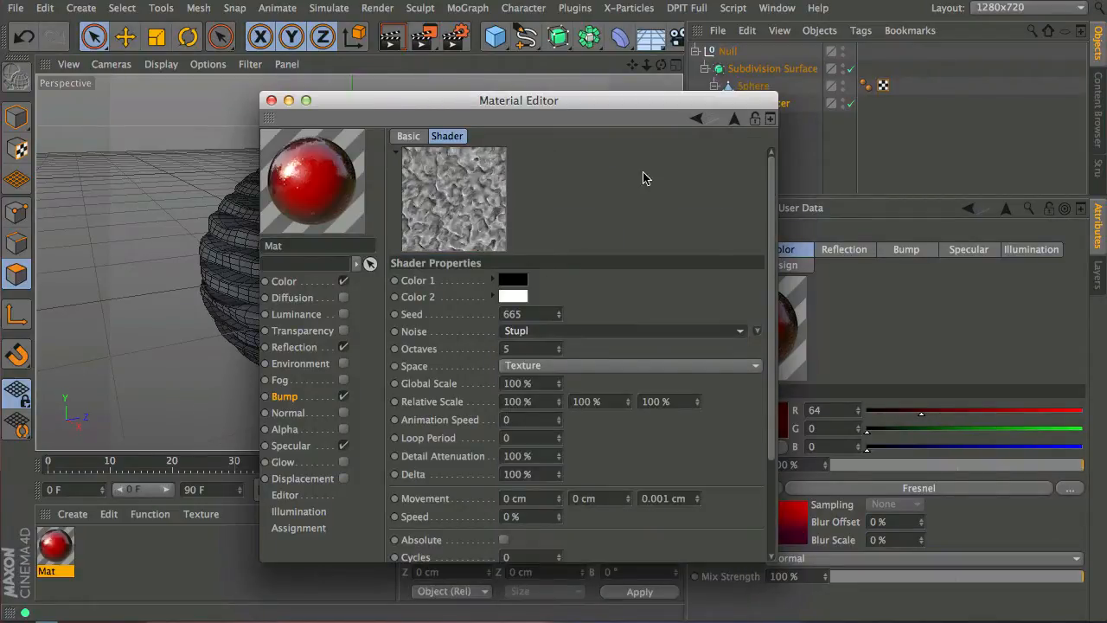
{"action": "left_click", "coordinate": [284, 396]}
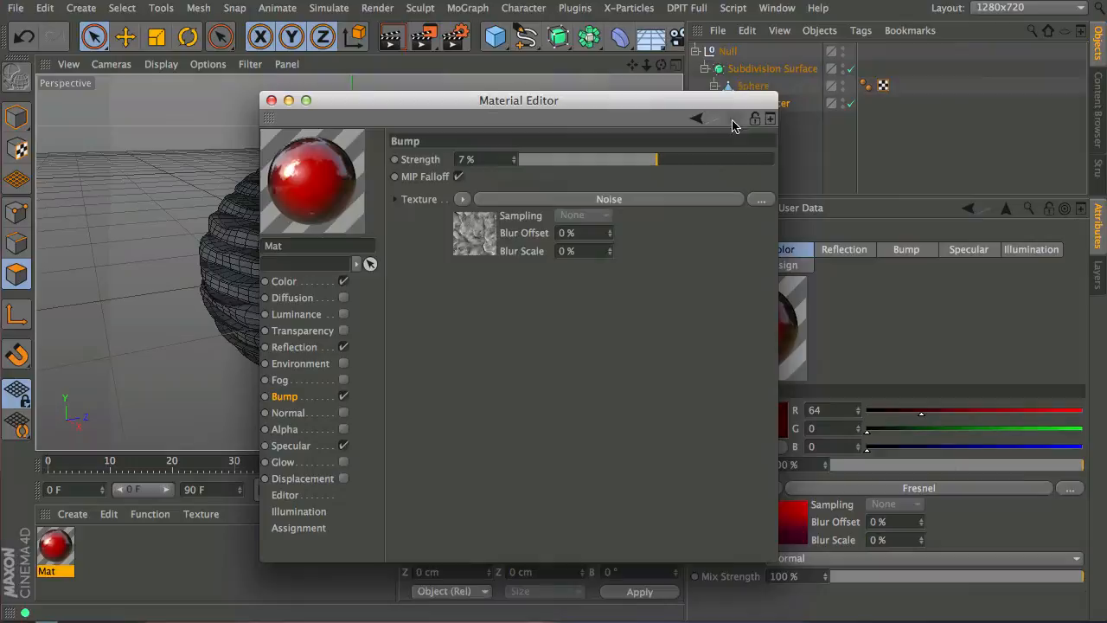
{"action": "left_click_drag", "start_coordinate": [655, 160], "coordinate": [752, 160]}
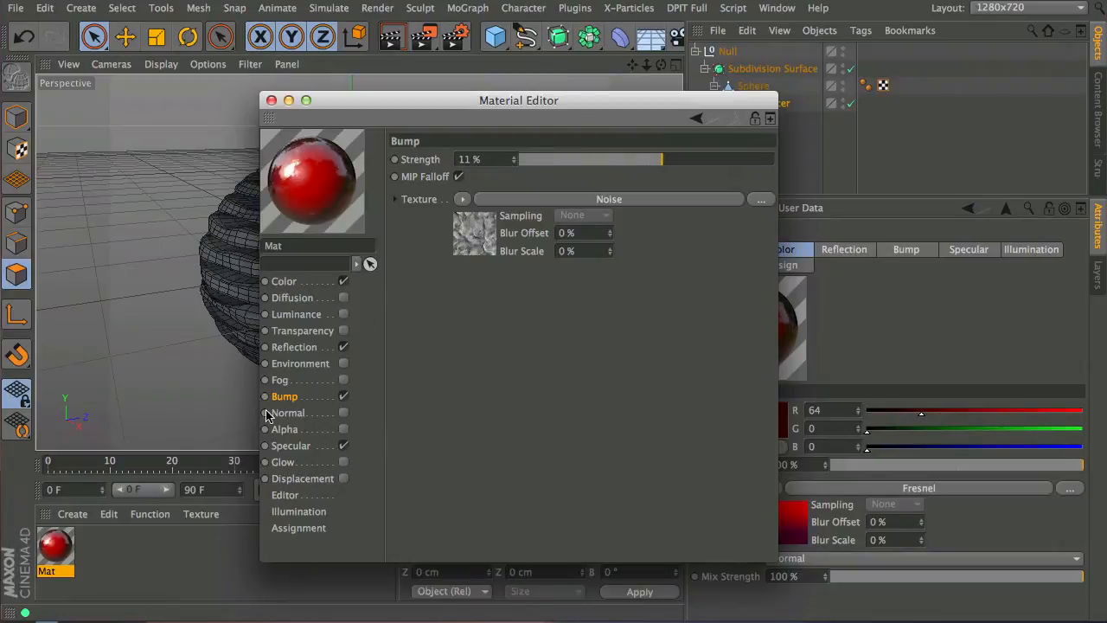
{"action": "mouse_move", "coordinate": [320, 37]}
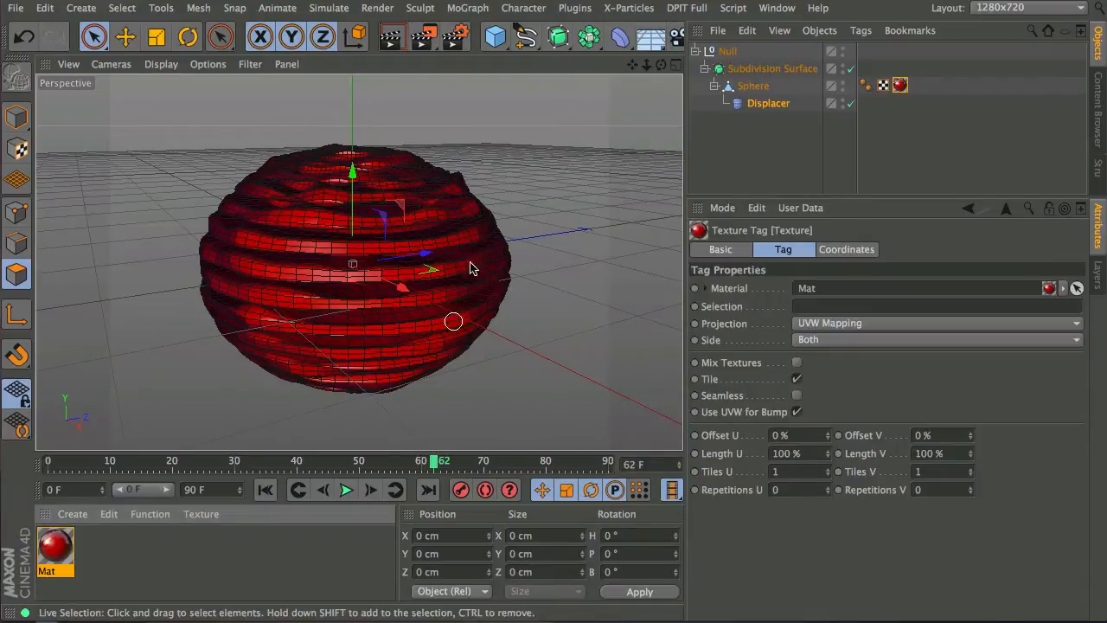
{"action": "mouse_move", "coordinate": [316, 268]}
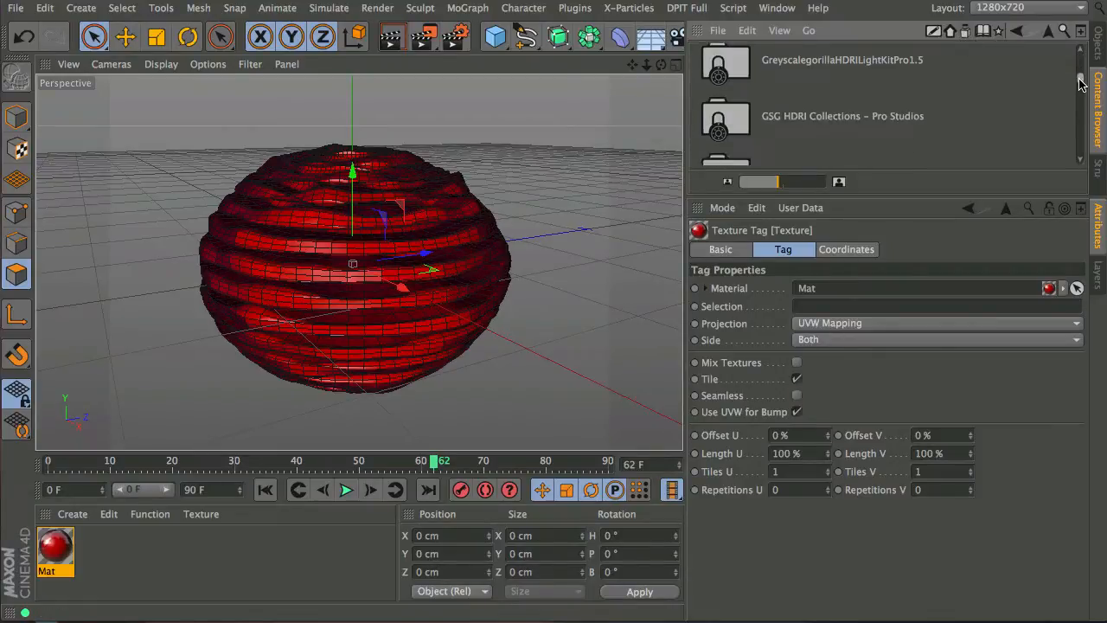
Step: Scroll the Content Browser down to the Studio Tools Pro lighting presets
{"action": "scroll", "scroll_direction": "down", "scroll_amount": 3}
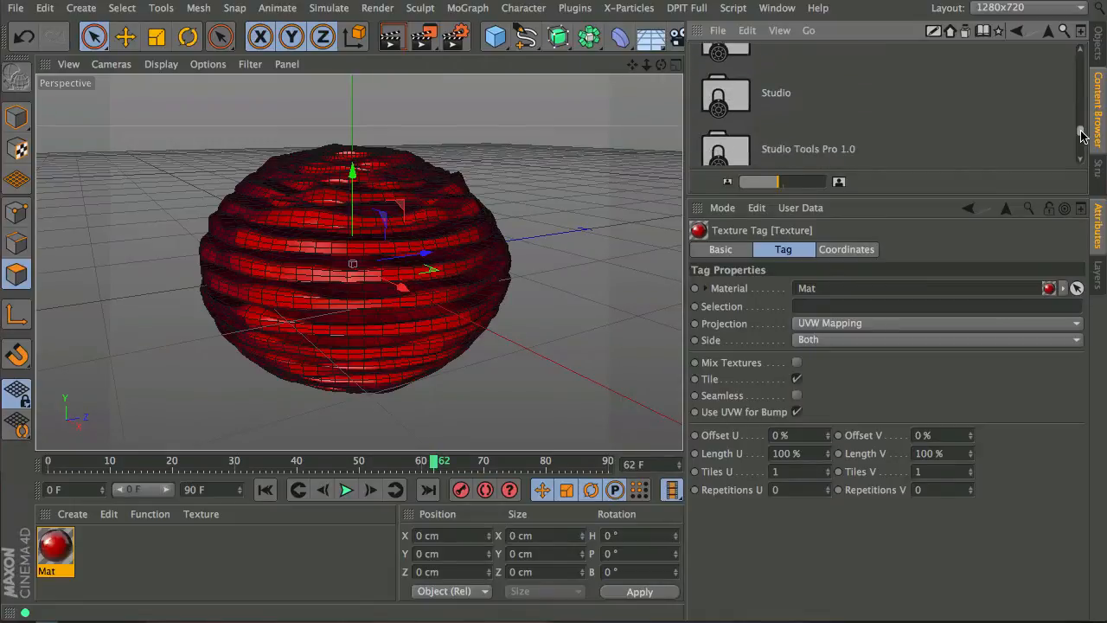
{"action": "scroll", "scroll_direction": "down", "scroll_amount": 3}
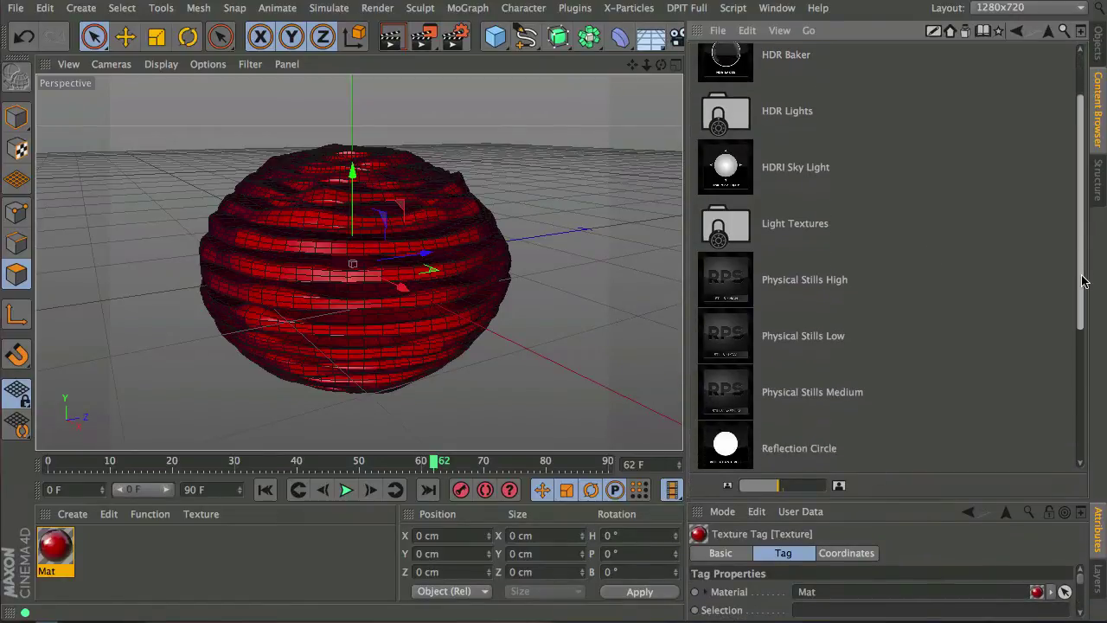
{"action": "scroll", "scroll_direction": "down", "scroll_amount": 3}
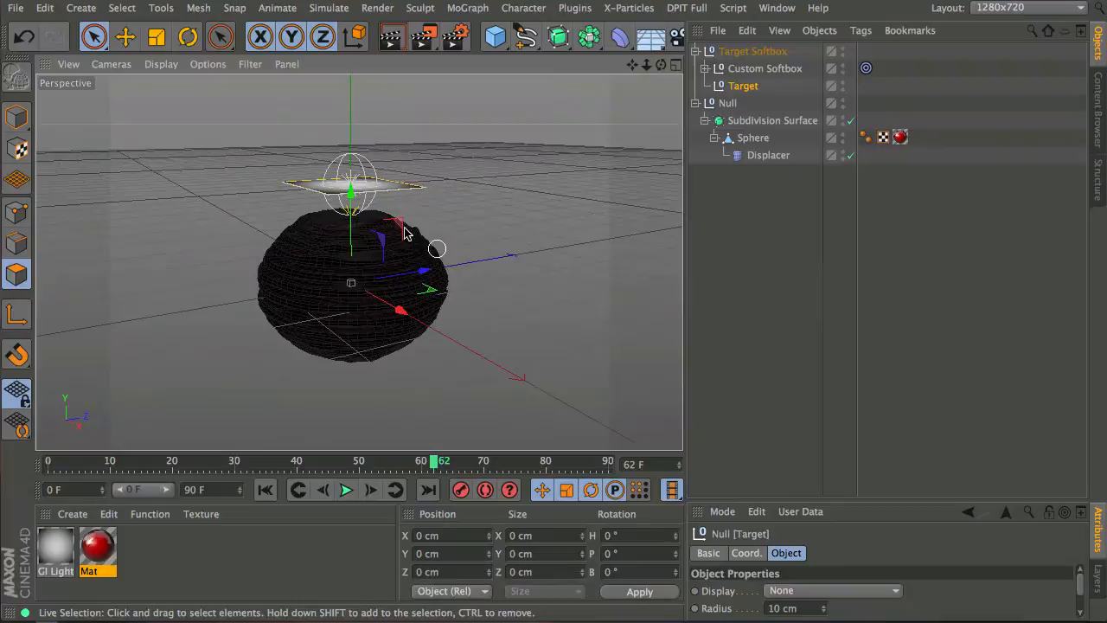
Step: Color the Custom Softbox light cyan and raise its brightness to 298%
{"action": "left_click", "coordinate": [764, 68]}
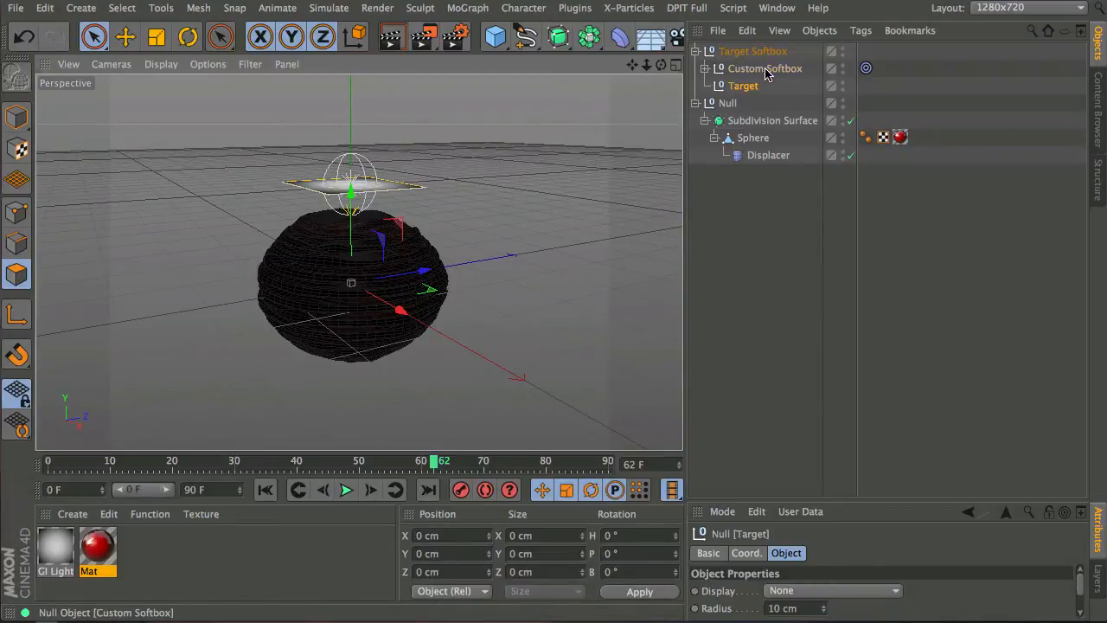
{"action": "left_click", "coordinate": [766, 68]}
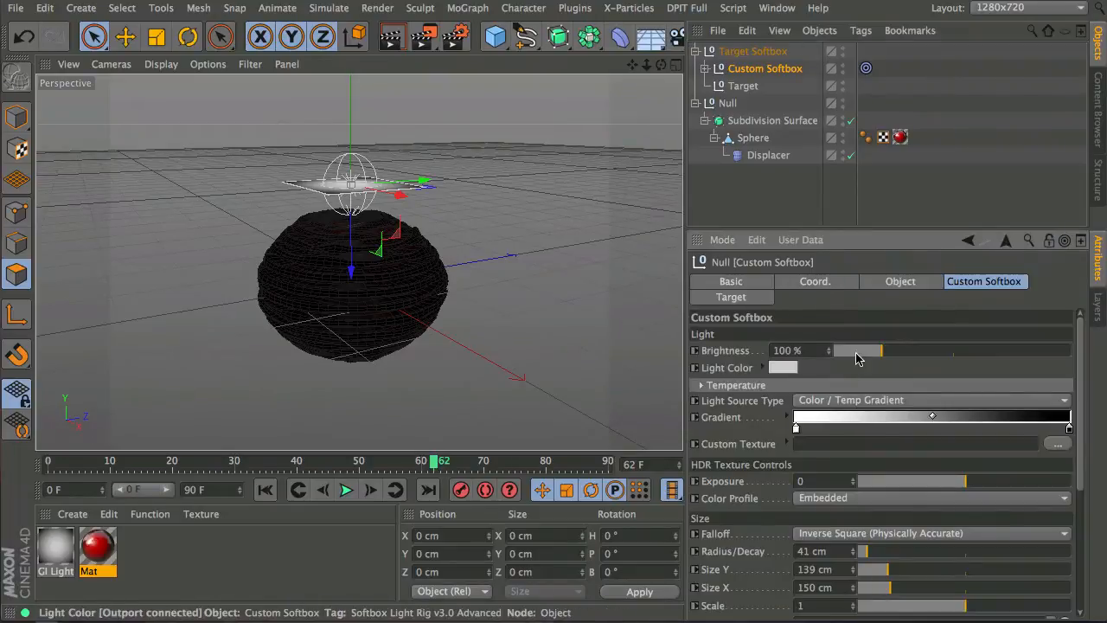
{"action": "left_click", "coordinate": [781, 367]}
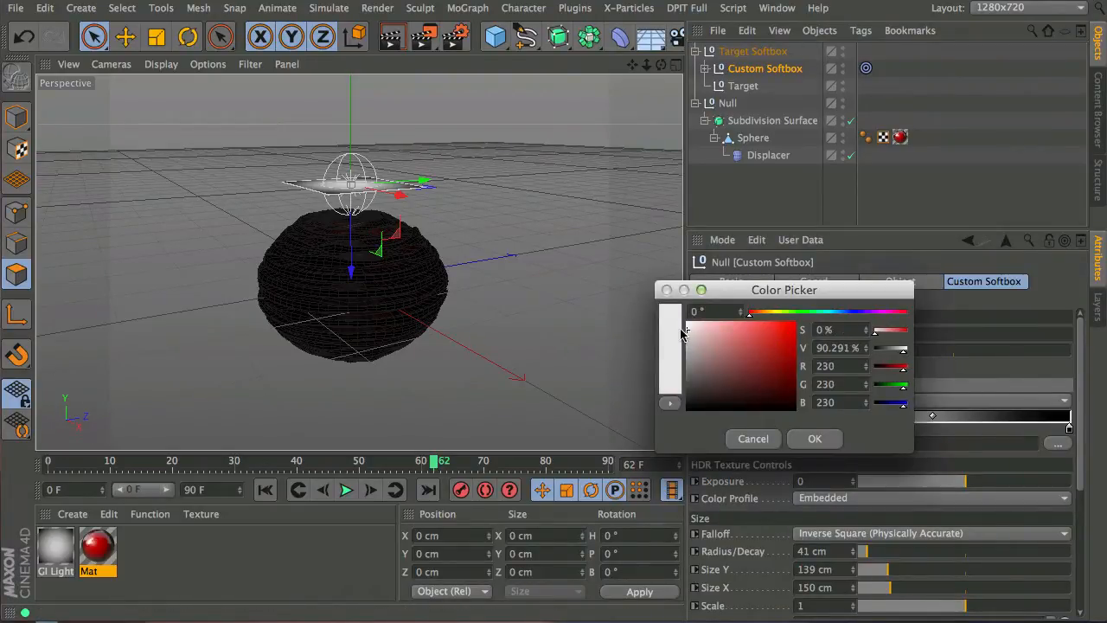
{"action": "left_click", "coordinate": [814, 439]}
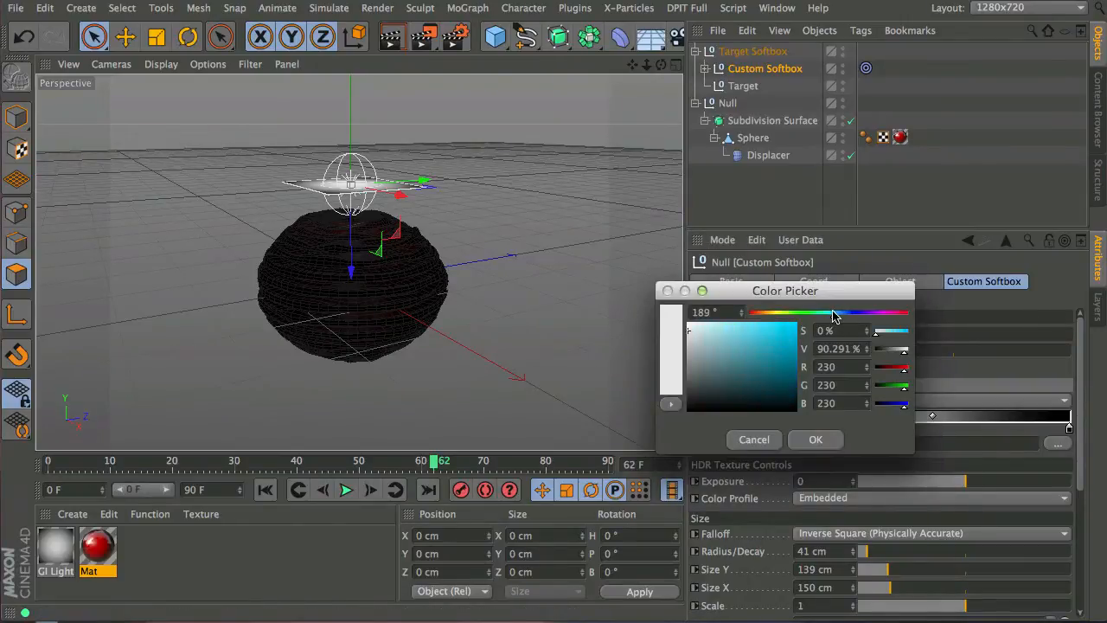
{"action": "left_click", "coordinate": [815, 439]}
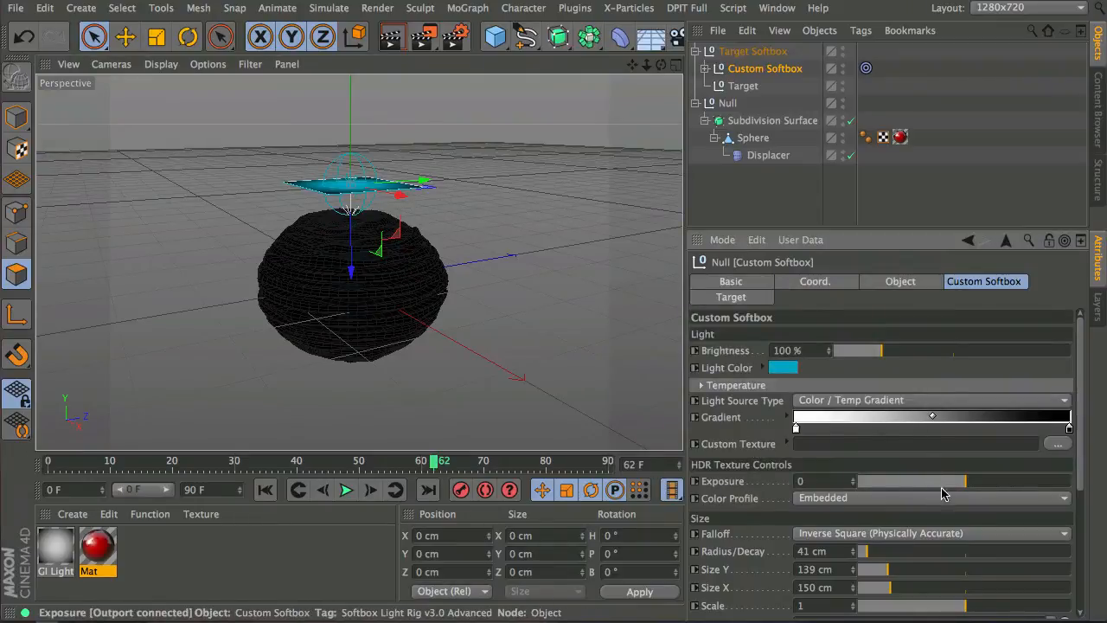
{"action": "left_click_drag", "start_coordinate": [882, 350], "coordinate": [951, 350]}
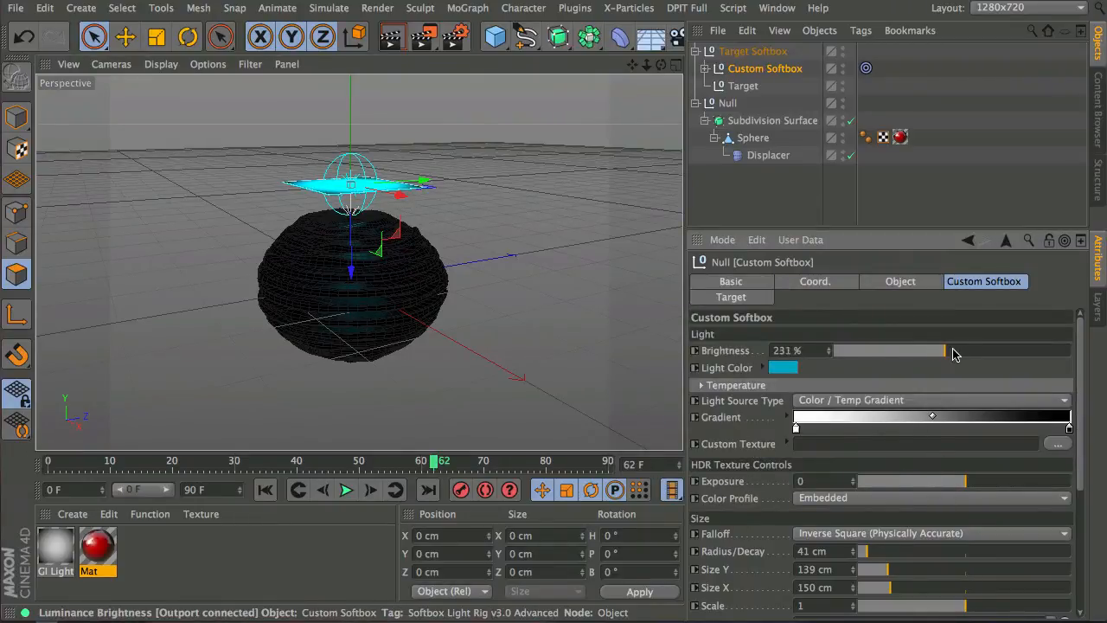
{"action": "left_click_drag", "start_coordinate": [942, 350], "coordinate": [977, 350]}
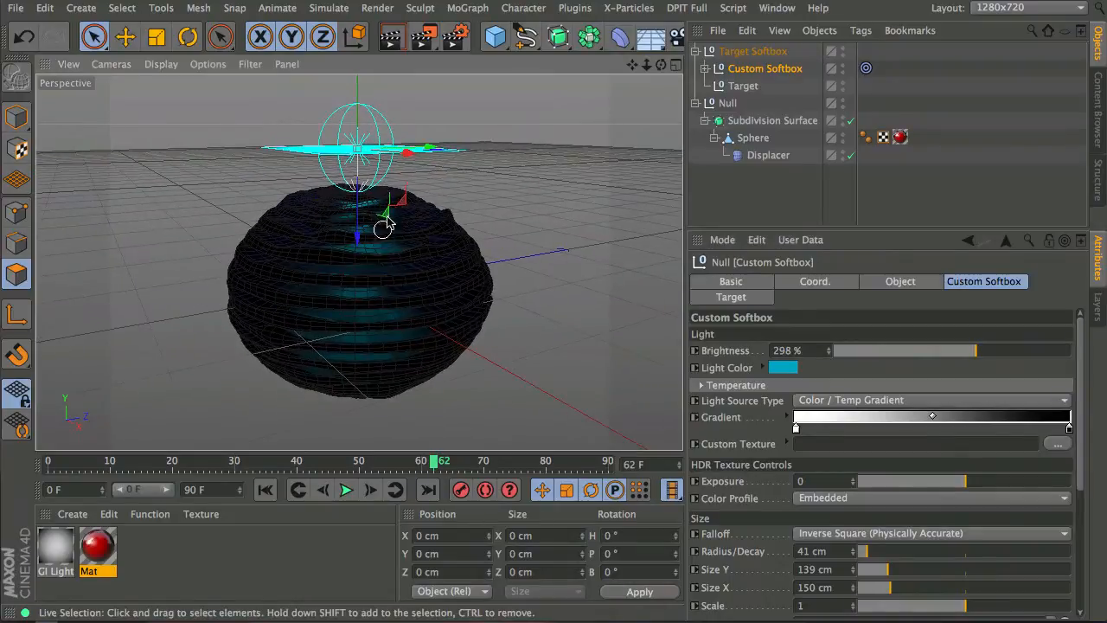
{"action": "left_click_drag", "start_coordinate": [385, 229], "coordinate": [459, 188]}
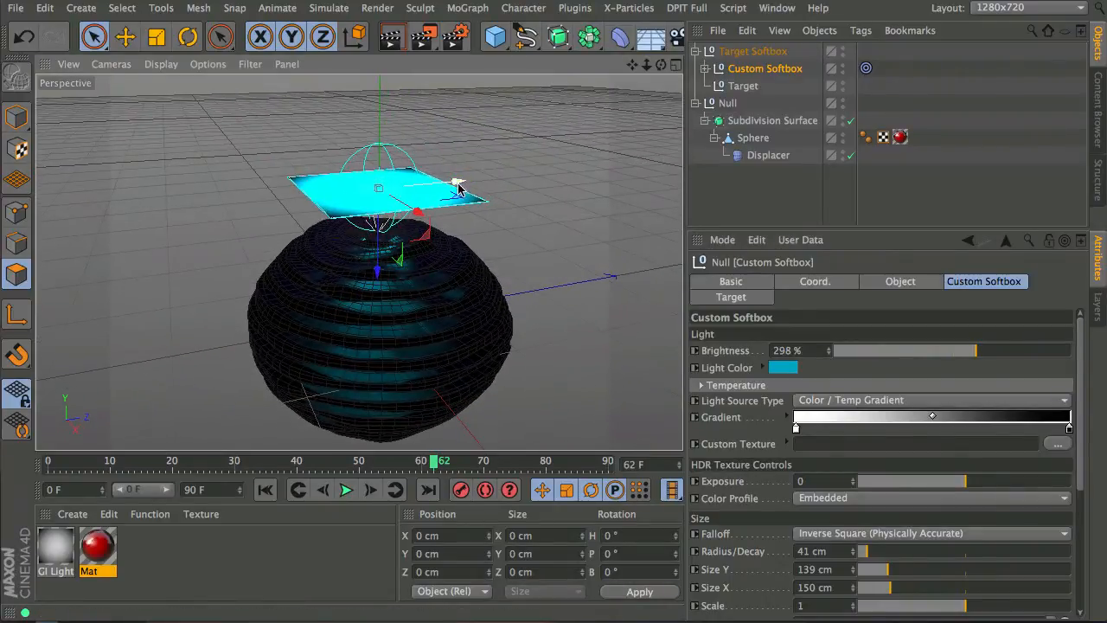
{"action": "left_click_drag", "start_coordinate": [459, 188], "coordinate": [247, 194]}
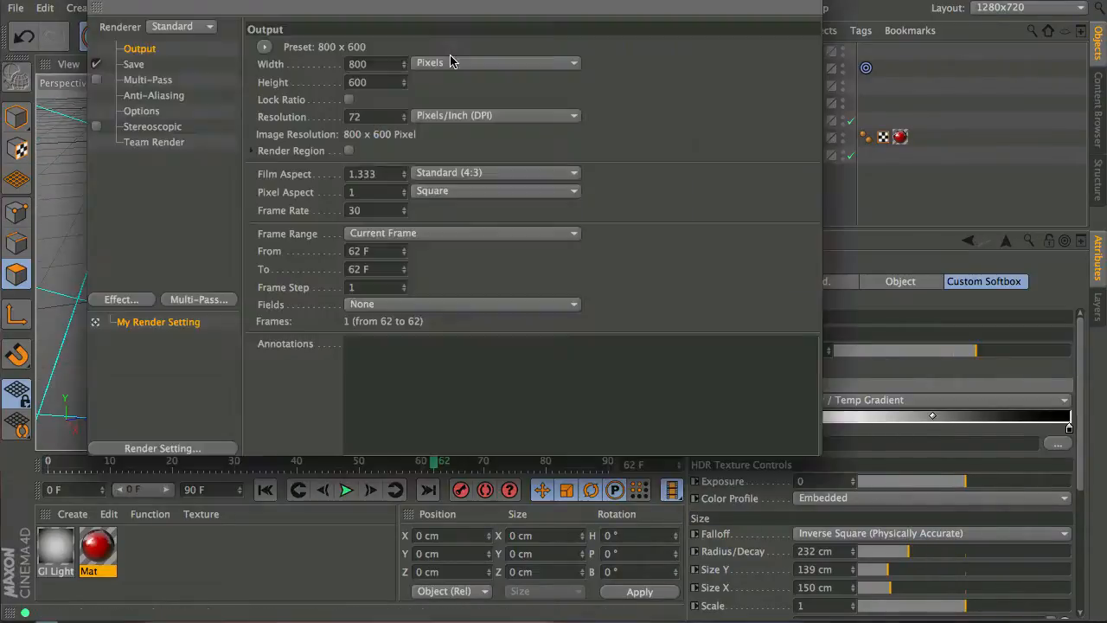
Step: Add Global Illumination with the Object Visualization – Preview preset and gamma 2.2
{"action": "left_click", "coordinate": [120, 299]}
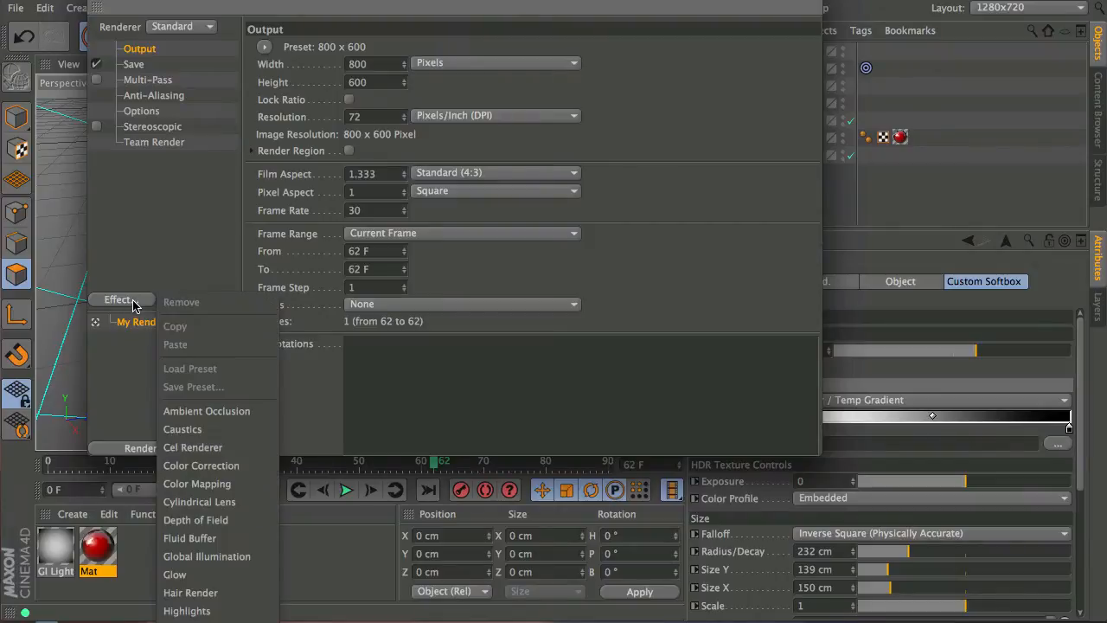
{"action": "left_click", "coordinate": [206, 556]}
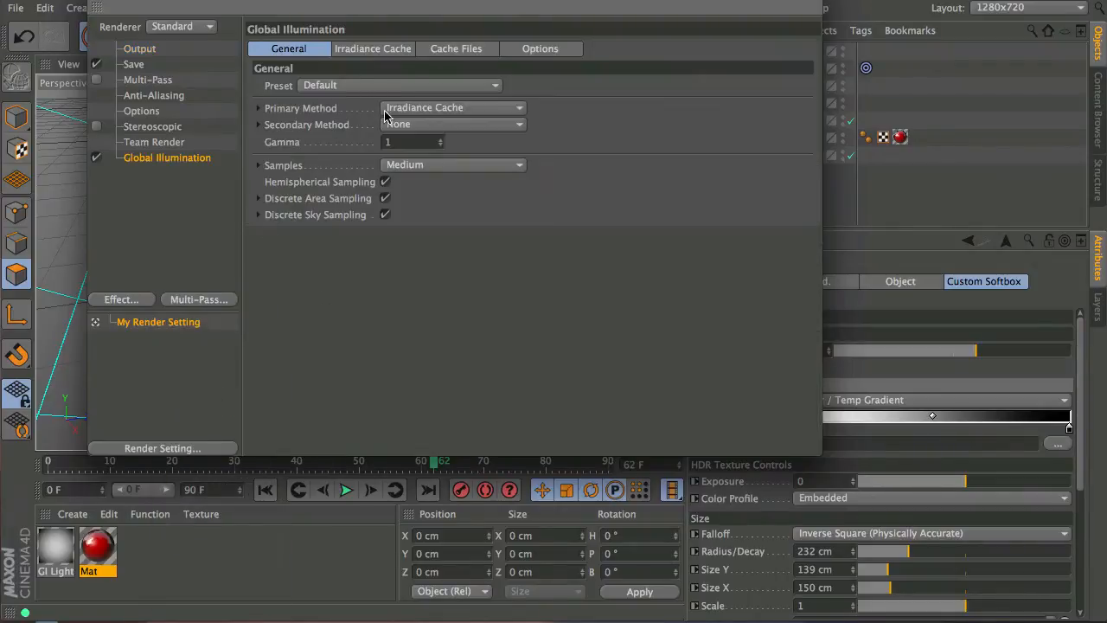
{"action": "left_click", "coordinate": [452, 107]}
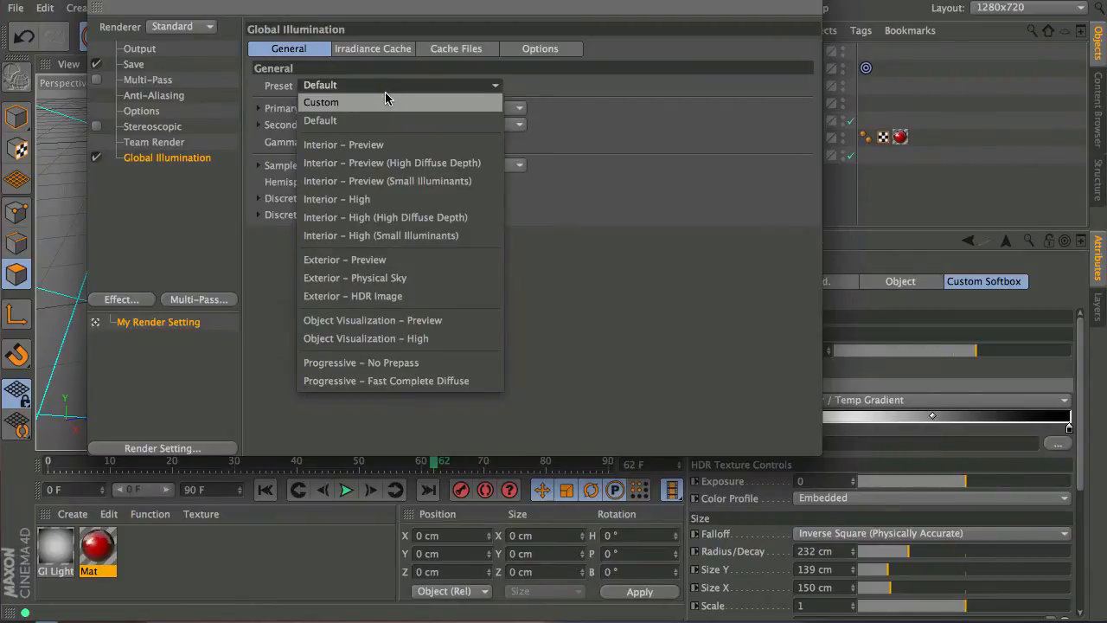
{"action": "left_click", "coordinate": [372, 320]}
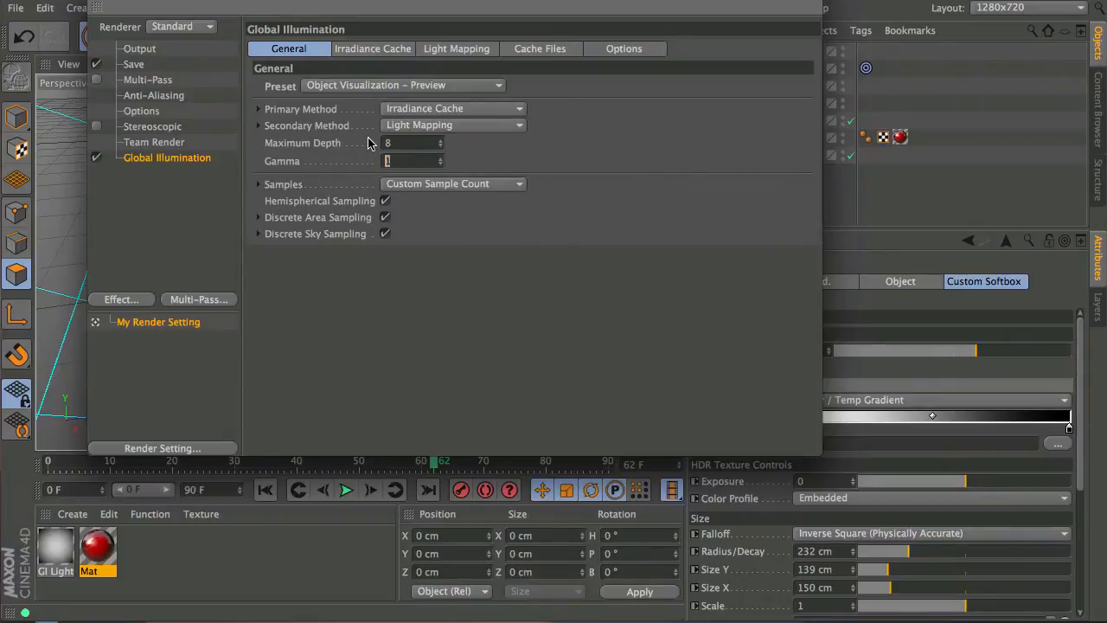
{"action": "type", "text": "2.2"}
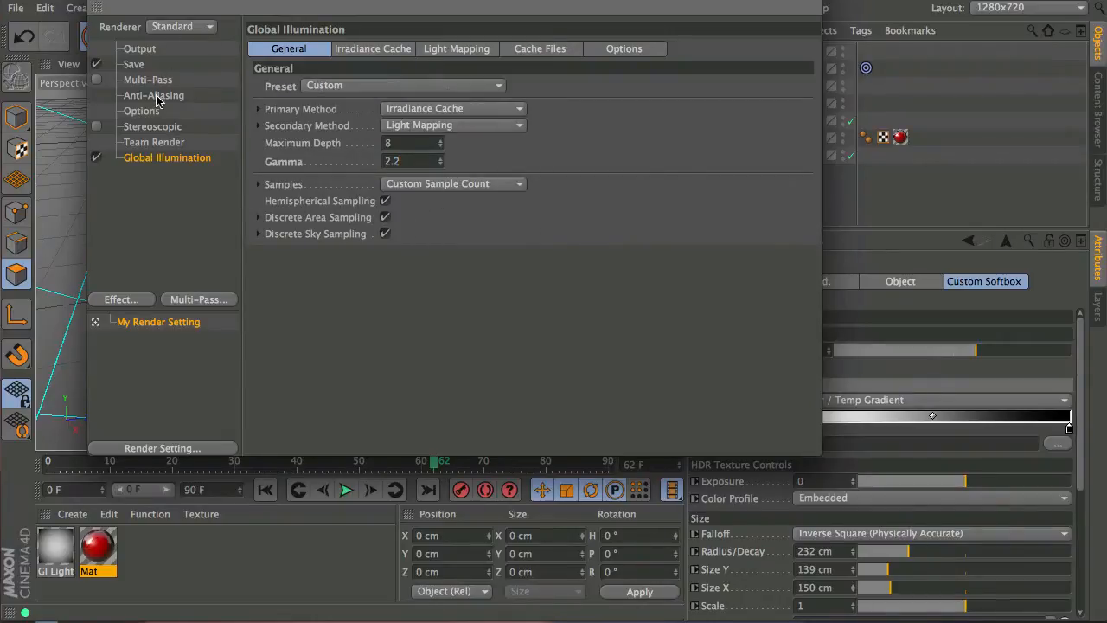
{"action": "left_click", "coordinate": [153, 95]}
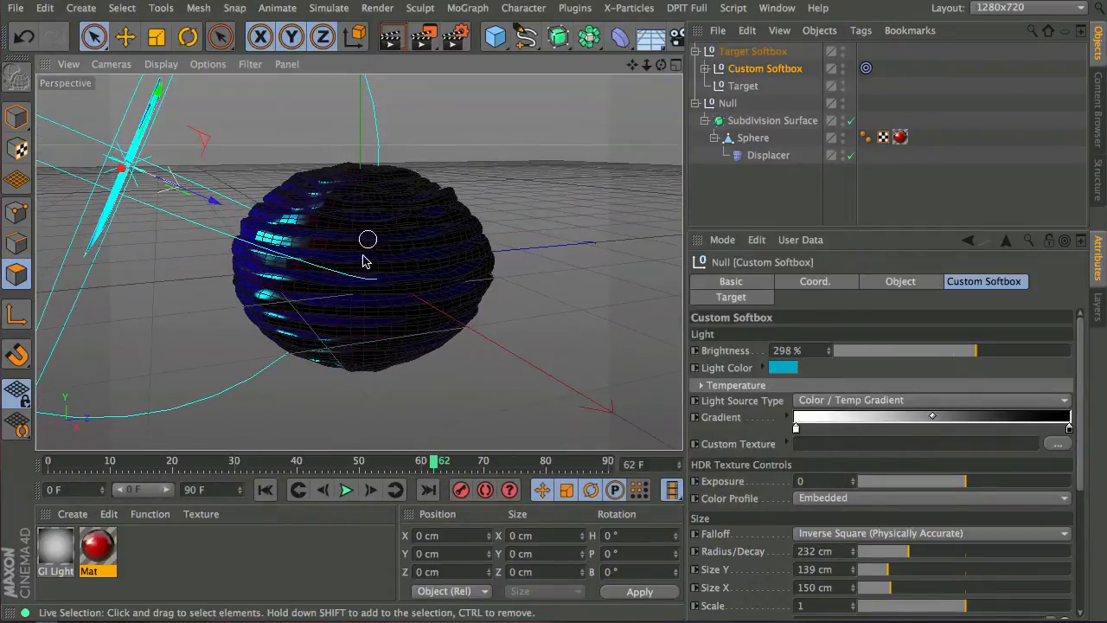
Step: Duplicate the Target Softbox and color the copy's light warm peach
{"action": "left_click", "coordinate": [751, 52]}
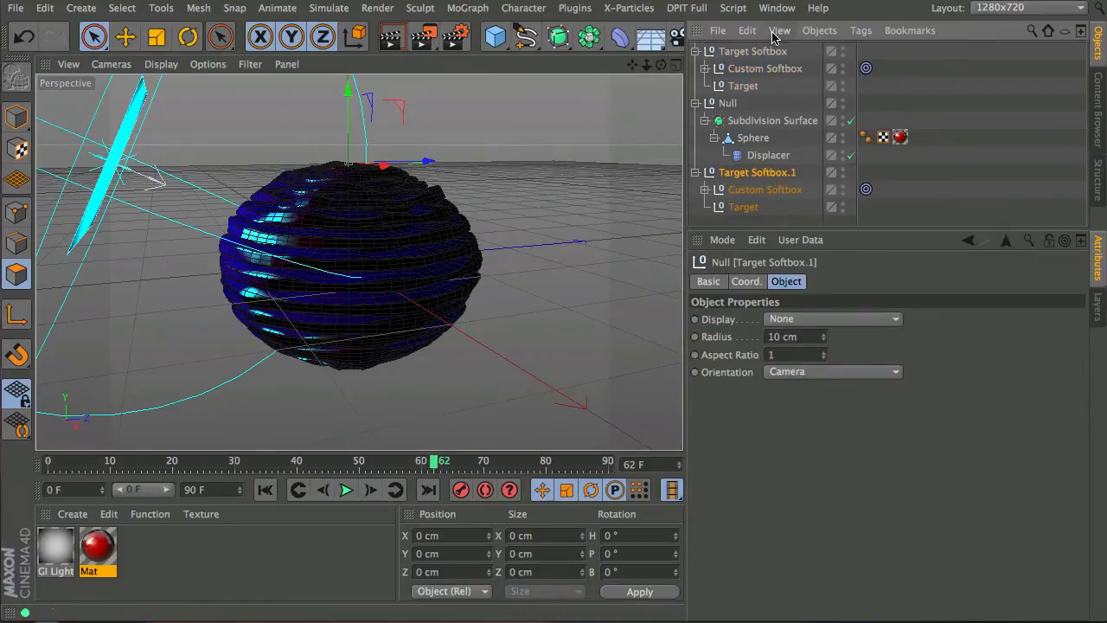
{"action": "left_click", "coordinate": [759, 172]}
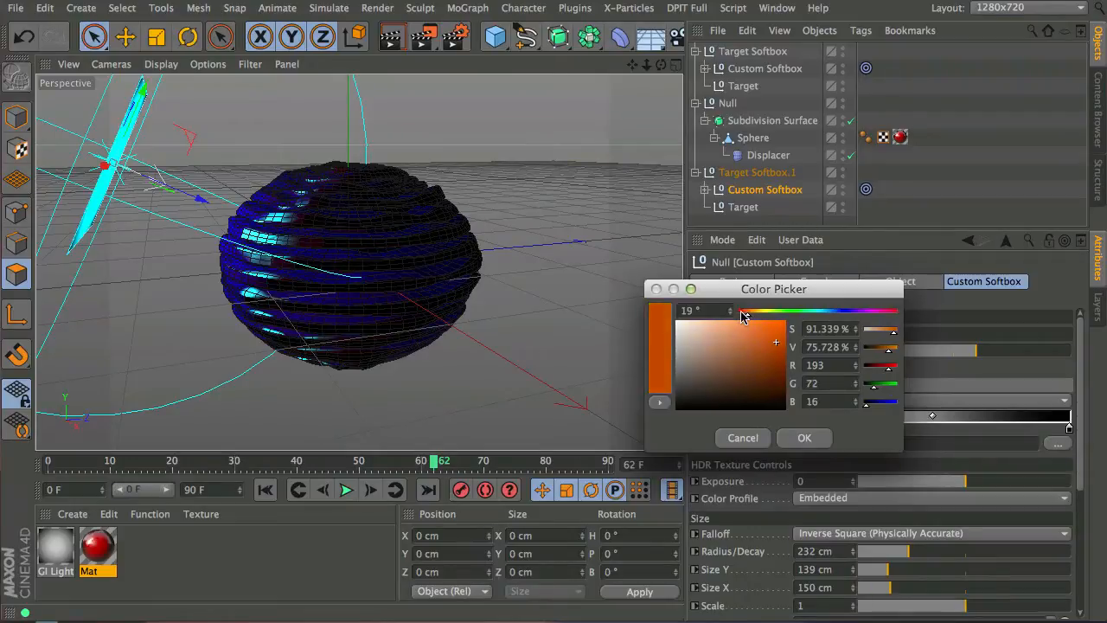
{"action": "left_click", "coordinate": [804, 437]}
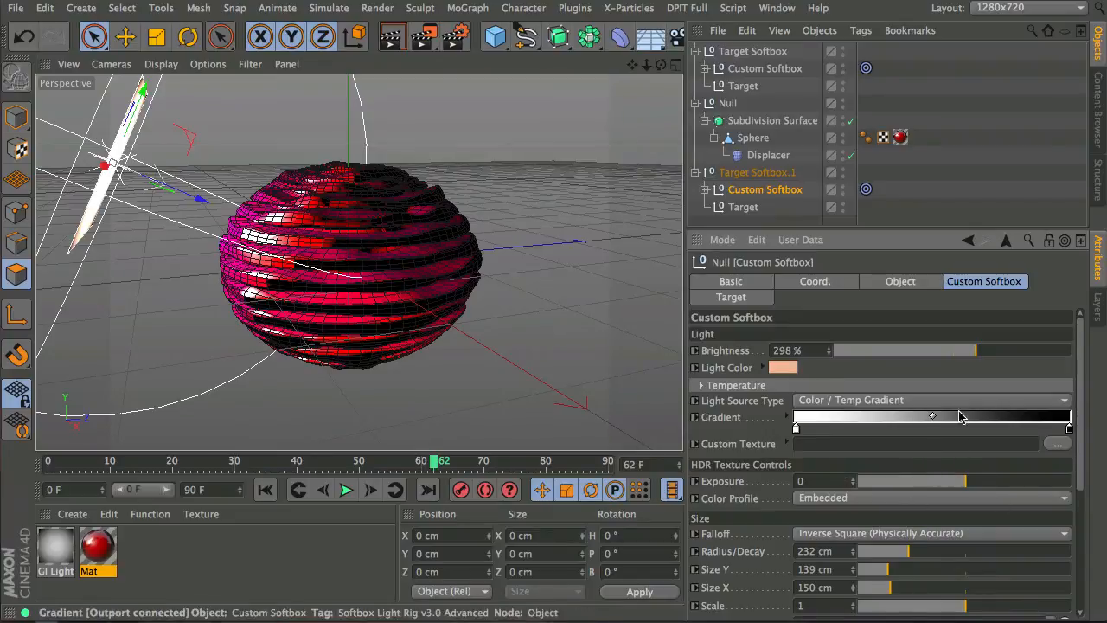
{"action": "scroll", "scroll_direction": "down", "scroll_amount": 3}
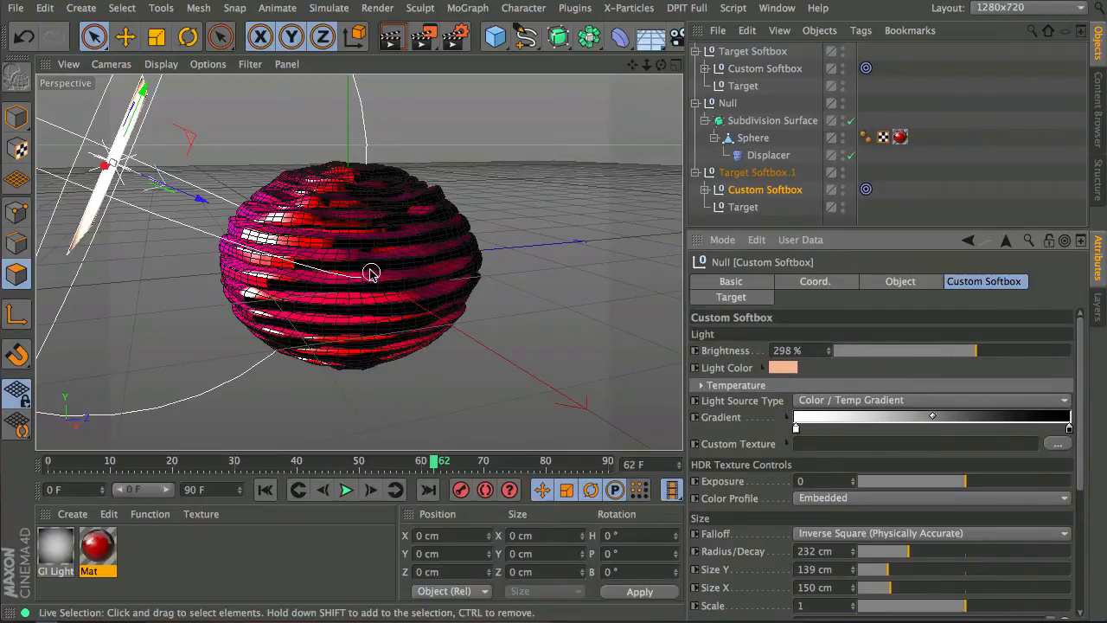
{"action": "left_click_drag", "start_coordinate": [370, 274], "coordinate": [359, 274]}
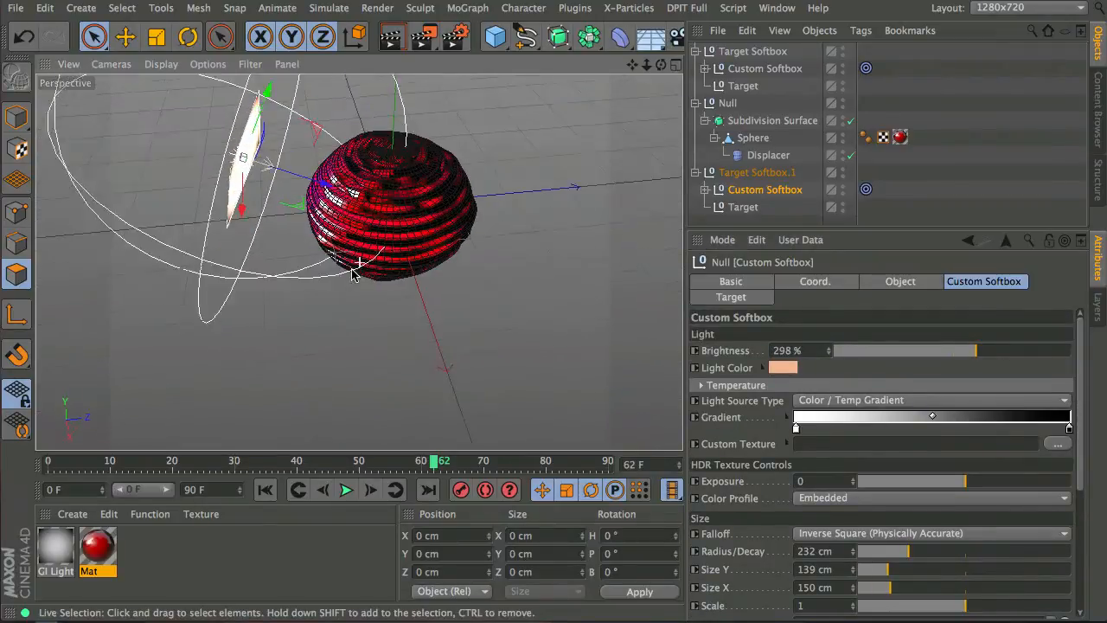
{"action": "left_click_drag", "start_coordinate": [355, 272], "coordinate": [311, 139]}
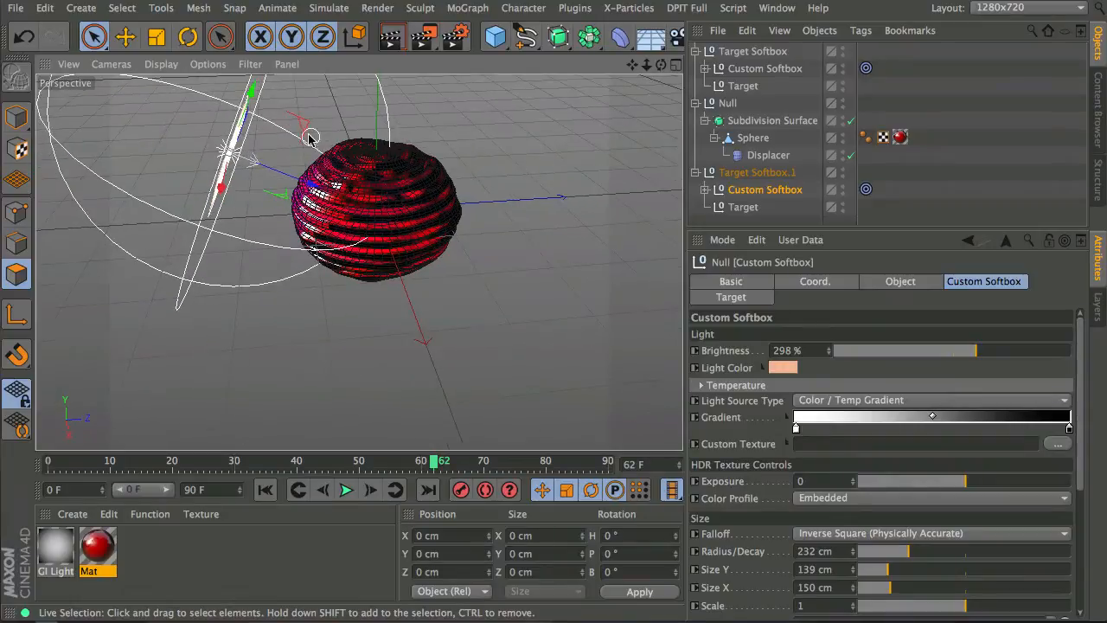
{"action": "left_click_drag", "start_coordinate": [311, 138], "coordinate": [579, 152]}
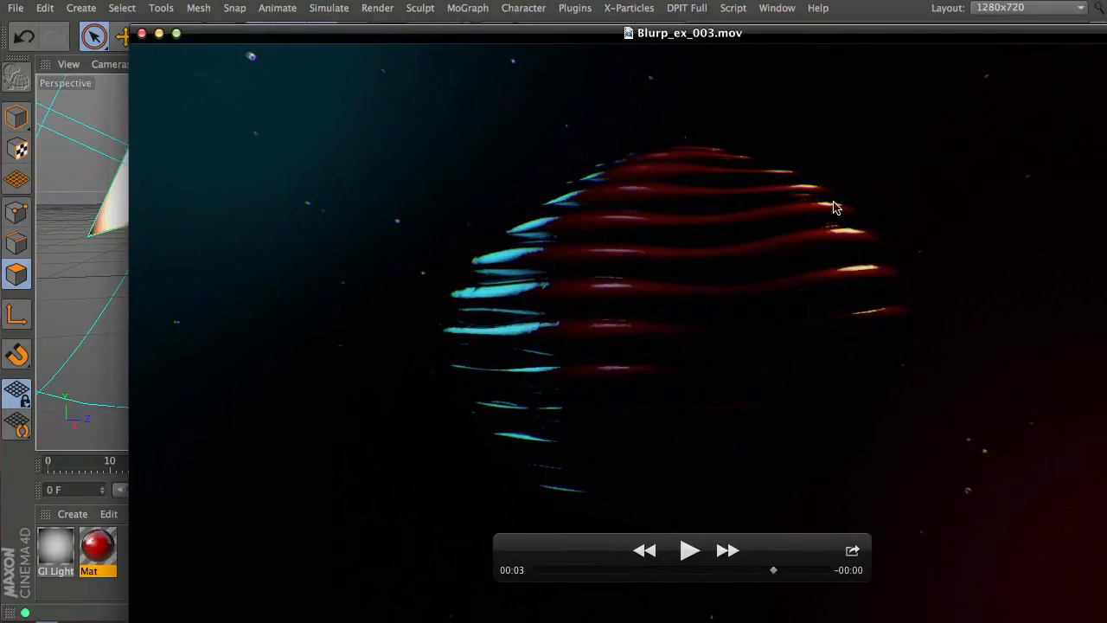
{"action": "mouse_move", "coordinate": [400, 88]}
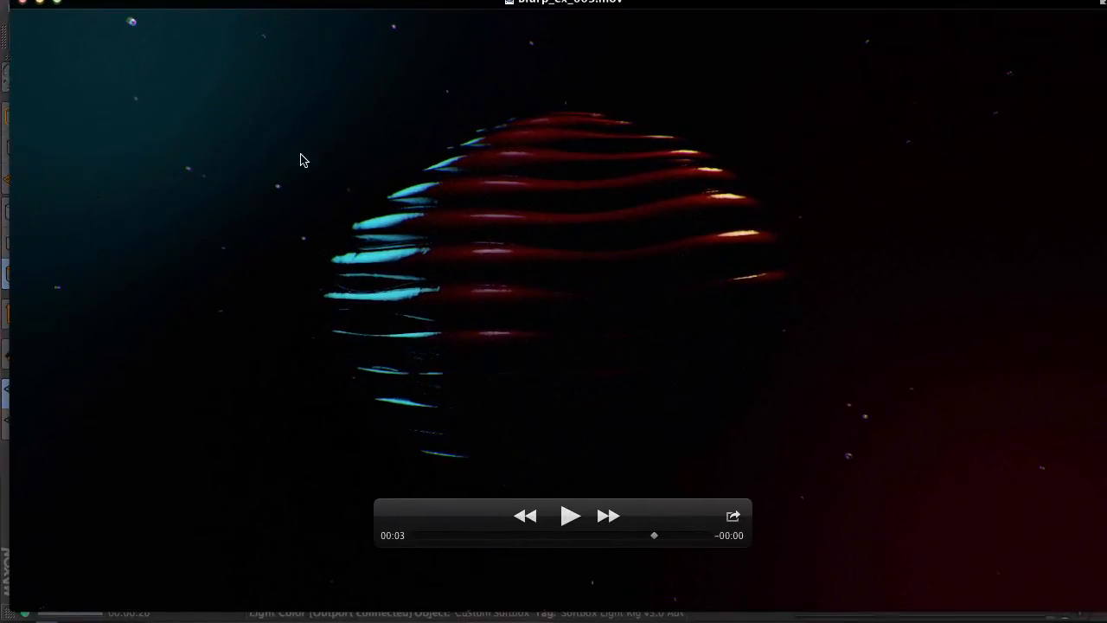
{"action": "mouse_move", "coordinate": [739, 23]}
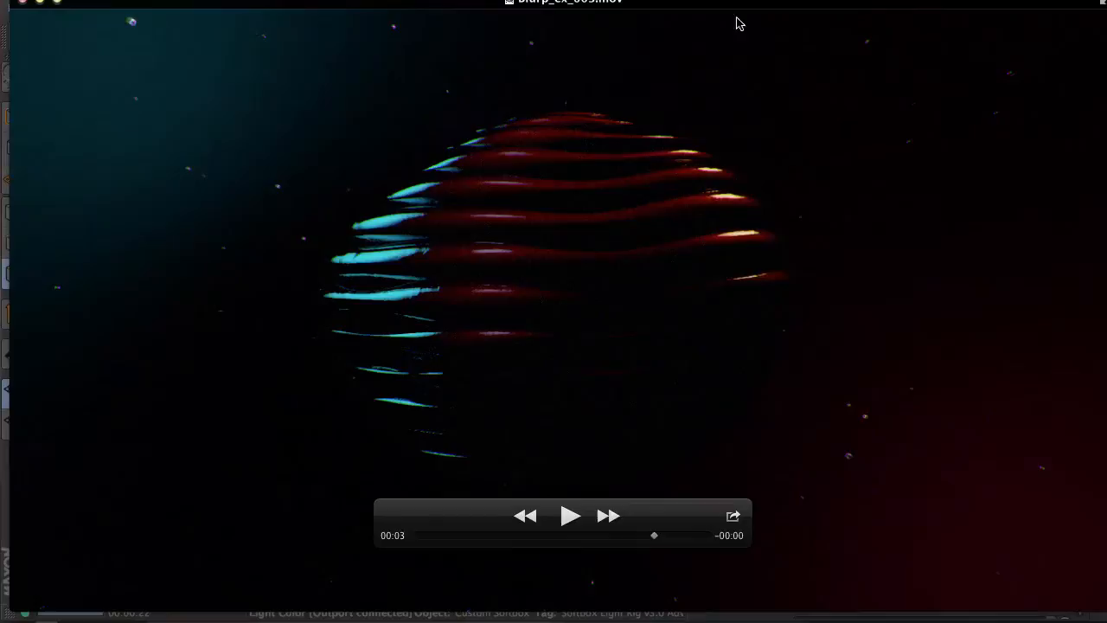
{"action": "mouse_move", "coordinate": [116, 113]}
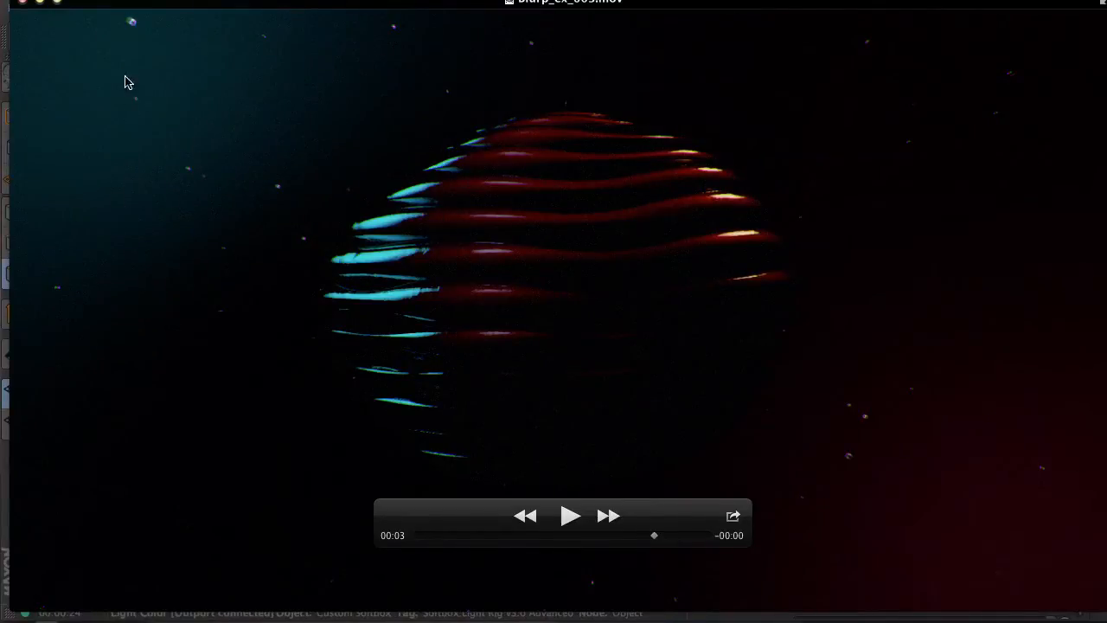
{"action": "mouse_move", "coordinate": [169, 168]}
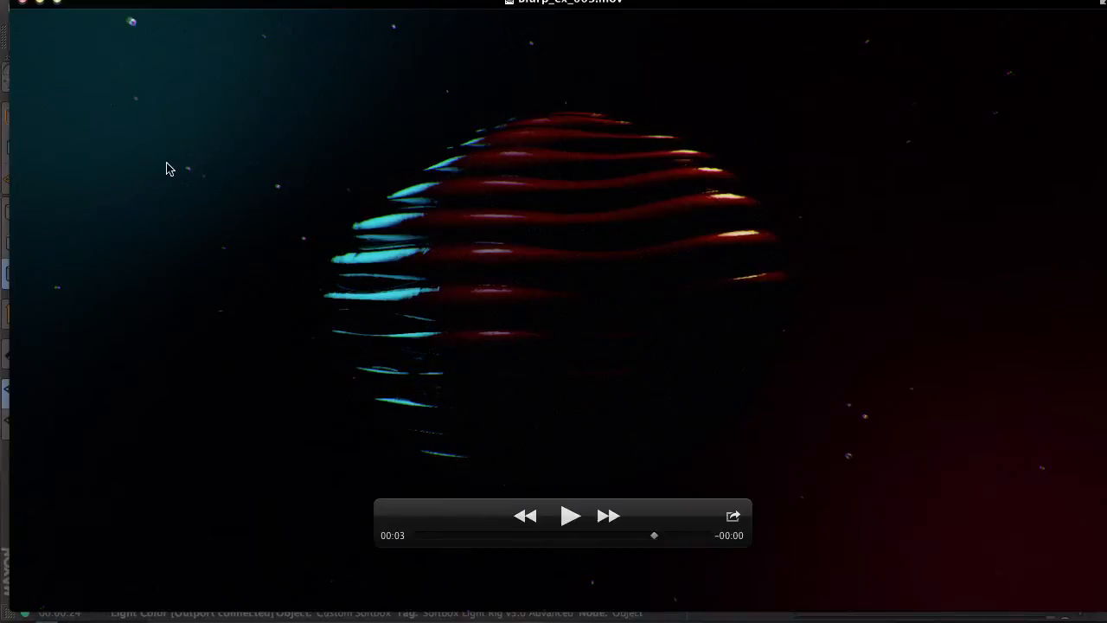
{"action": "mouse_move", "coordinate": [182, 202]}
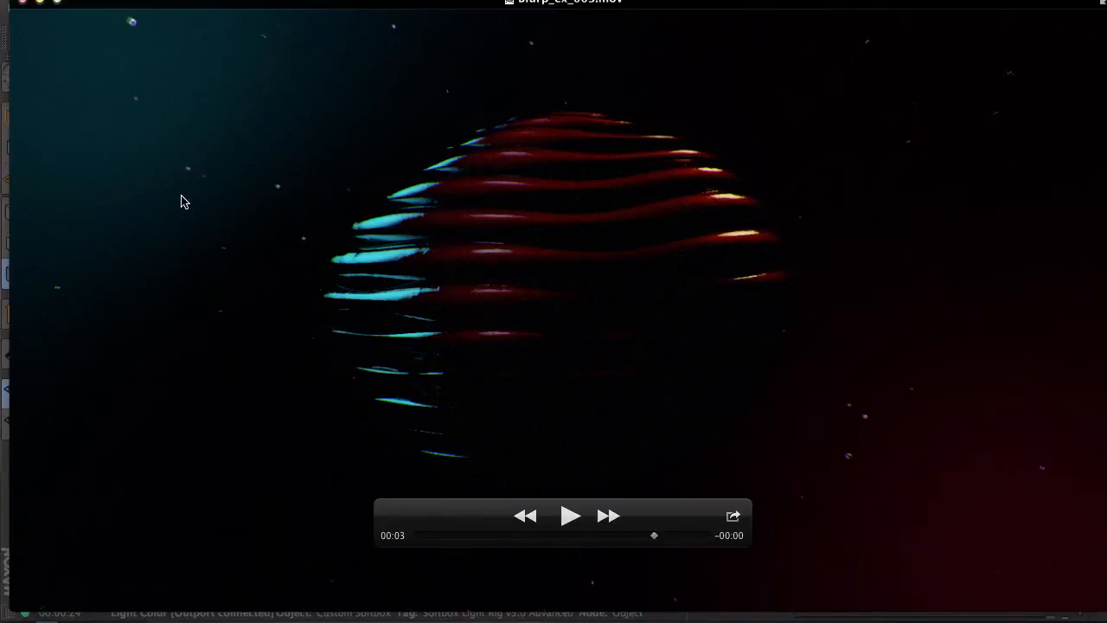
{"action": "mouse_move", "coordinate": [206, 93]}
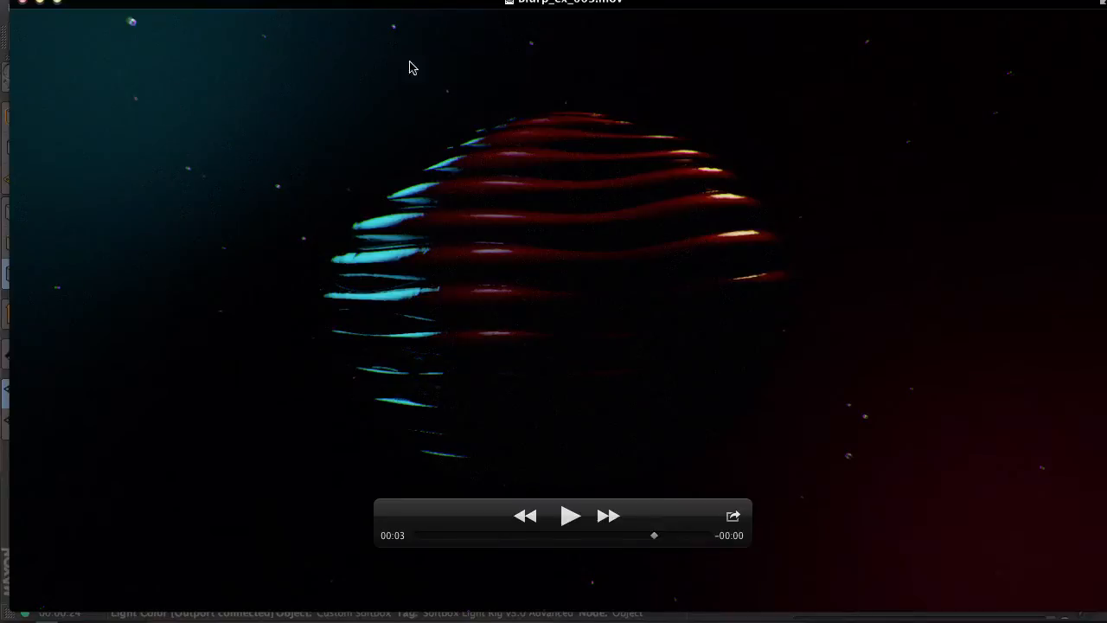
{"action": "mouse_move", "coordinate": [804, 270]}
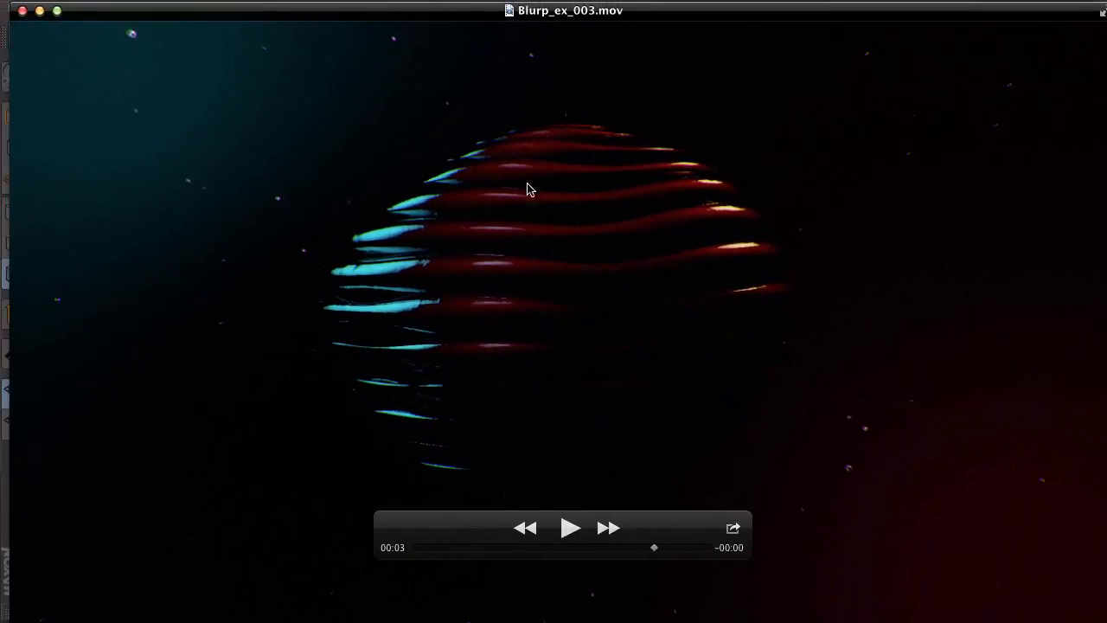
{"action": "mouse_move", "coordinate": [465, 183]}
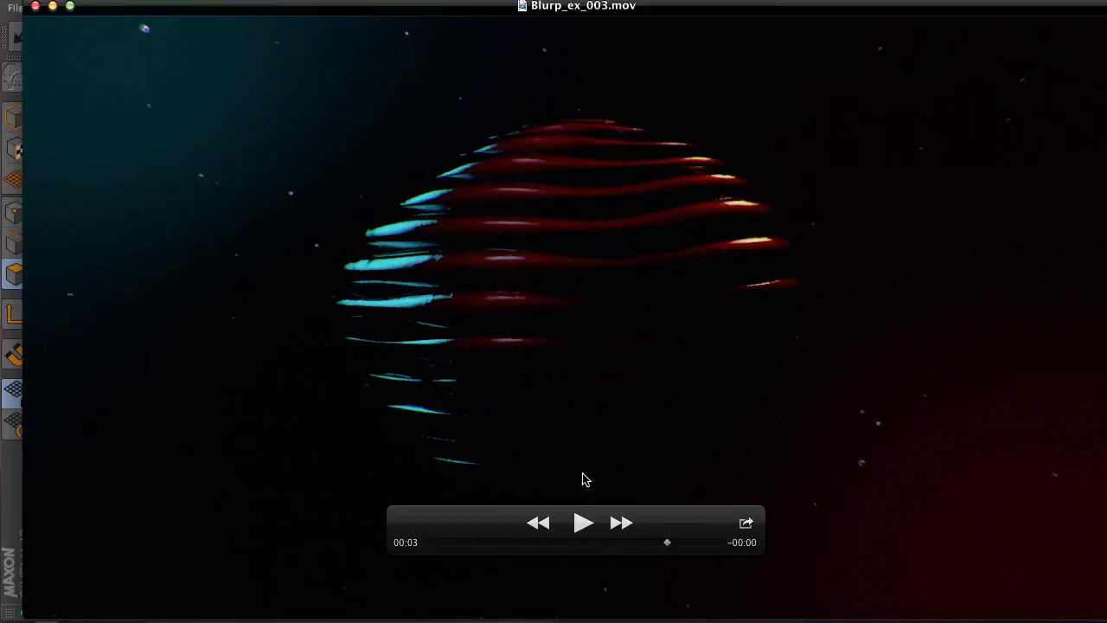
{"action": "mouse_move", "coordinate": [592, 427]}
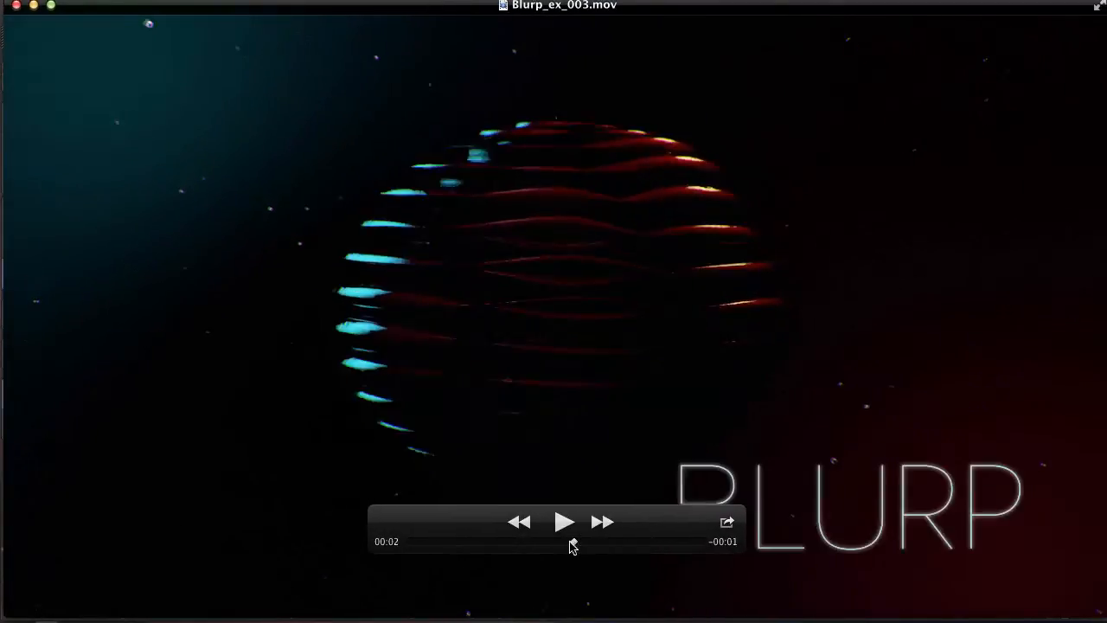
Step: Scrub the playhead back and forth through the BLURP title animation
{"action": "left_click_drag", "start_coordinate": [572, 541], "coordinate": [495, 541]}
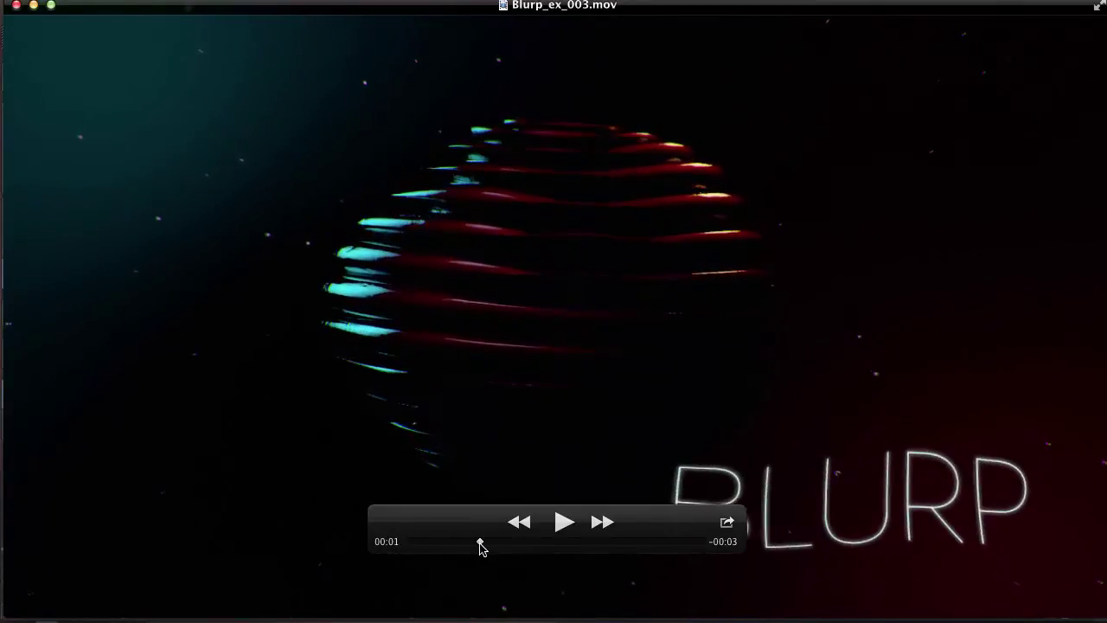
{"action": "left_click_drag", "start_coordinate": [481, 543], "coordinate": [467, 543]}
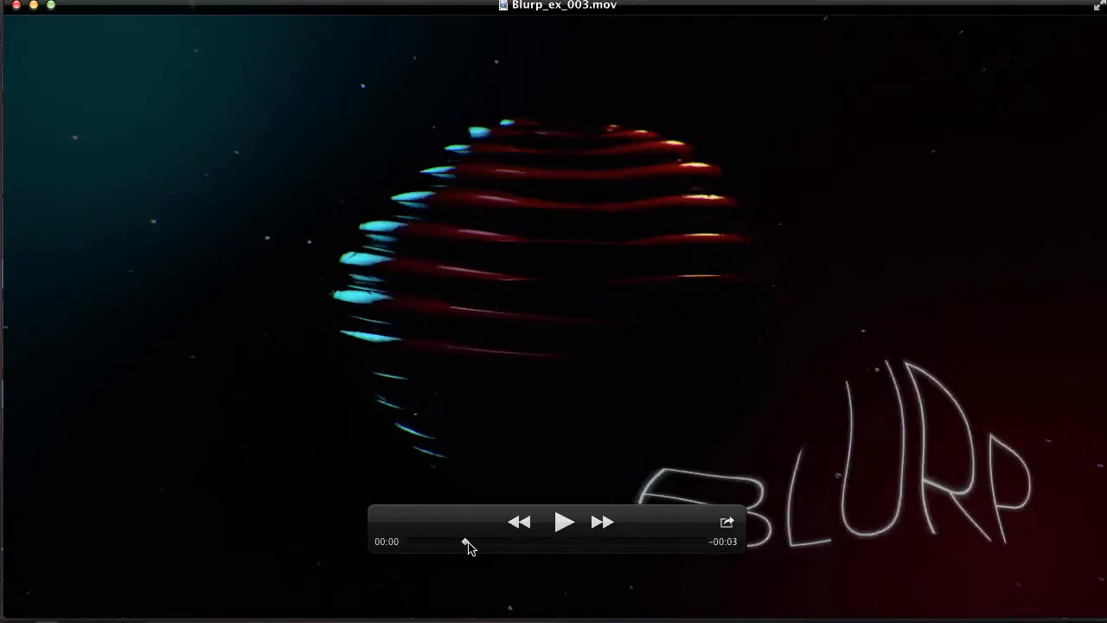
{"action": "left_click_drag", "start_coordinate": [465, 541], "coordinate": [620, 540]}
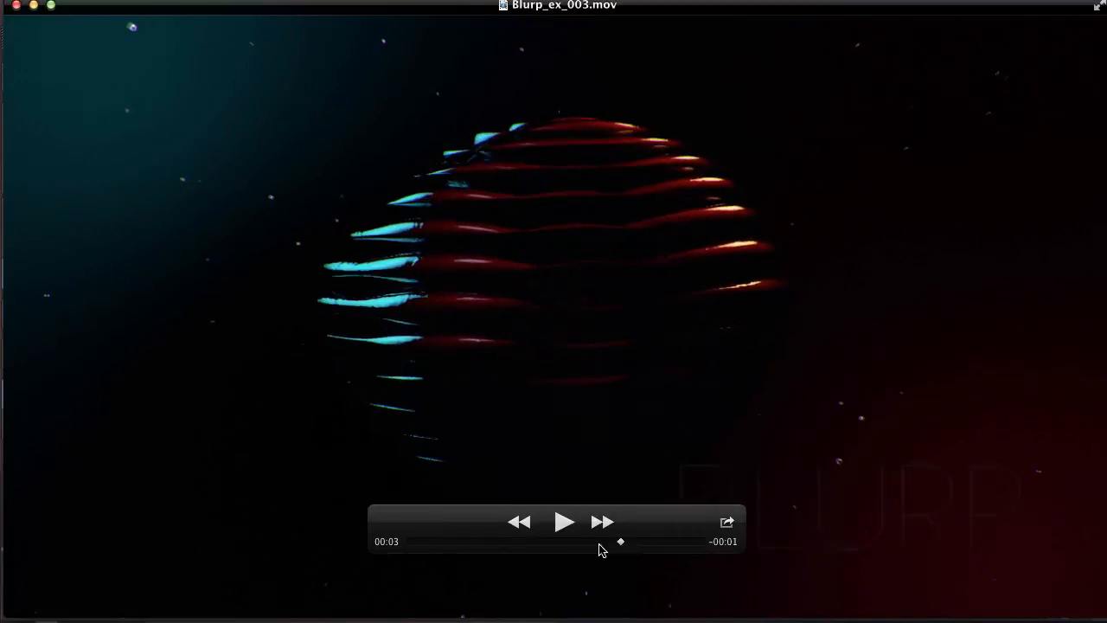
{"action": "left_click_drag", "start_coordinate": [620, 540], "coordinate": [544, 541]}
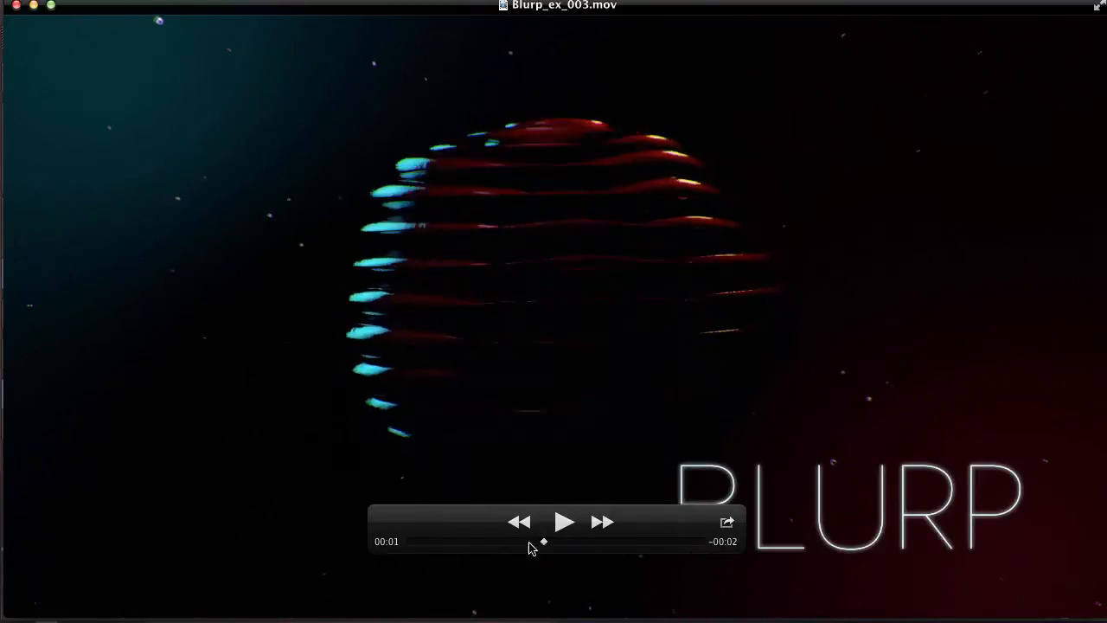
{"action": "left_click_drag", "start_coordinate": [543, 542], "coordinate": [428, 541]}
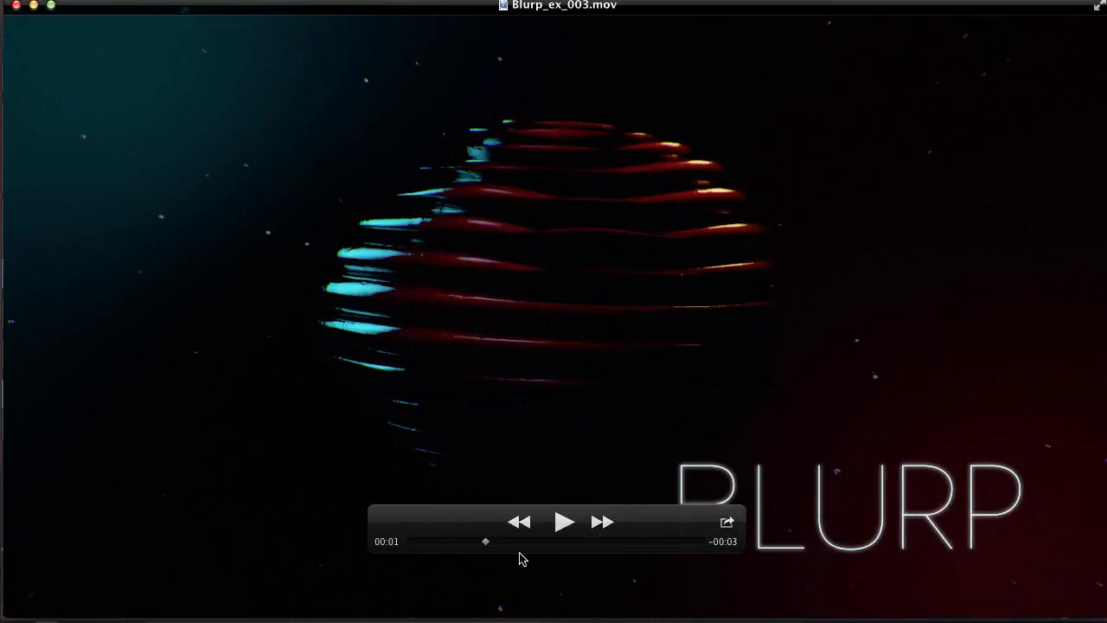
{"action": "left_click_drag", "start_coordinate": [484, 540], "coordinate": [426, 540]}
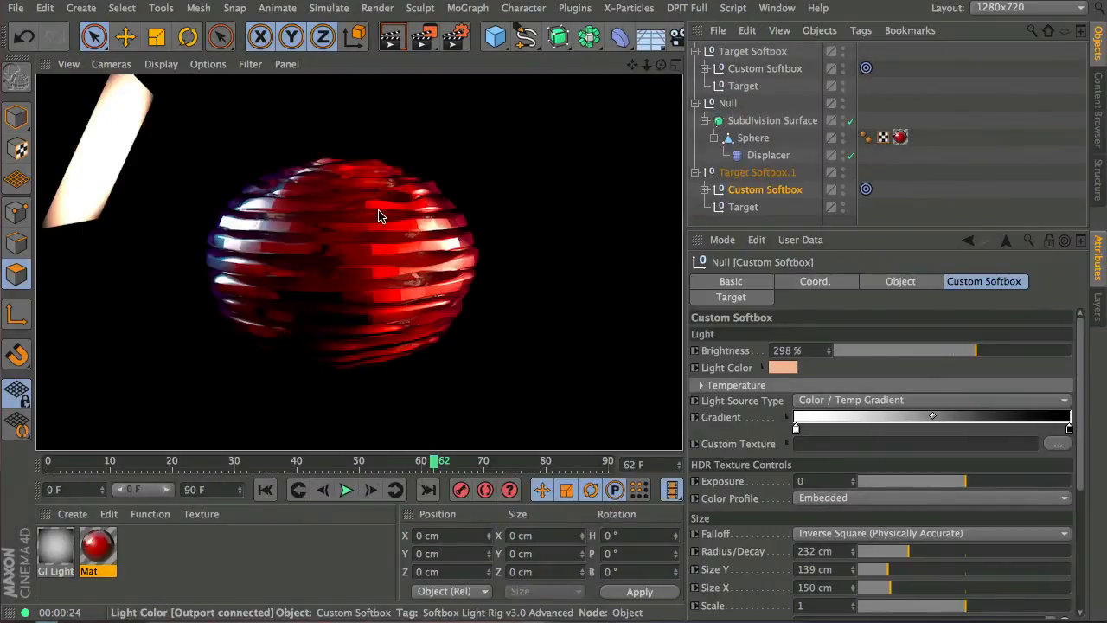
{"action": "mouse_move", "coordinate": [515, 186]}
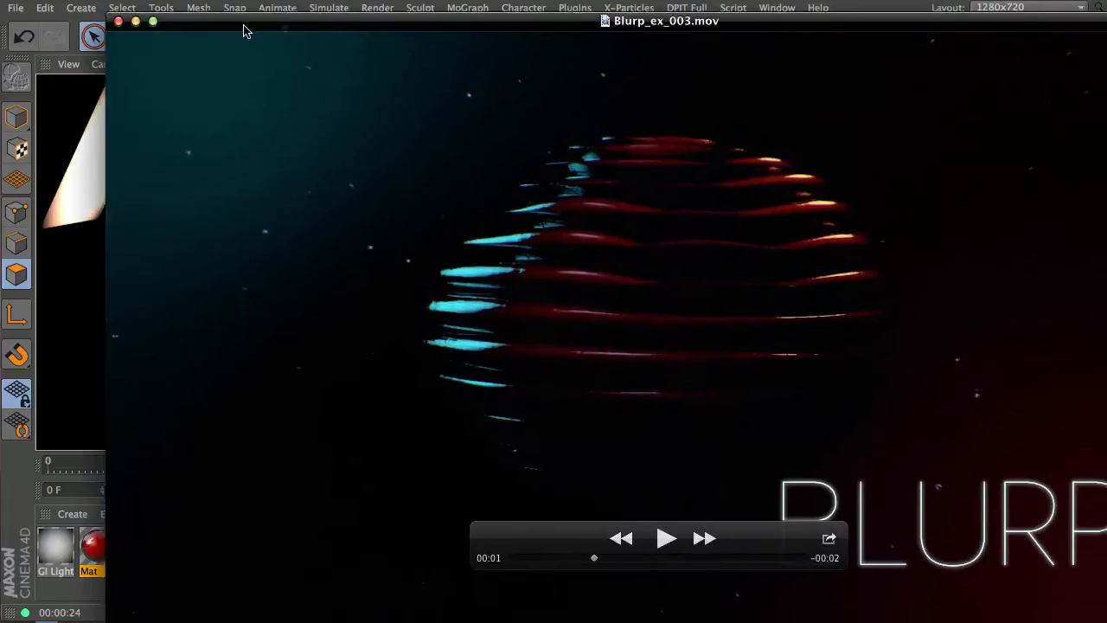
Step: Play the Blurp_ex_003.mov final render in QuickTime Player
{"action": "left_click", "coordinate": [667, 537]}
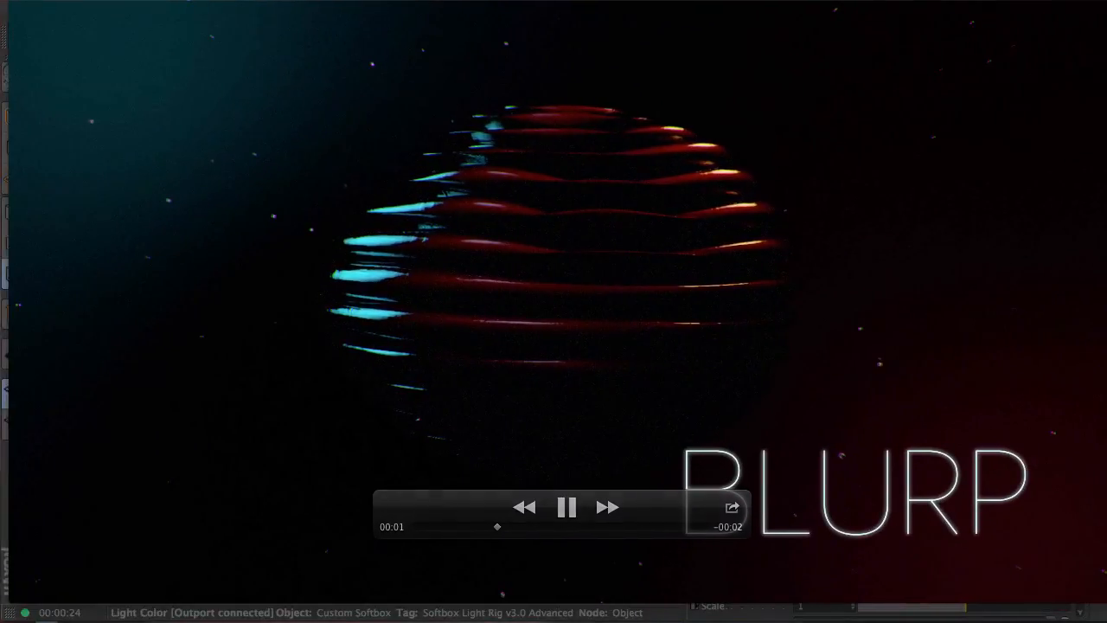